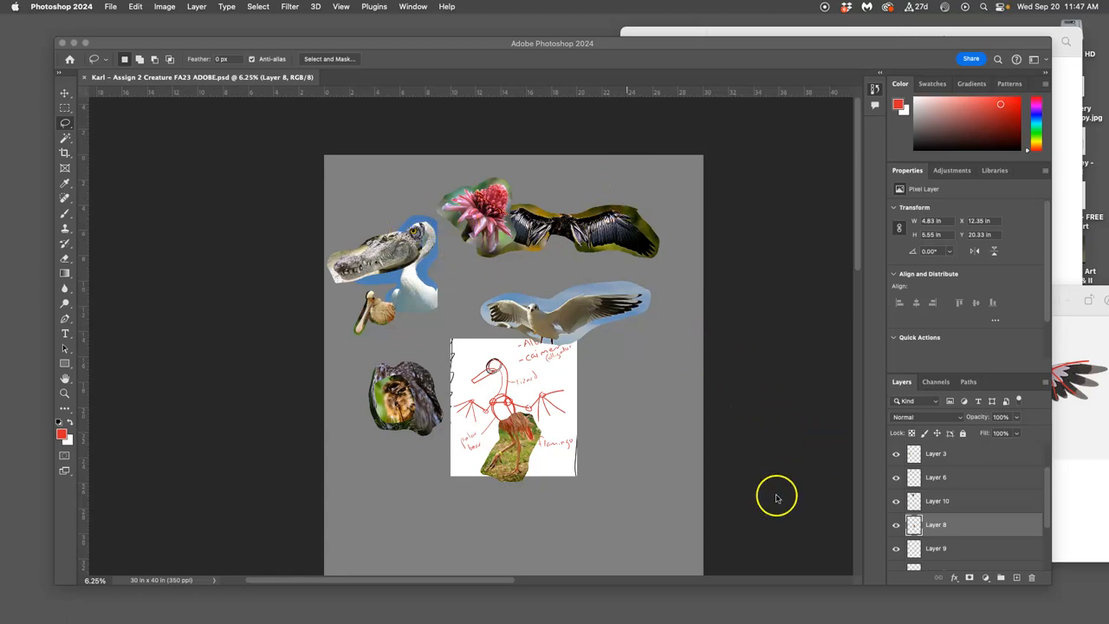
mouse_move(973, 373)
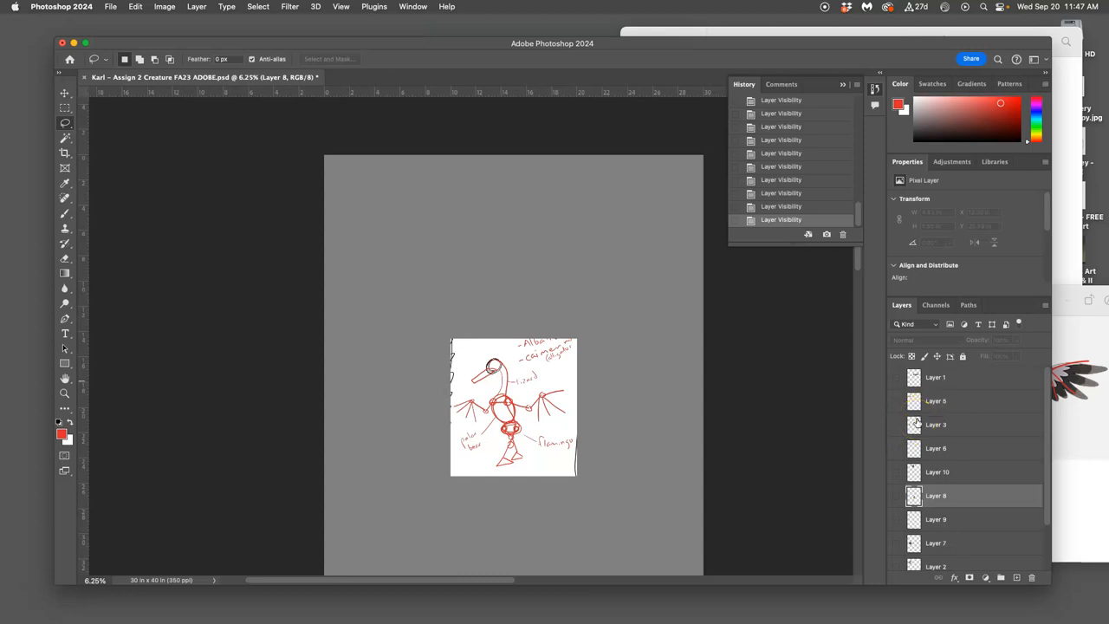
mouse_move(746, 347)
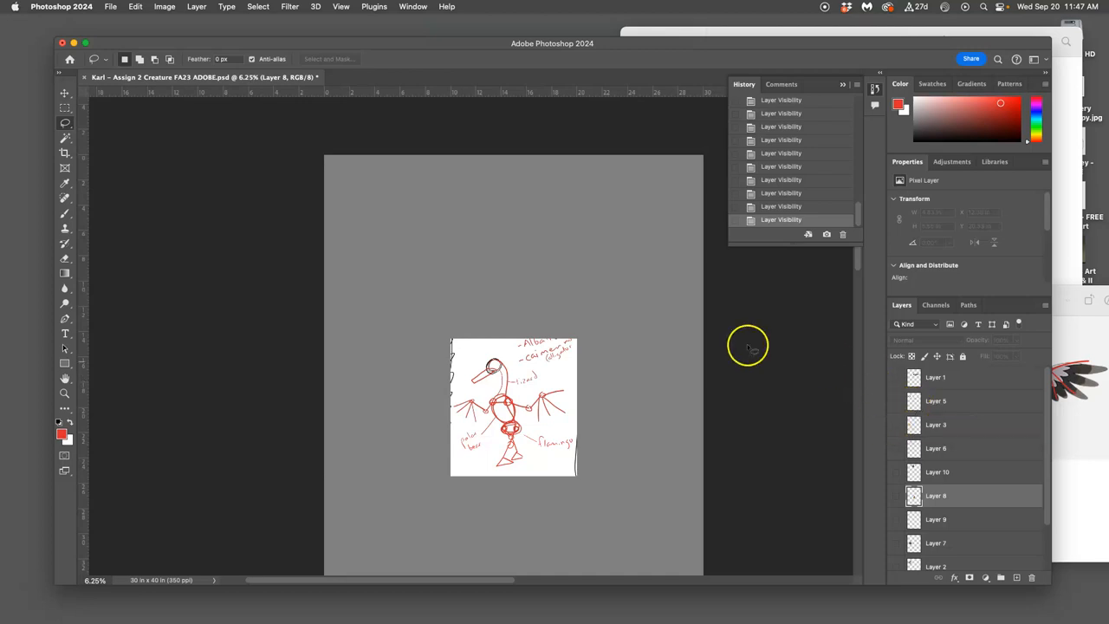
mouse_move(530, 419)
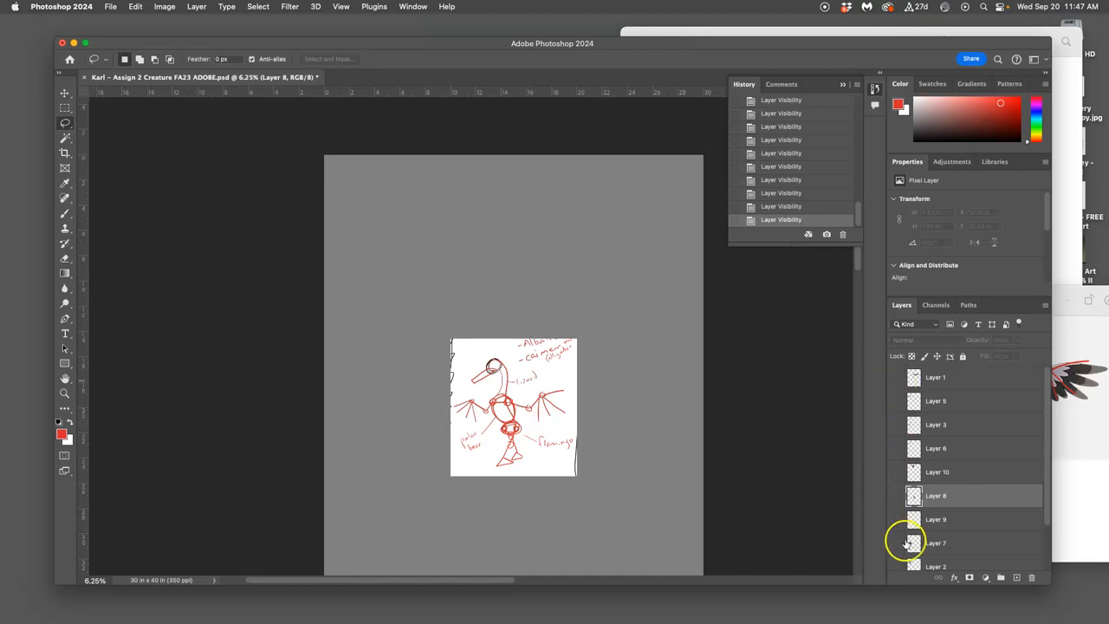
Show the head cut-outs again and select Layers 5, 6, 10, 9 and 2 together
scroll(down, 3)
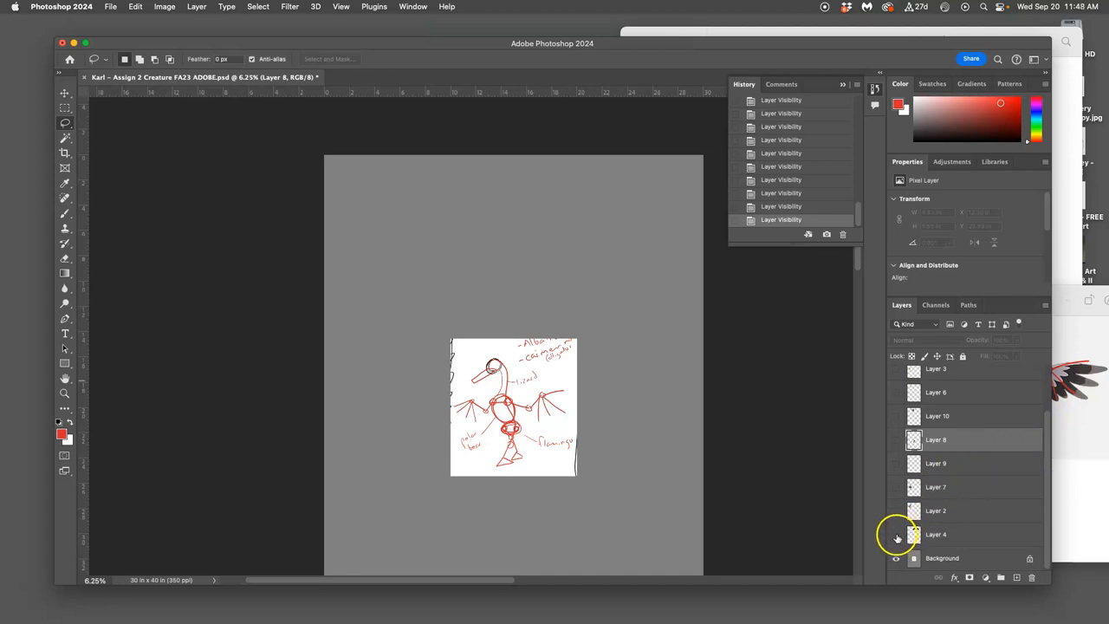
click(896, 535)
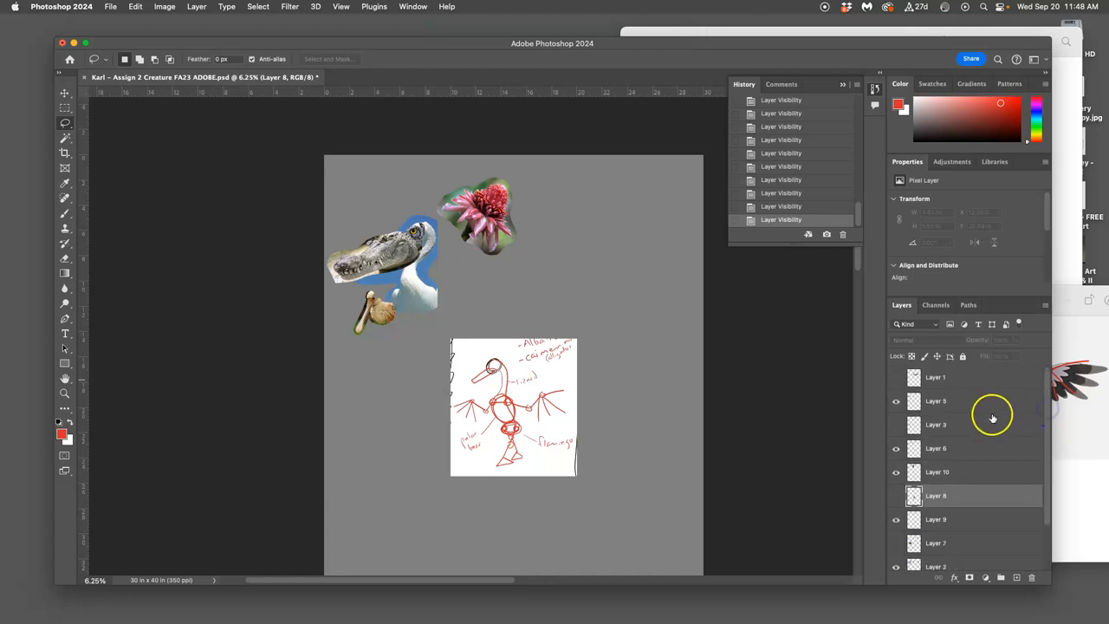
click(935, 400)
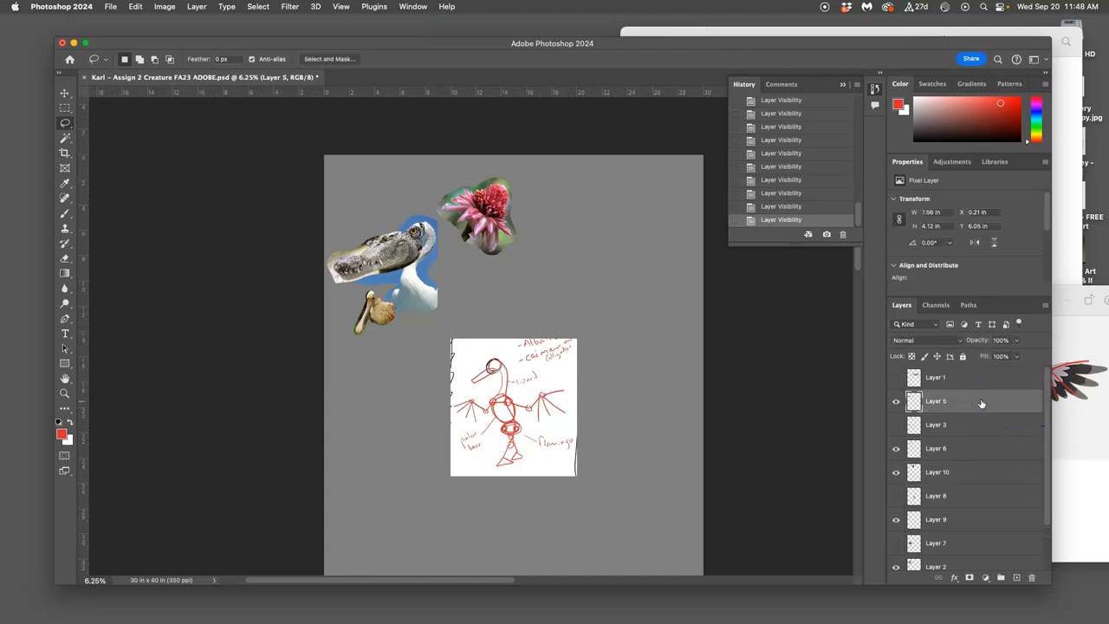
mouse_move(980, 405)
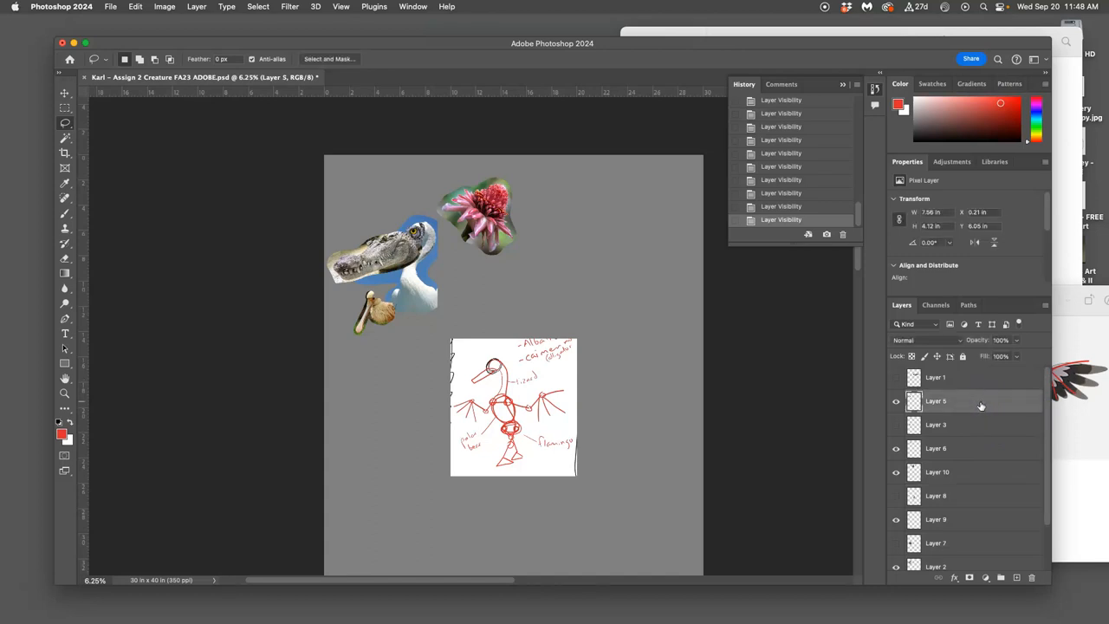
click(936, 448)
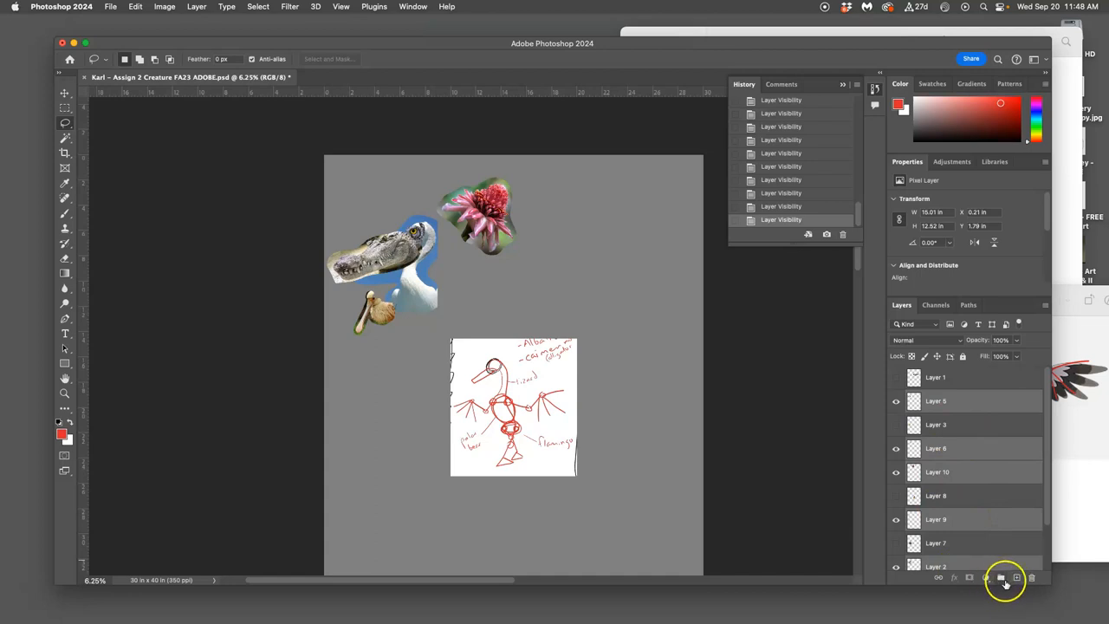
Group the selected head layers into a 'Head' group and toggle its visibility to check
click(1000, 577)
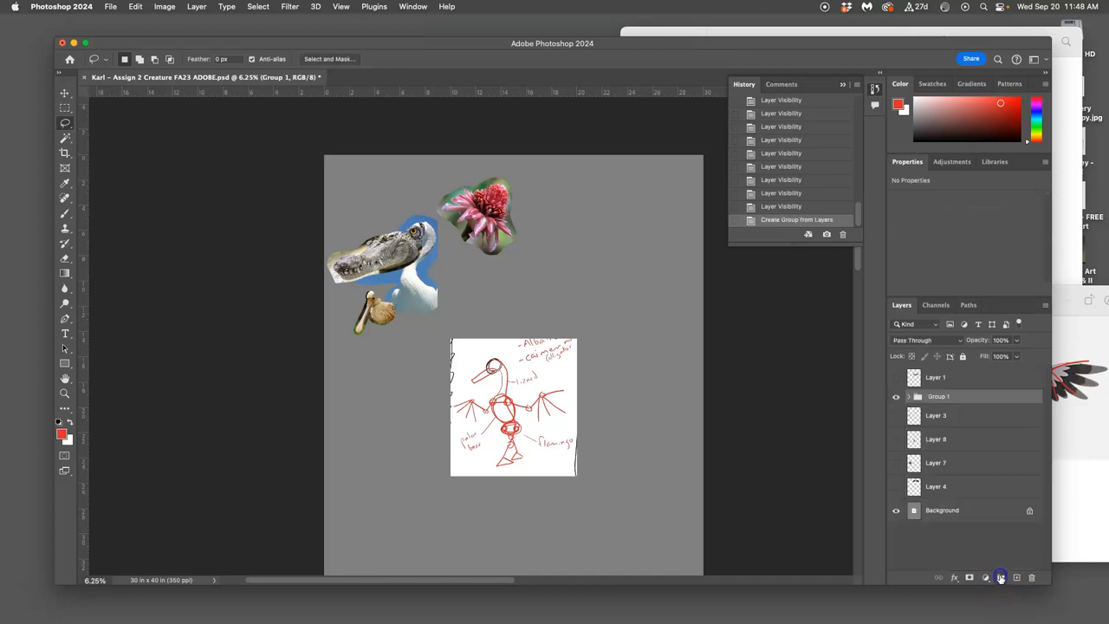
click(897, 396)
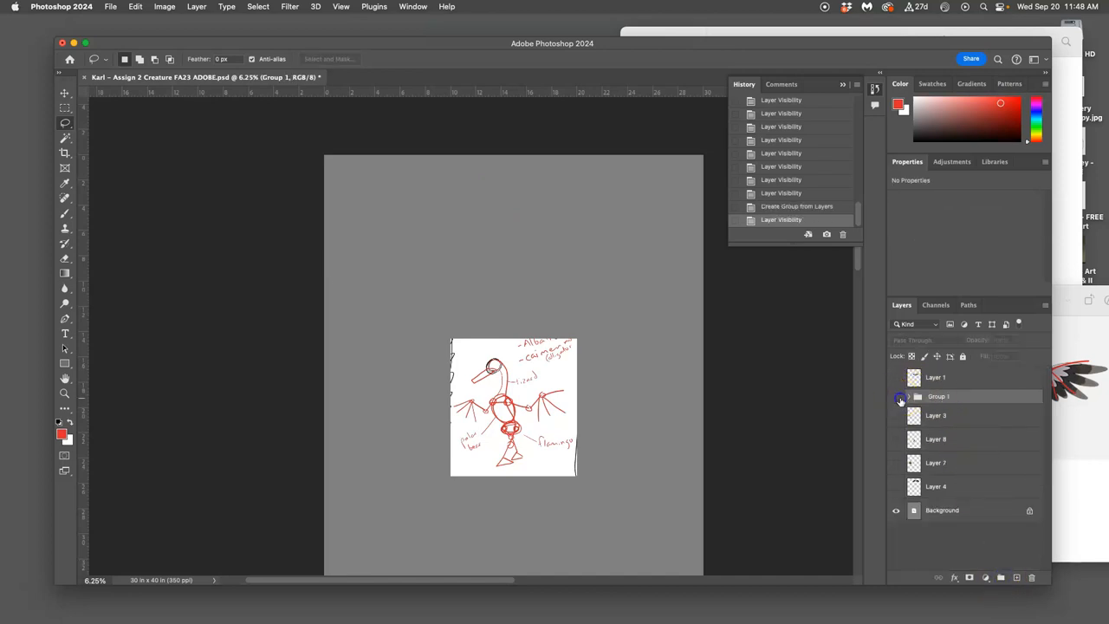
click(896, 396)
text(Head)
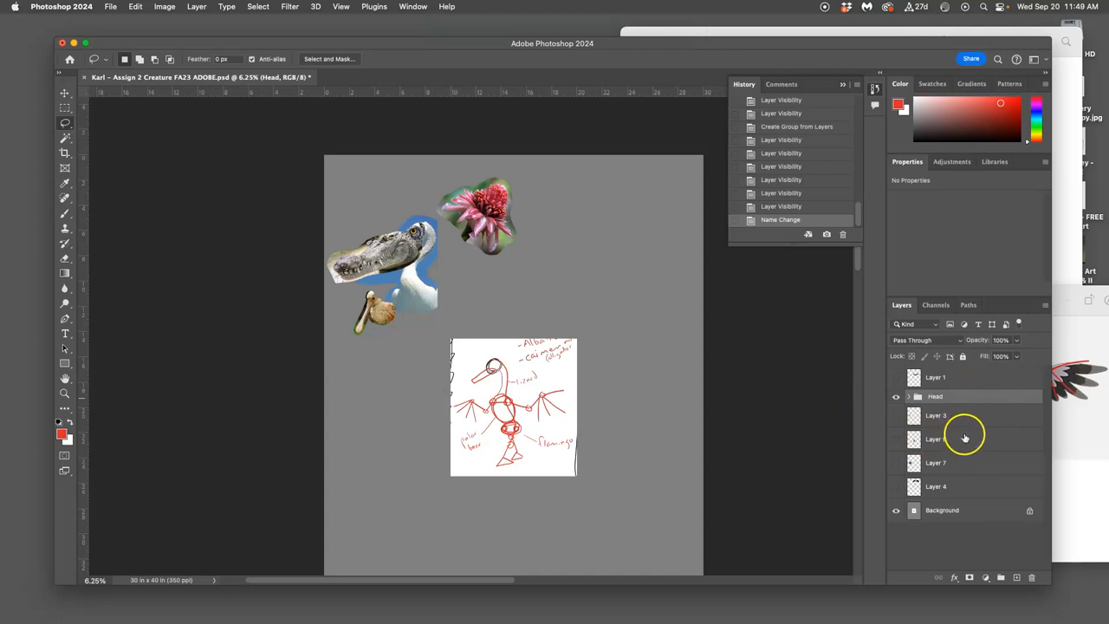
mouse_move(958, 438)
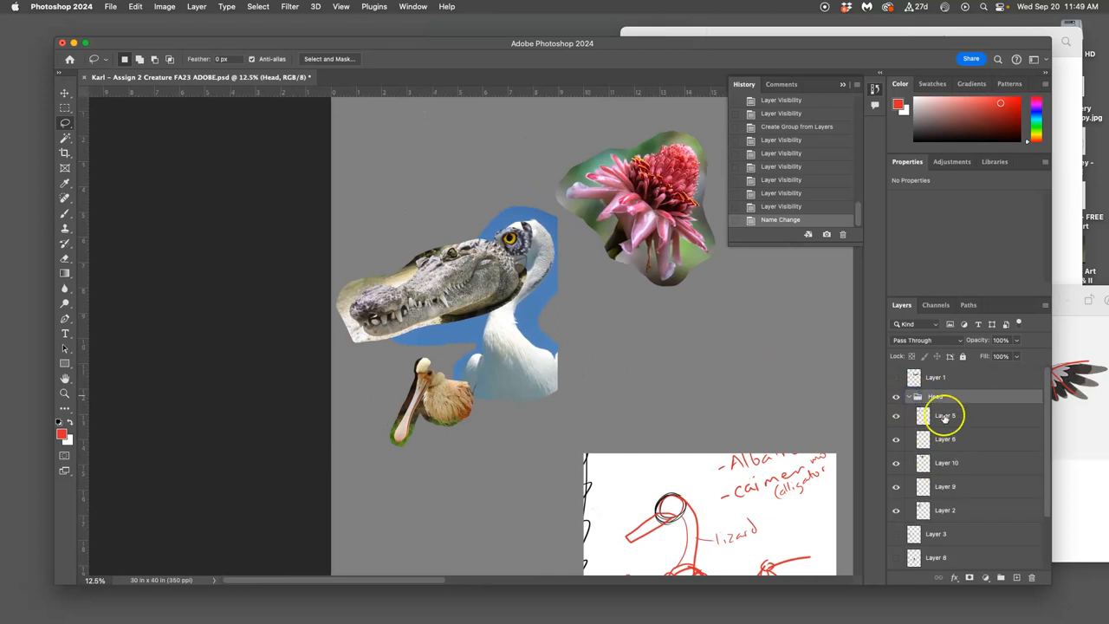
Move the pelican right, the yellow eye onto its head, and the snout over the beak
click(65, 92)
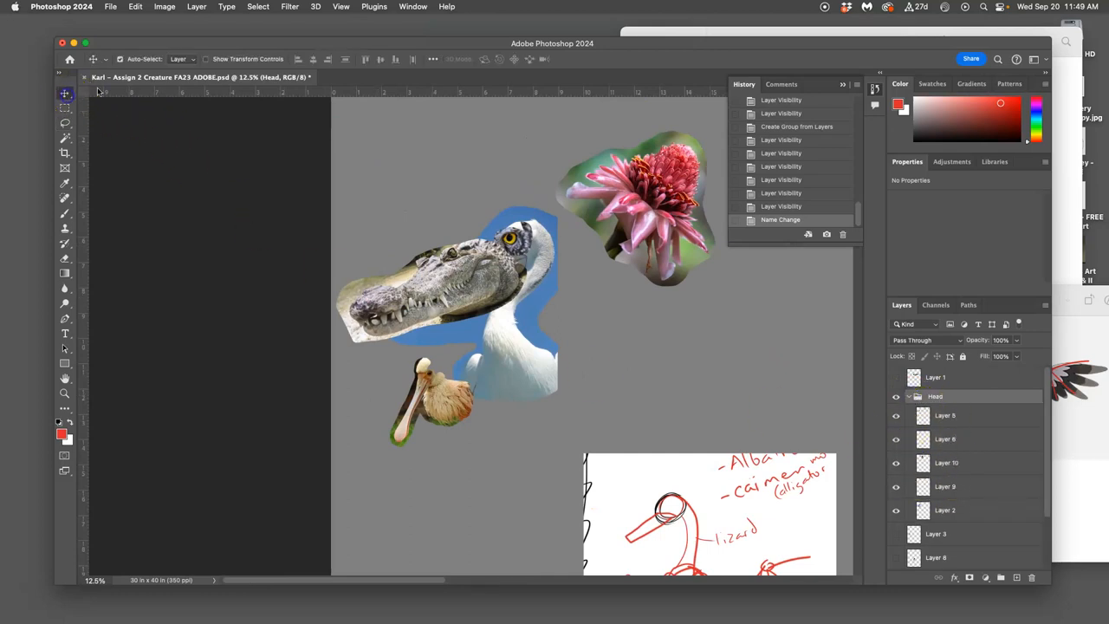
mouse_move(485, 215)
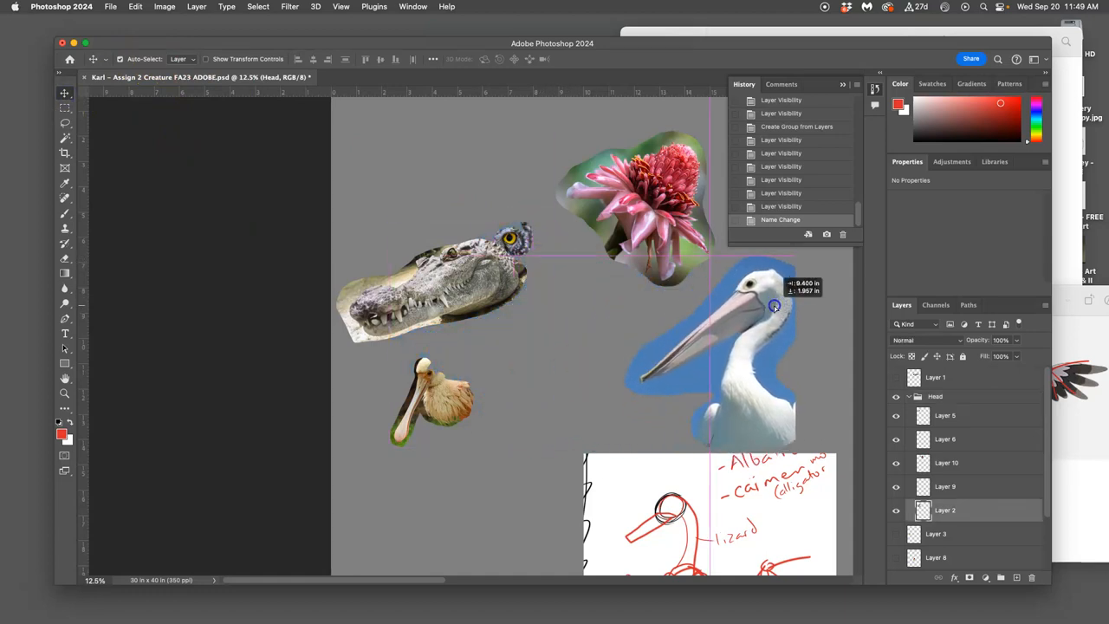
drag(770, 303, 628, 324)
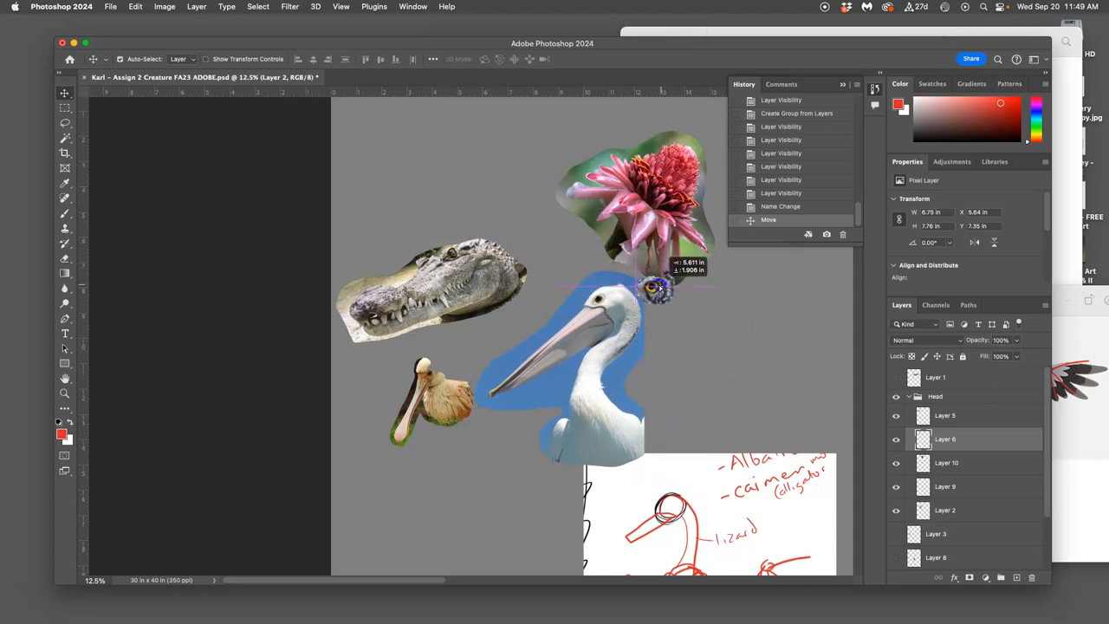
drag(658, 291, 597, 299)
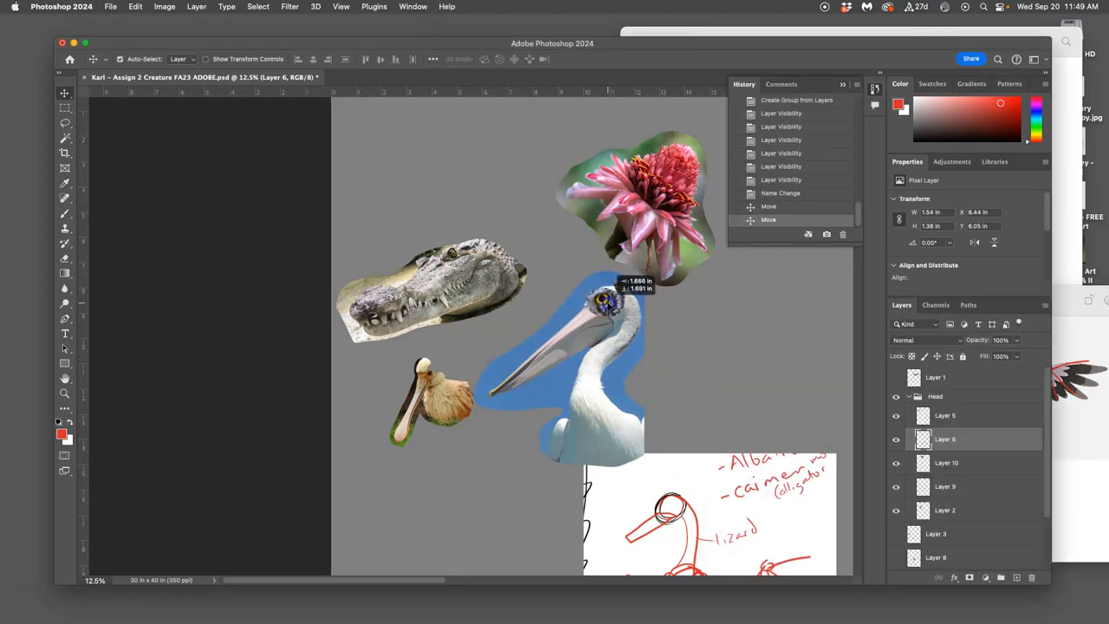
drag(607, 299, 615, 303)
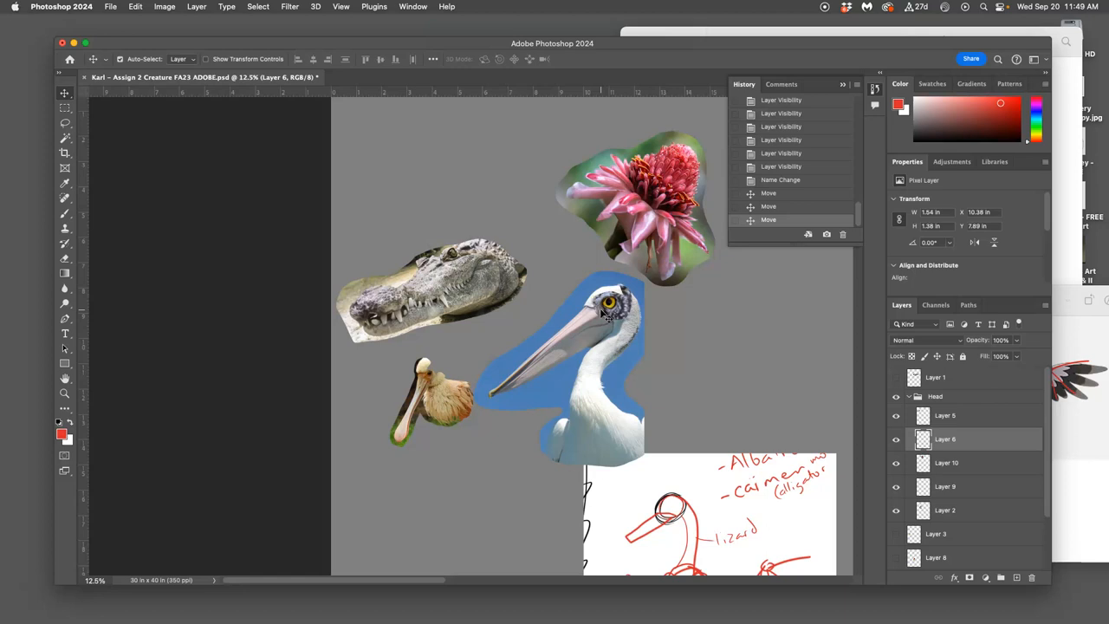
mouse_move(544, 374)
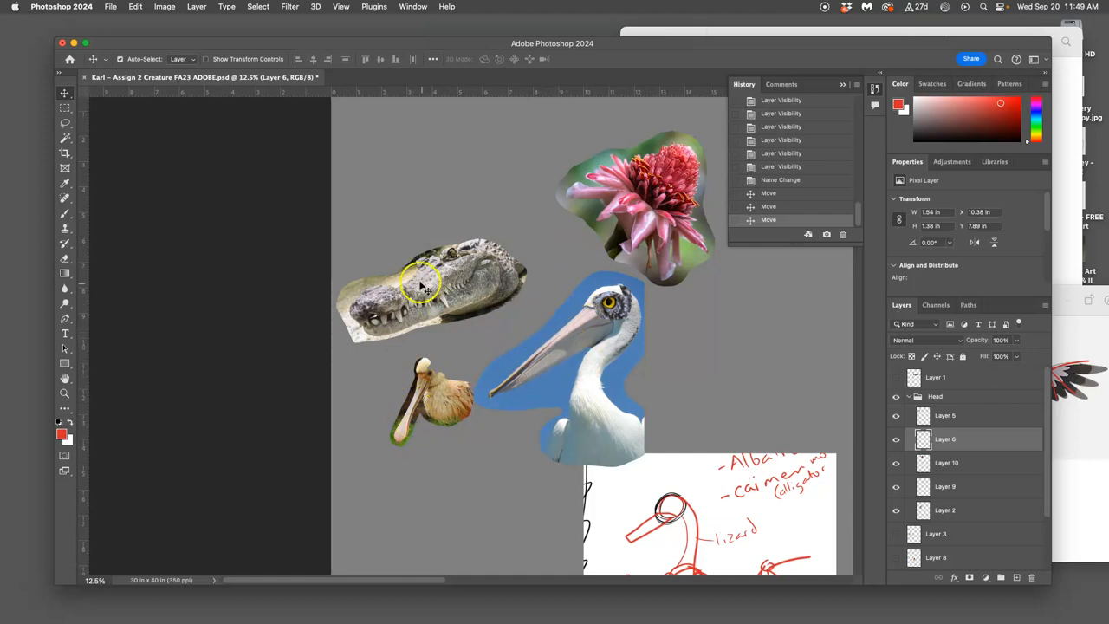
mouse_move(474, 318)
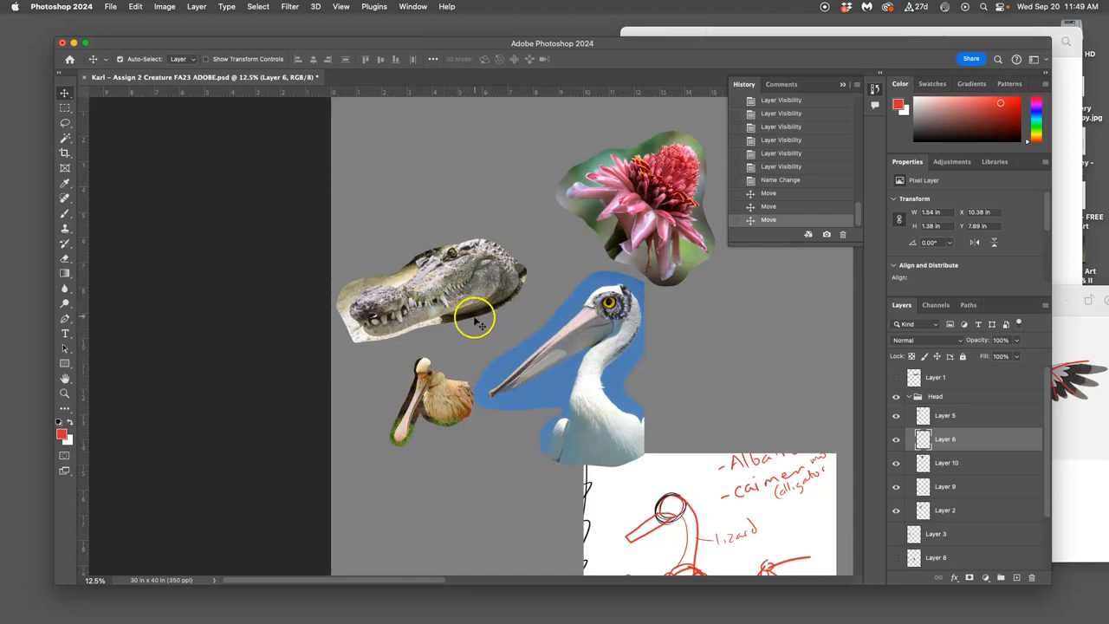
mouse_move(440, 299)
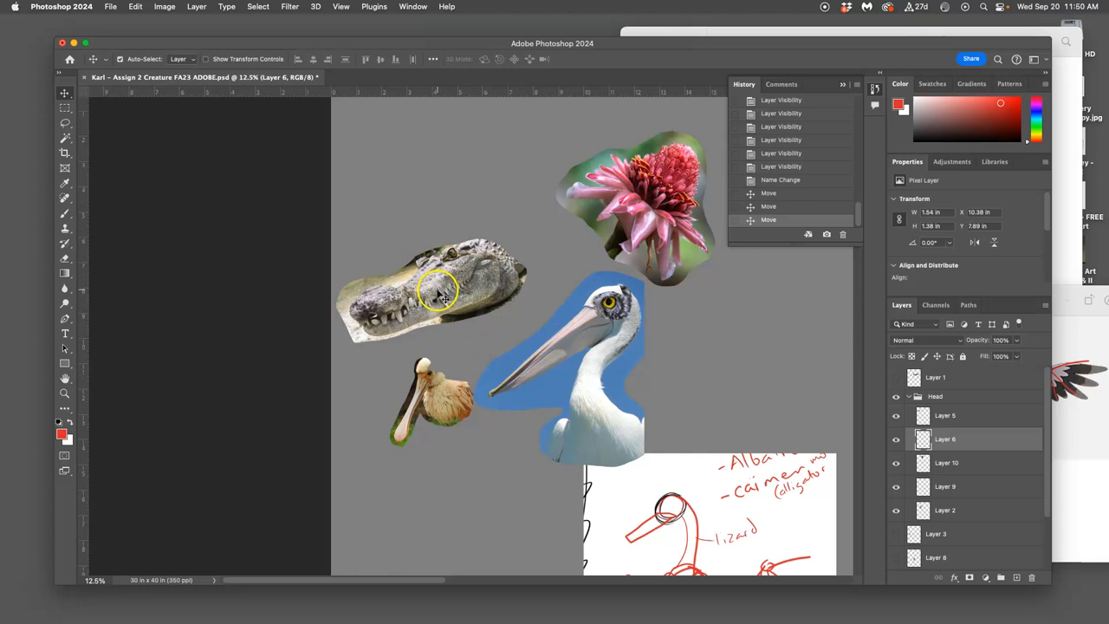
drag(438, 290, 552, 347)
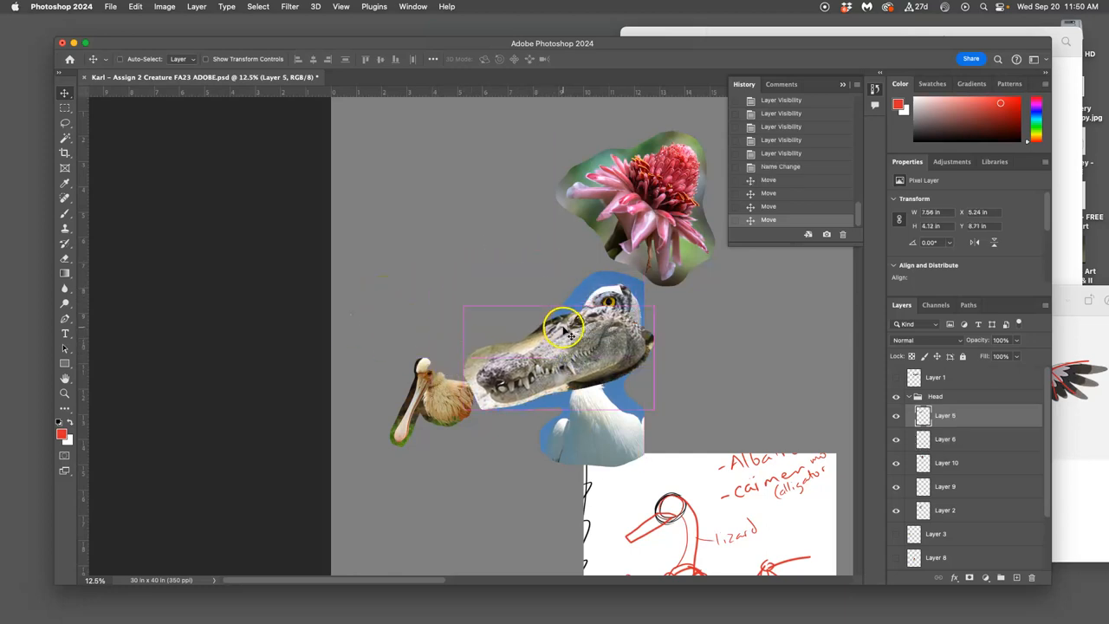
Position and tilt the crocodile snout over the beak, lowering its opacity to see beneath
drag(563, 325, 645, 282)
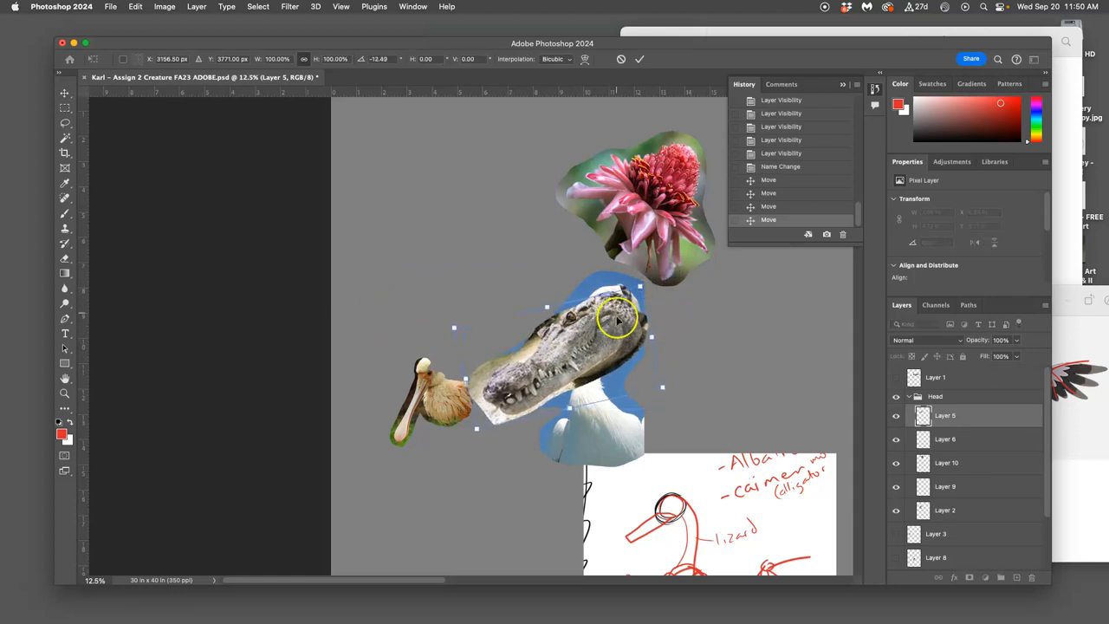
right_click(617, 324)
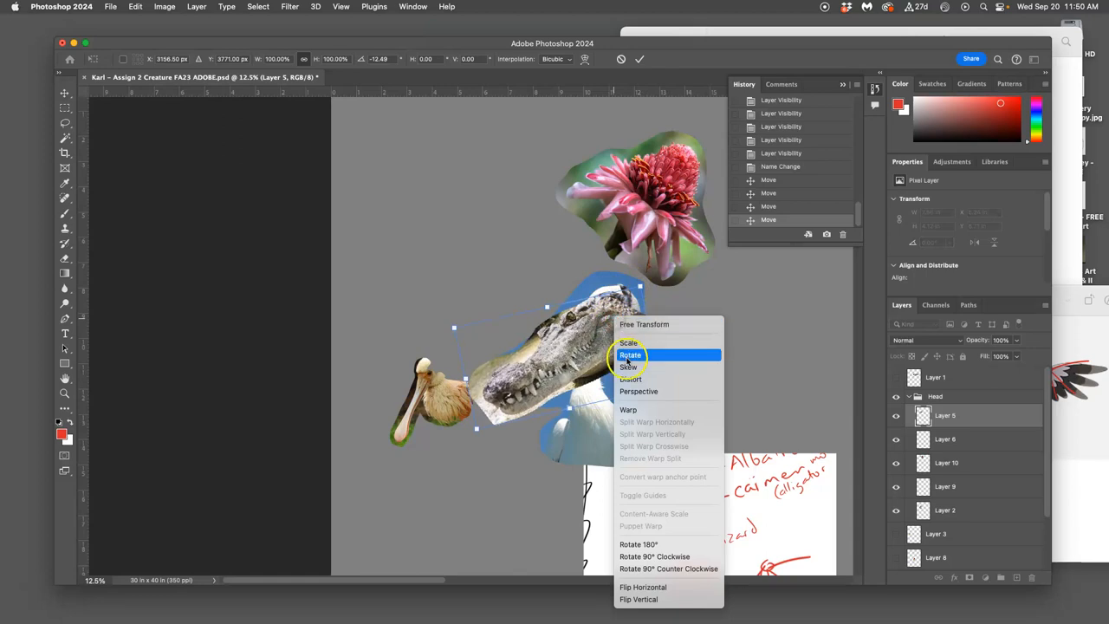
mouse_move(630, 379)
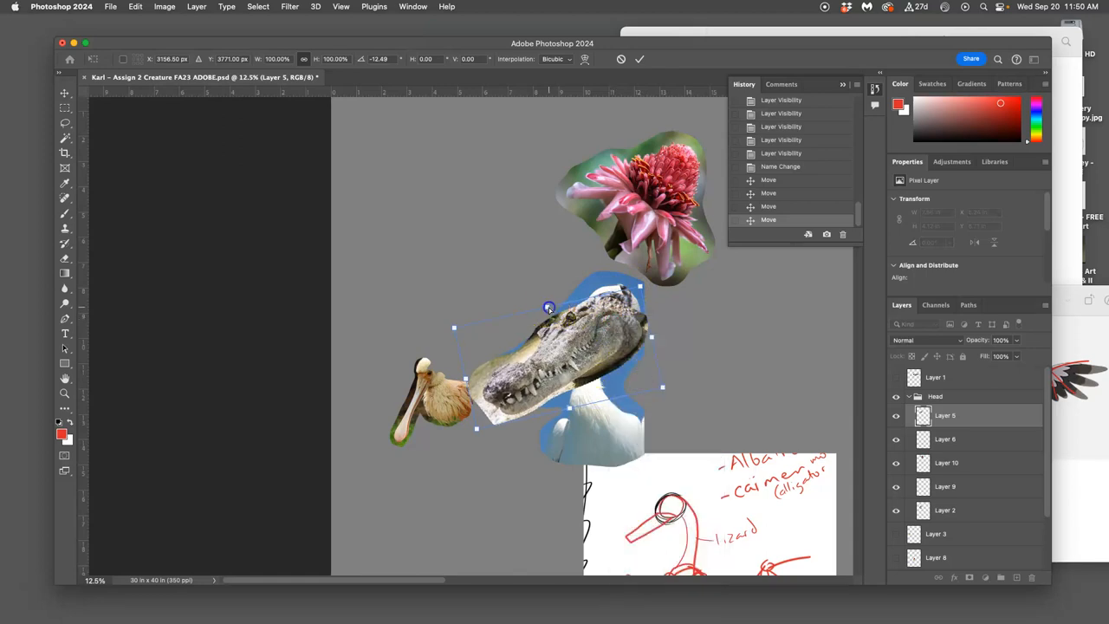
drag(550, 308, 574, 317)
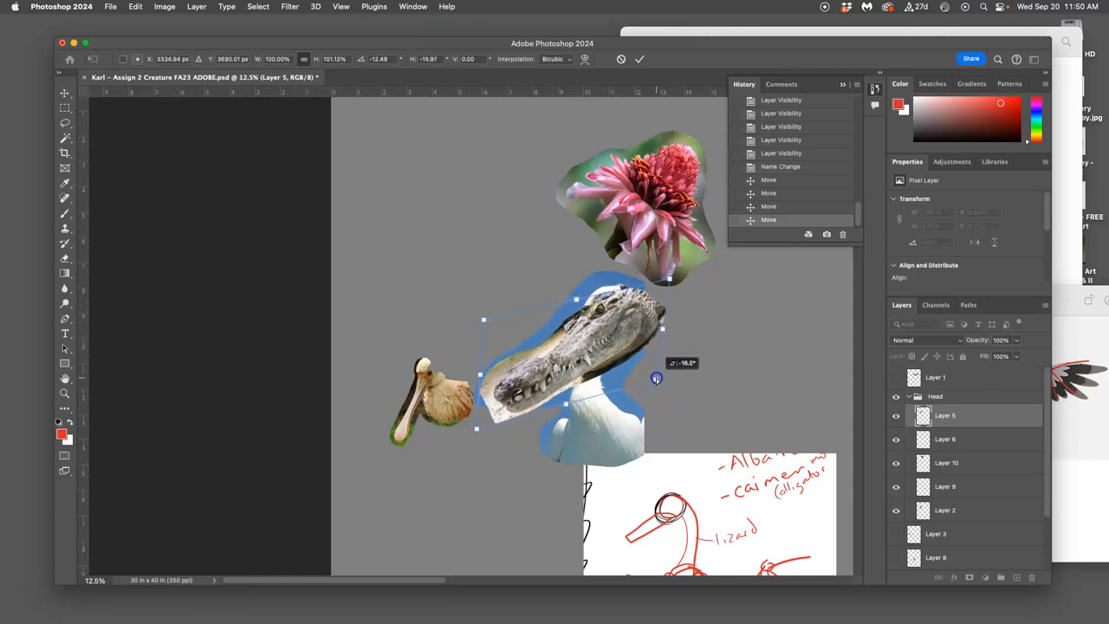
drag(656, 377, 558, 370)
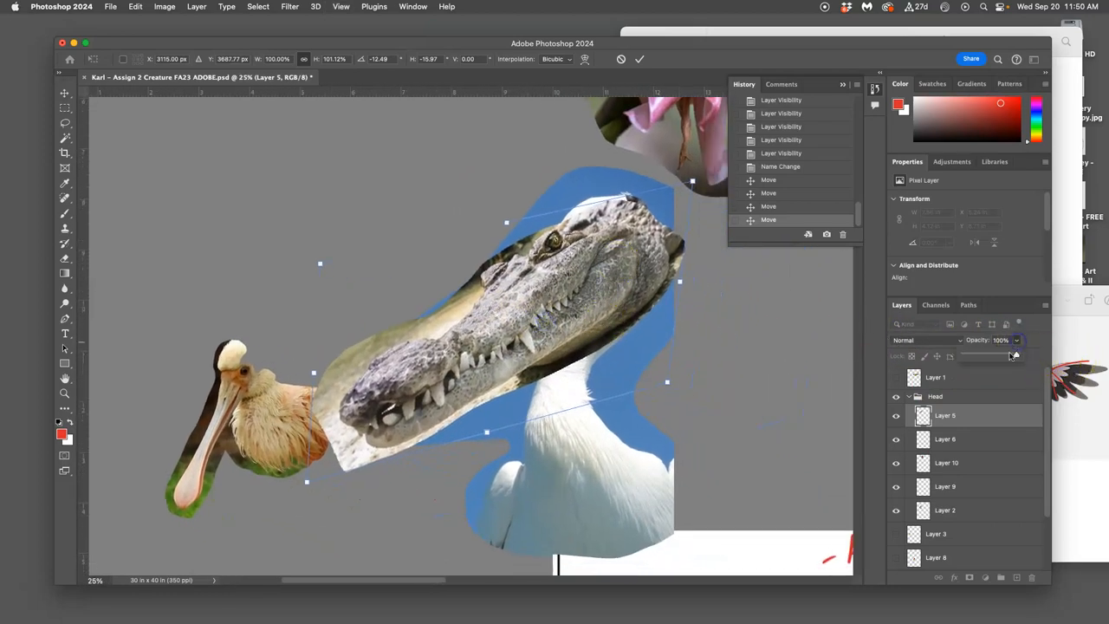
drag(1013, 355, 987, 356)
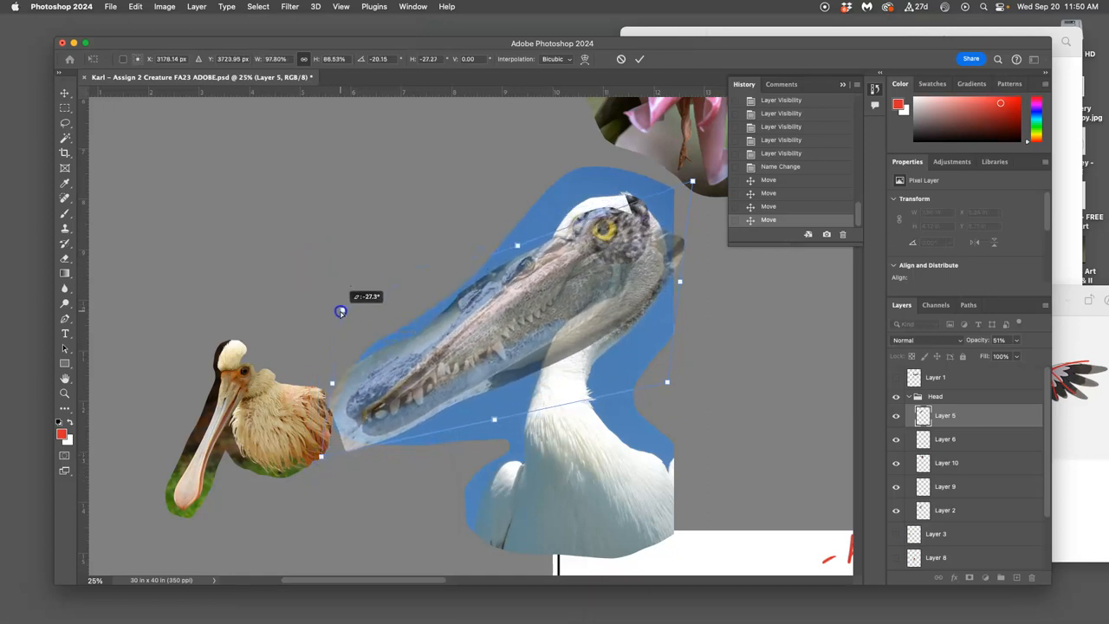
Rotate the snout to about -34° and stretch it to fit the pelican head
right_click(340, 311)
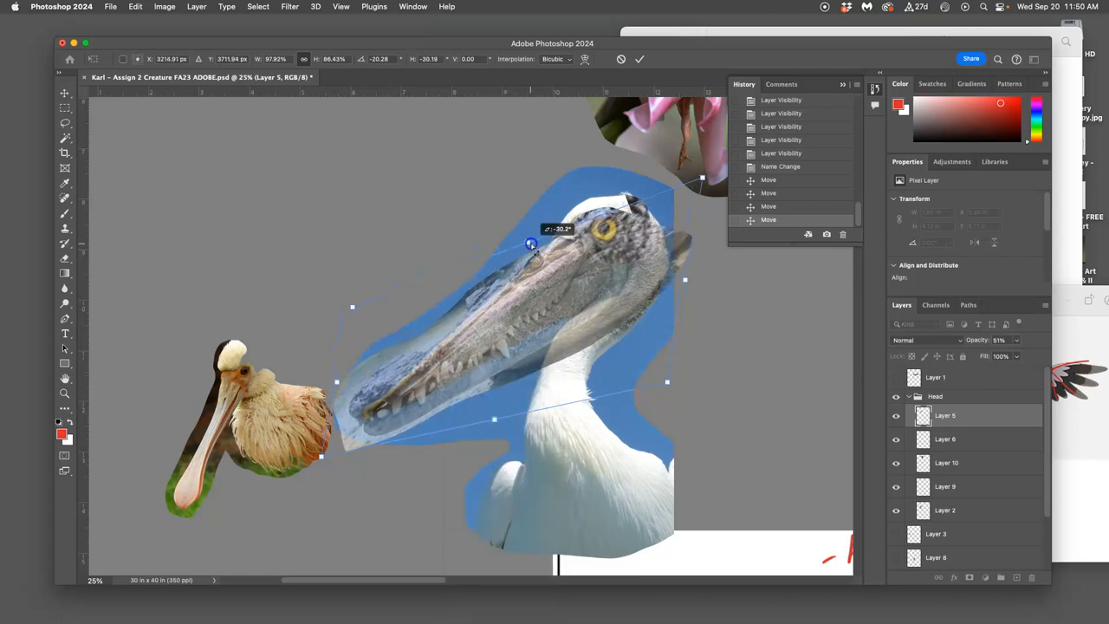
drag(531, 243, 547, 234)
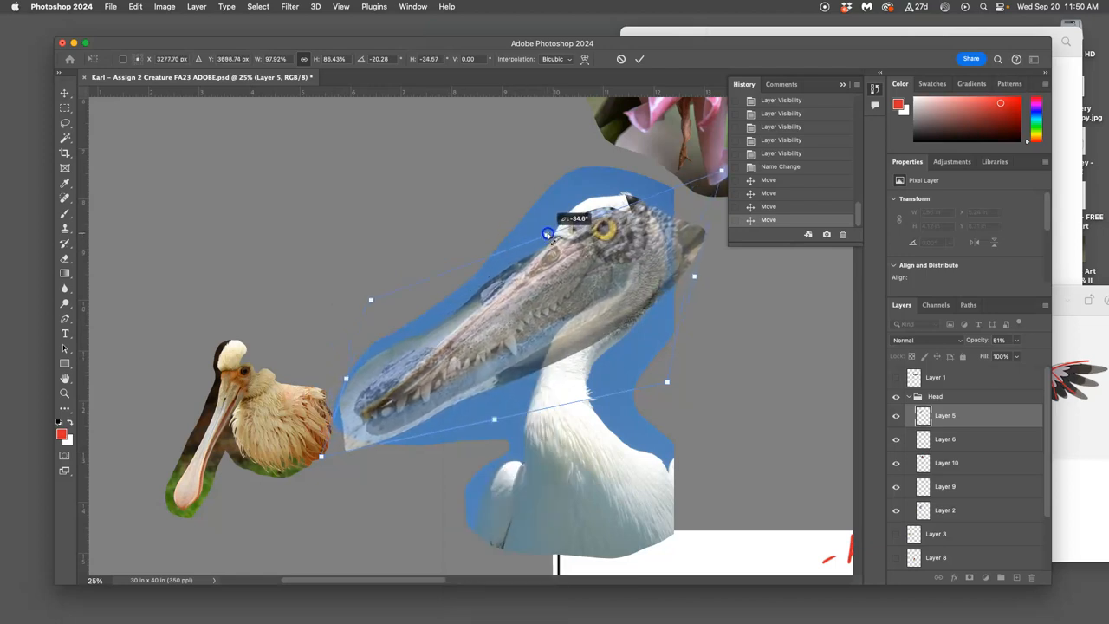
right_click(543, 235)
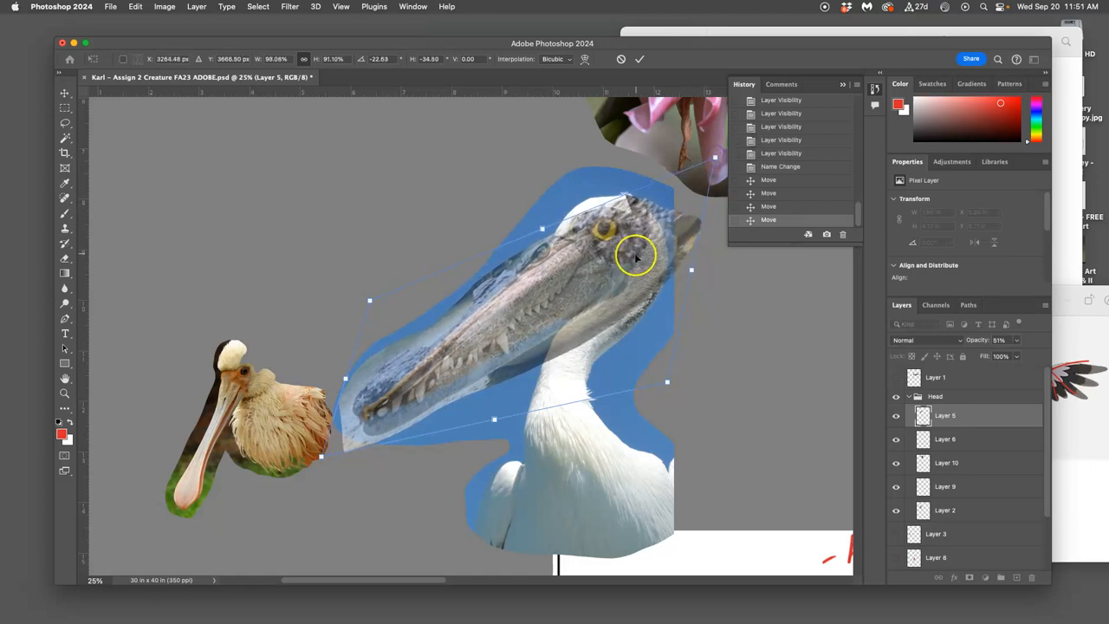
right_click(637, 256)
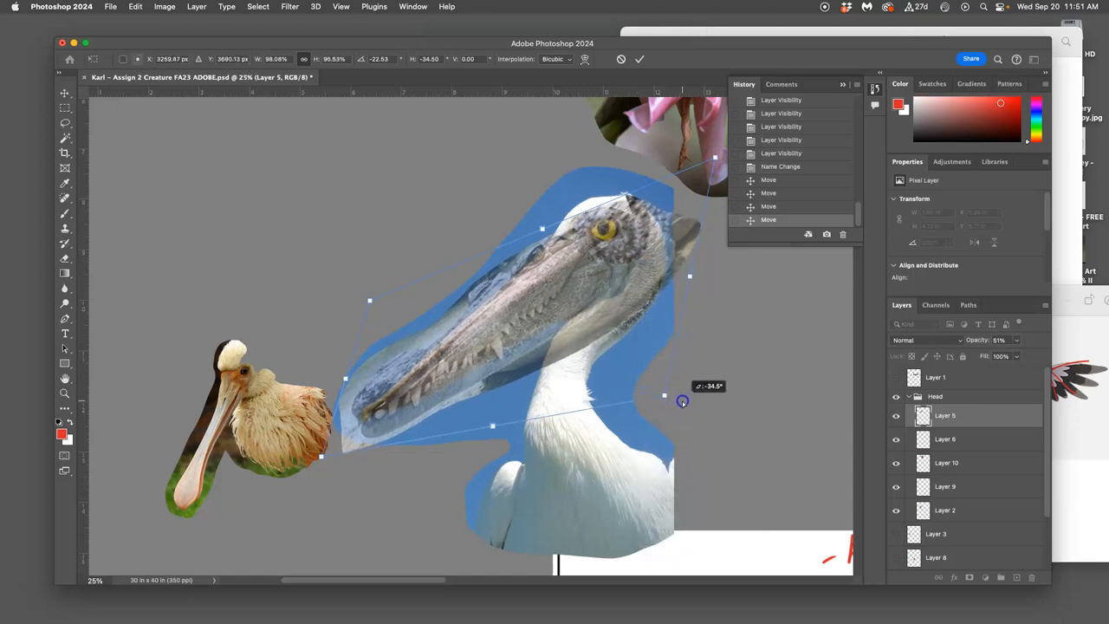
right_click(682, 401)
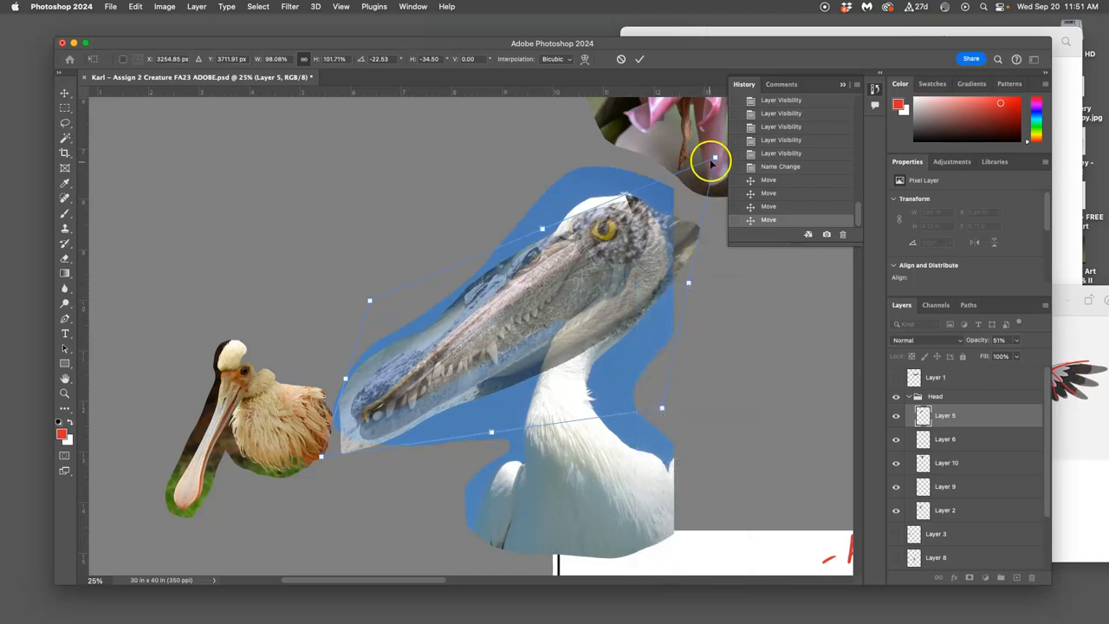
drag(712, 163, 717, 156)
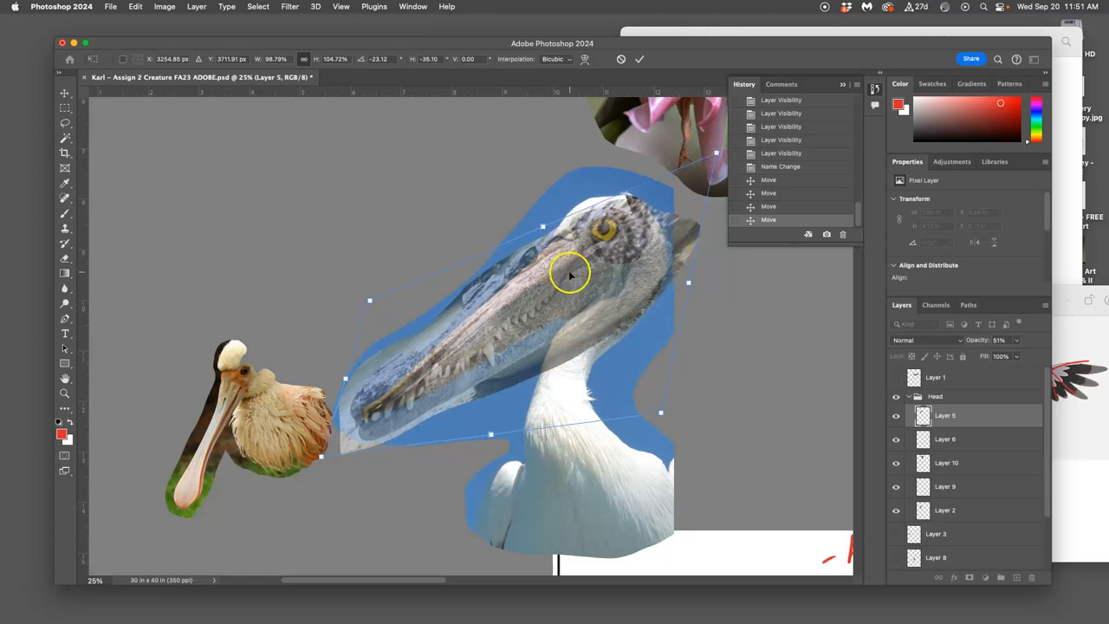
right_click(570, 273)
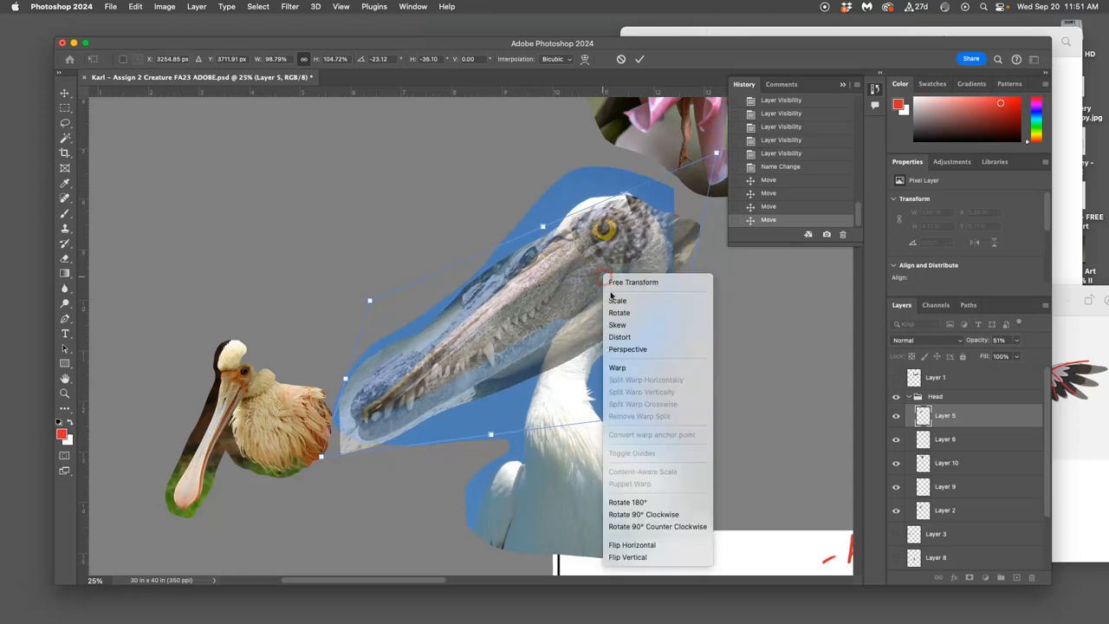
mouse_move(633, 363)
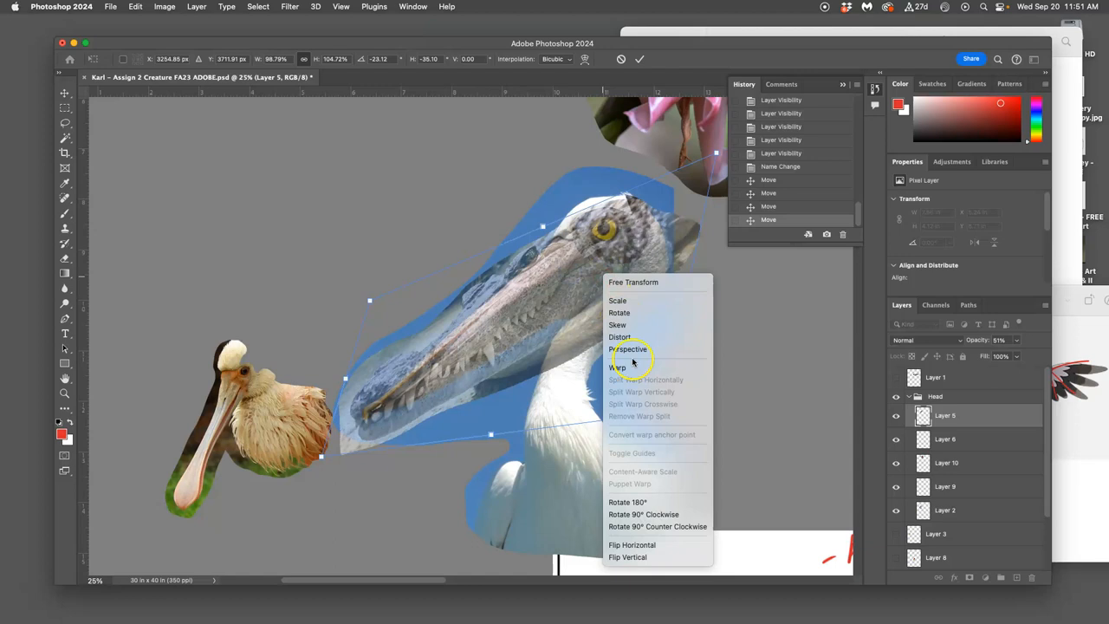
click(618, 367)
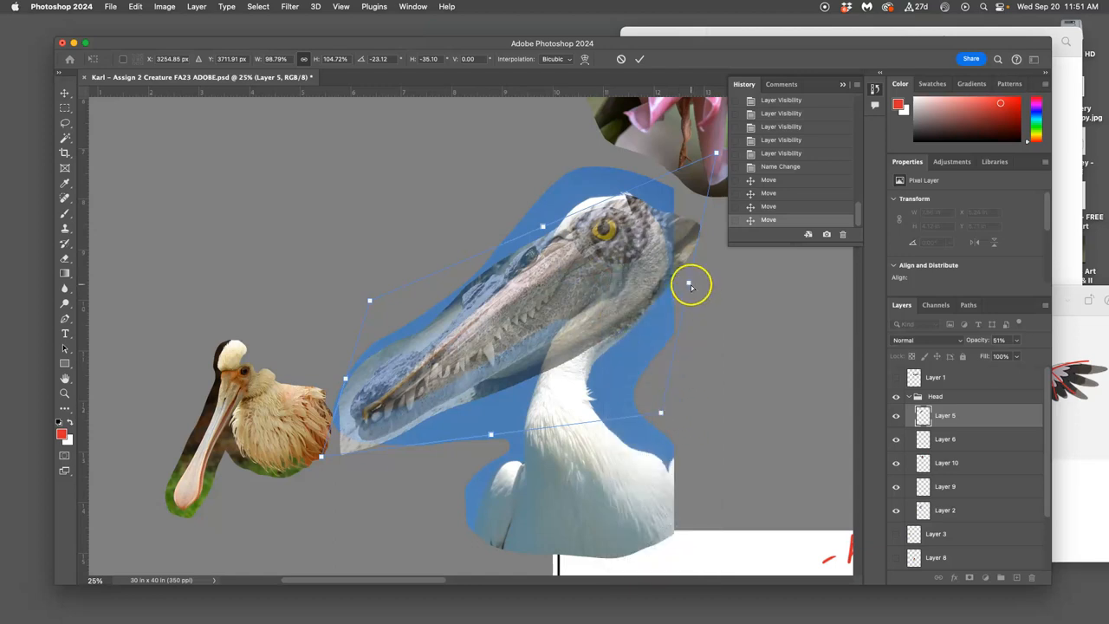
drag(691, 286, 710, 291)
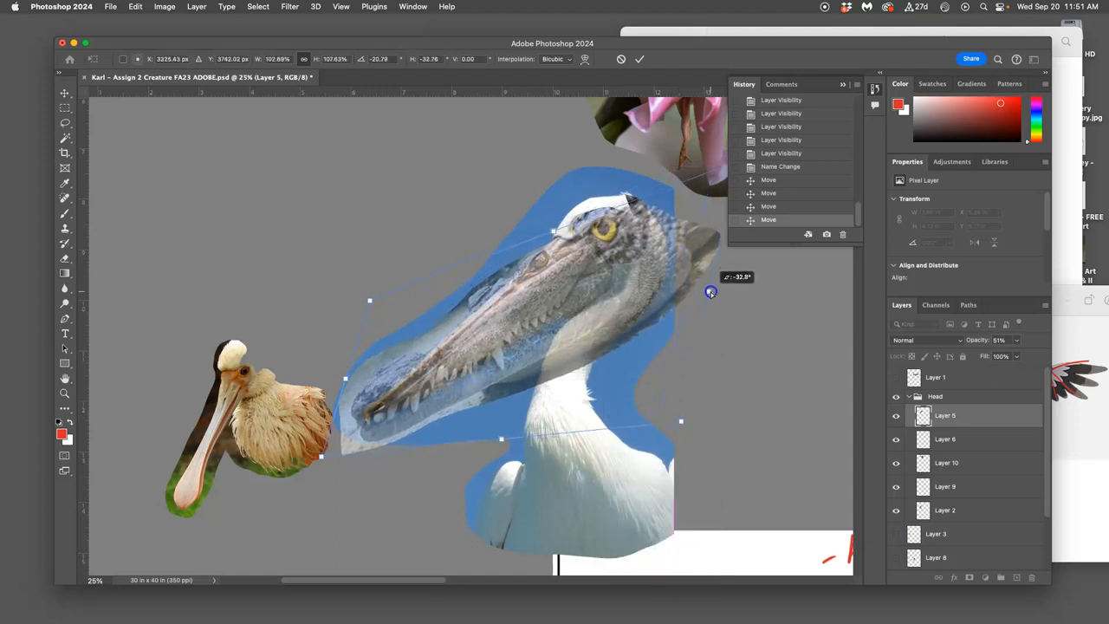
drag(710, 292, 705, 287)
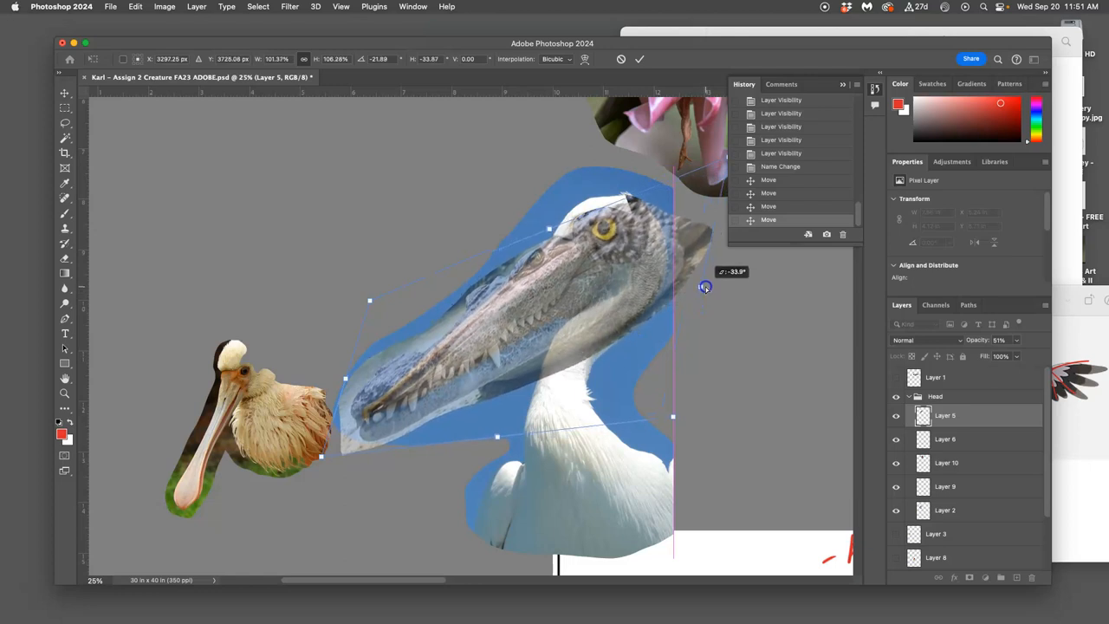
drag(705, 287, 700, 277)
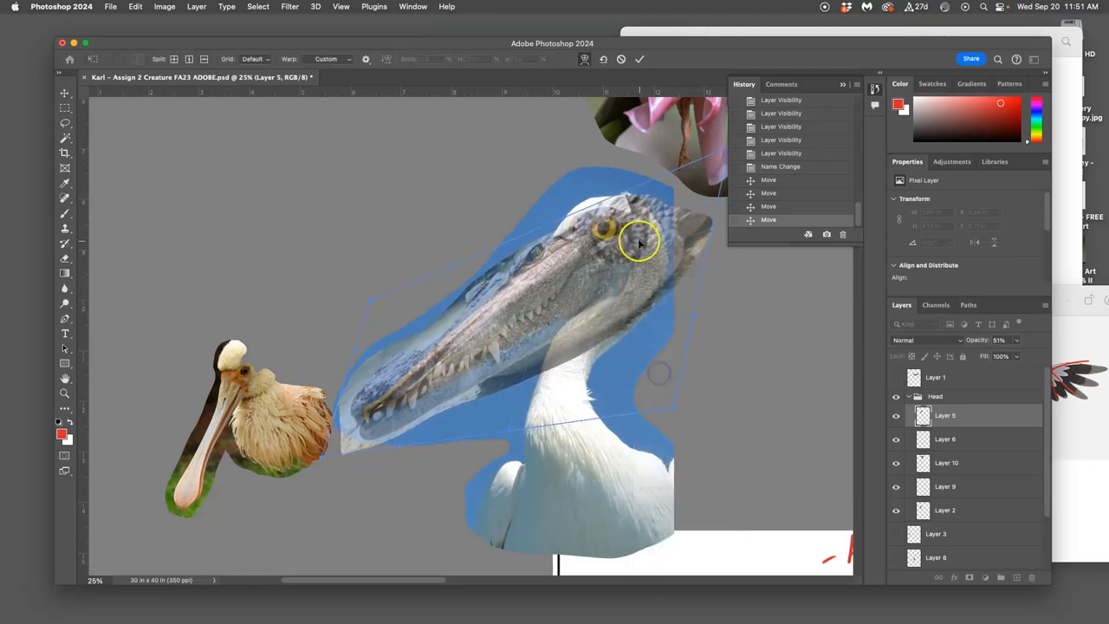
Bend the snout's warp grid around the eye area and back of the pelican head
drag(641, 240, 629, 321)
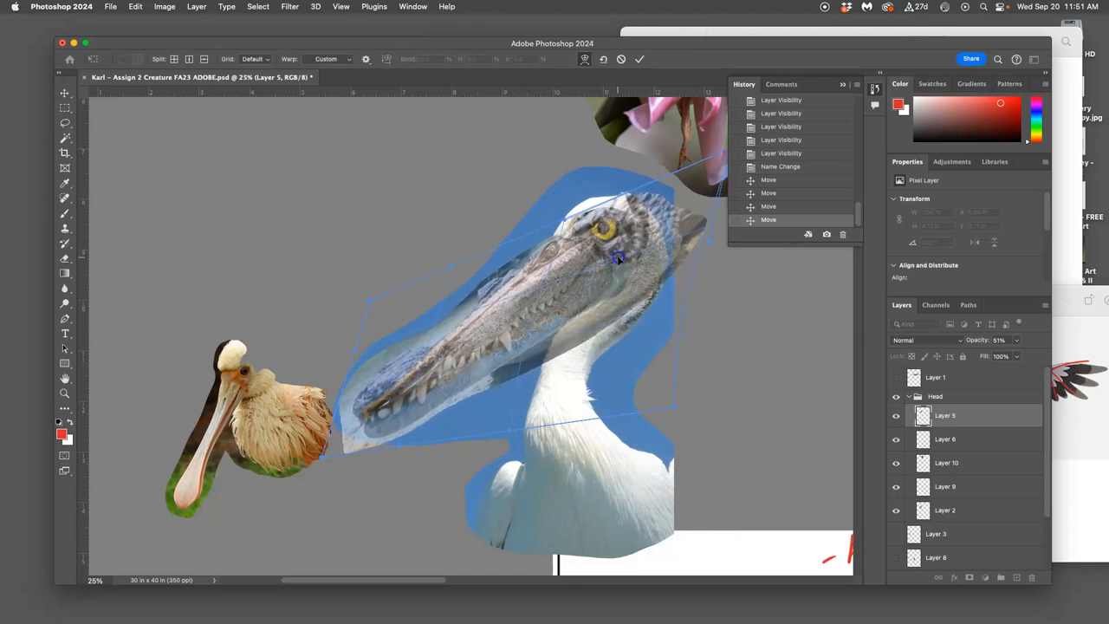
drag(619, 255, 550, 232)
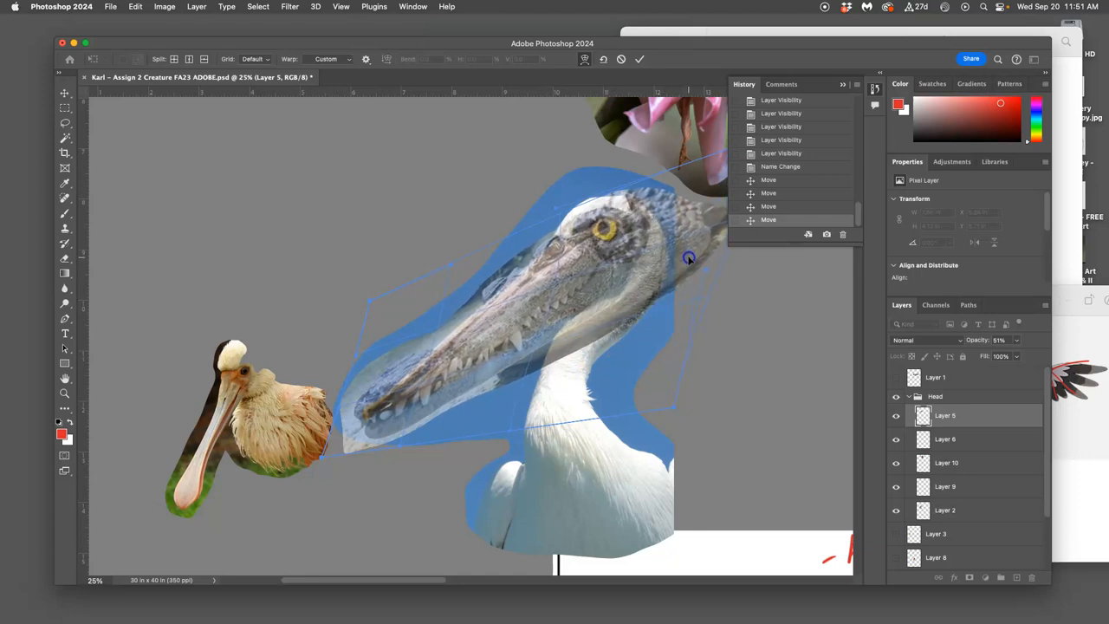
drag(688, 258, 676, 267)
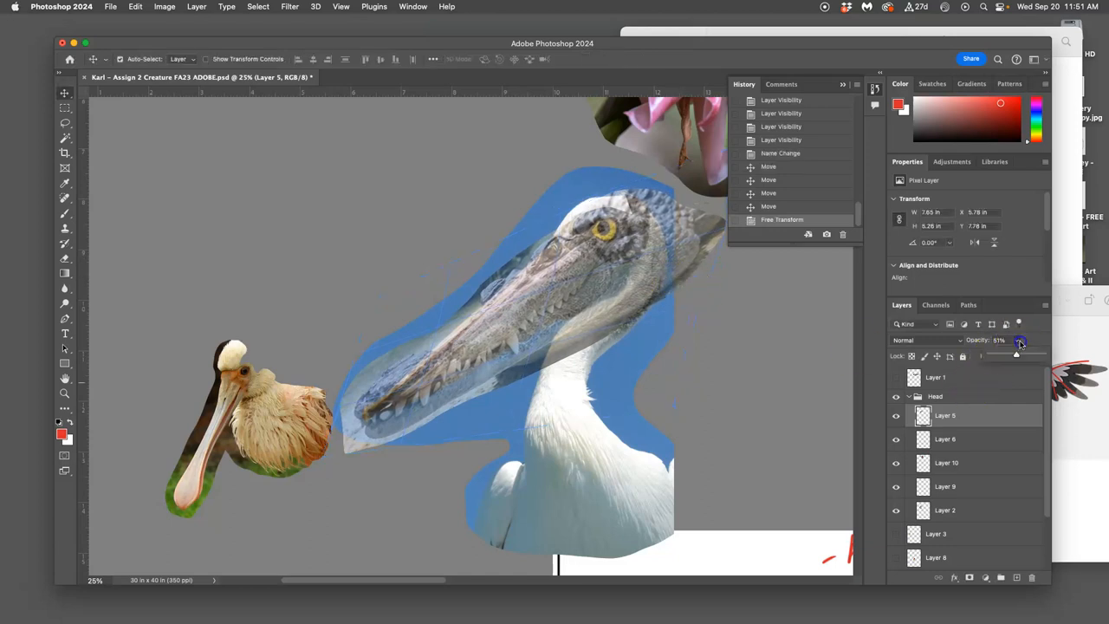
Raise the snout layer back to 100% opacity and toggle its visibility to compare
drag(1015, 355, 1042, 355)
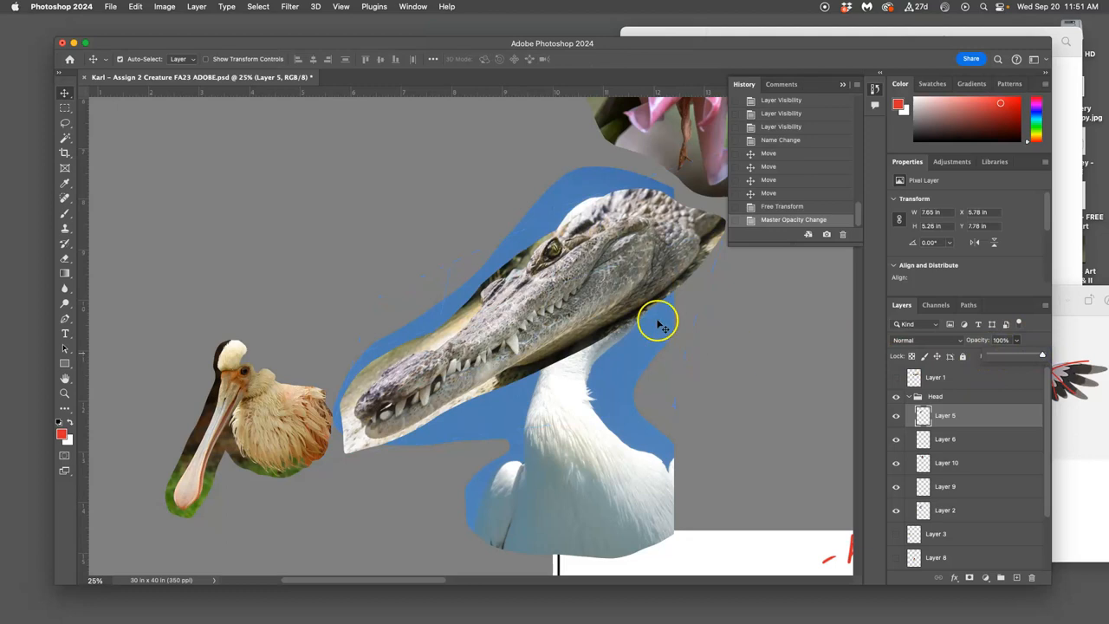
click(896, 415)
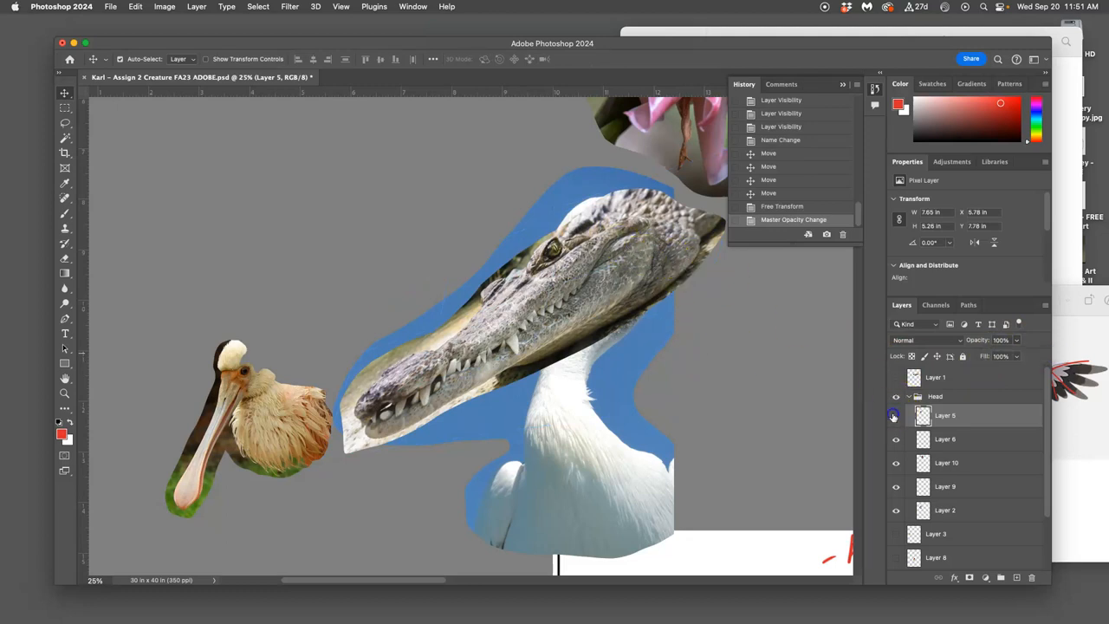
click(896, 415)
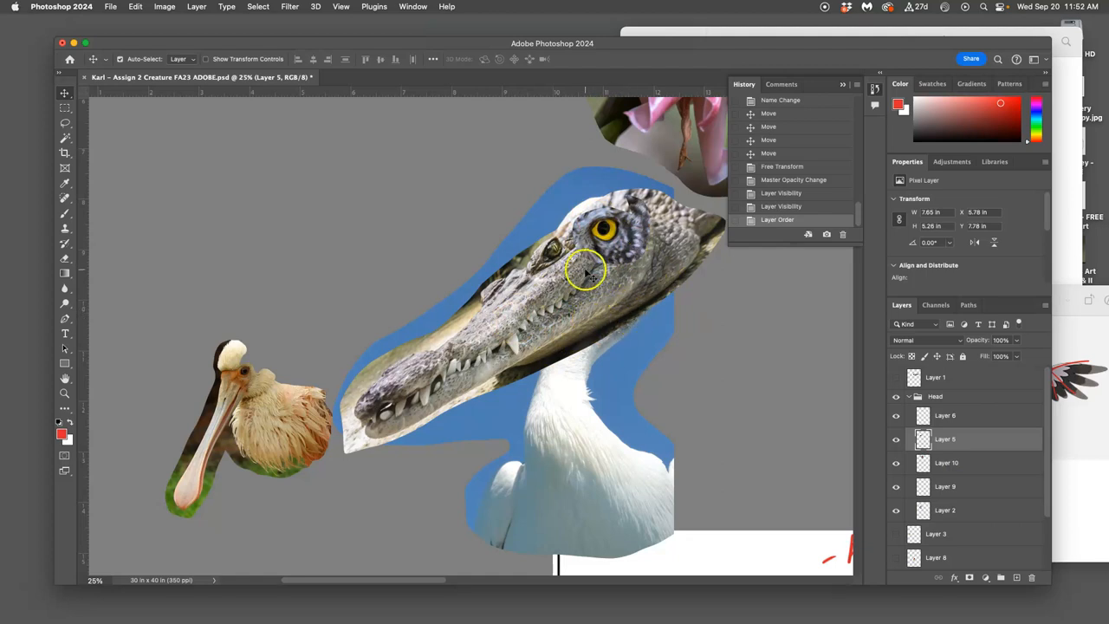
mouse_move(647, 241)
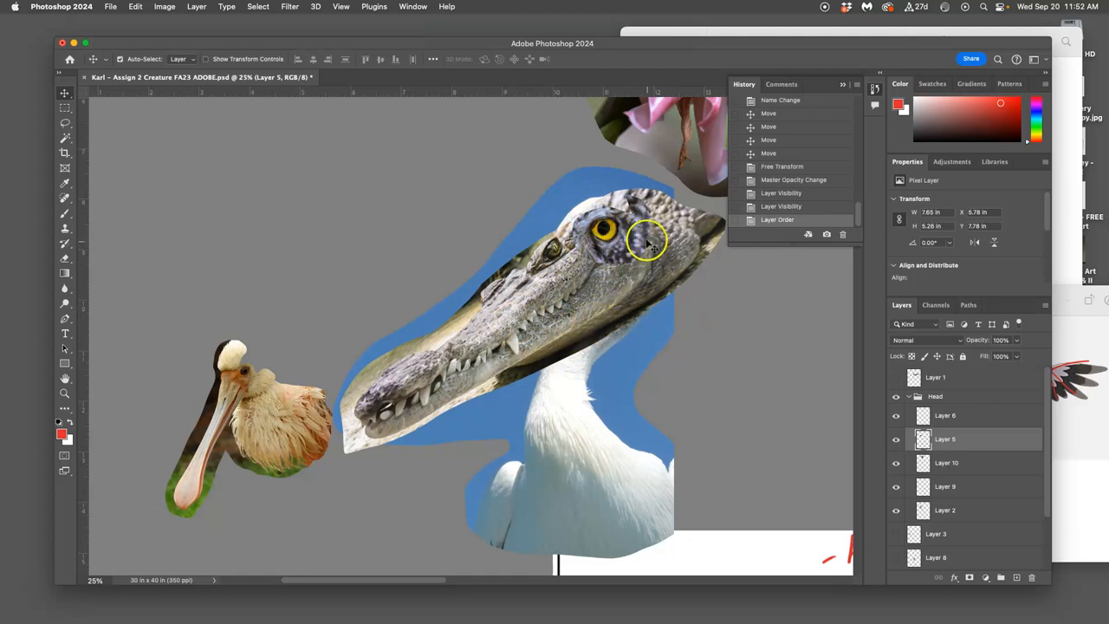
Lasso an area of the crocodile snout to remove
drag(645, 243, 650, 282)
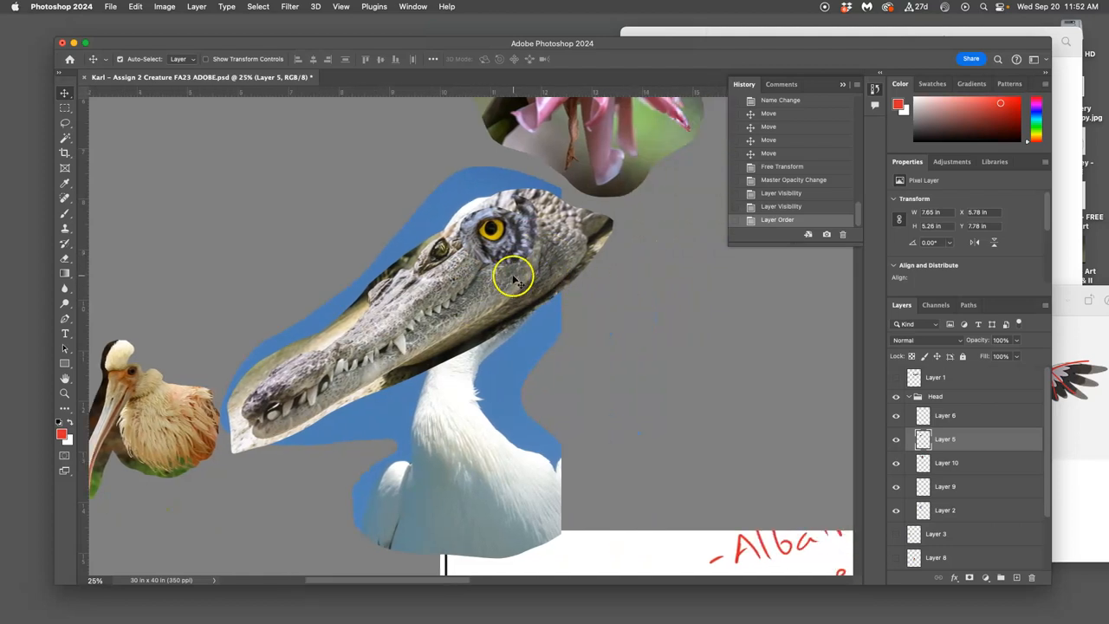
mouse_move(511, 273)
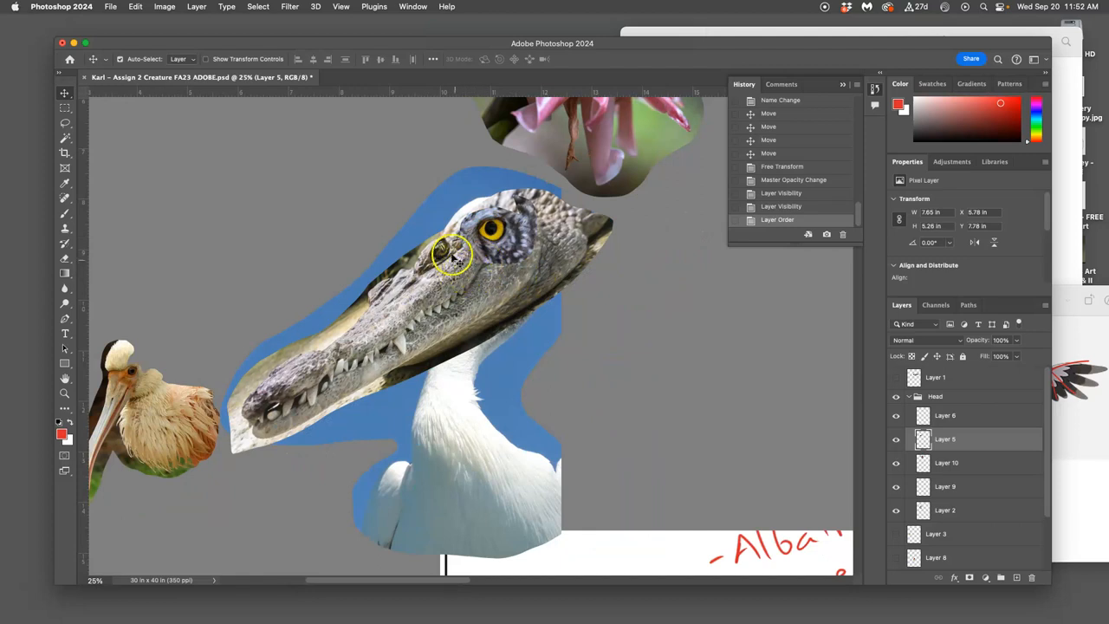
click(64, 122)
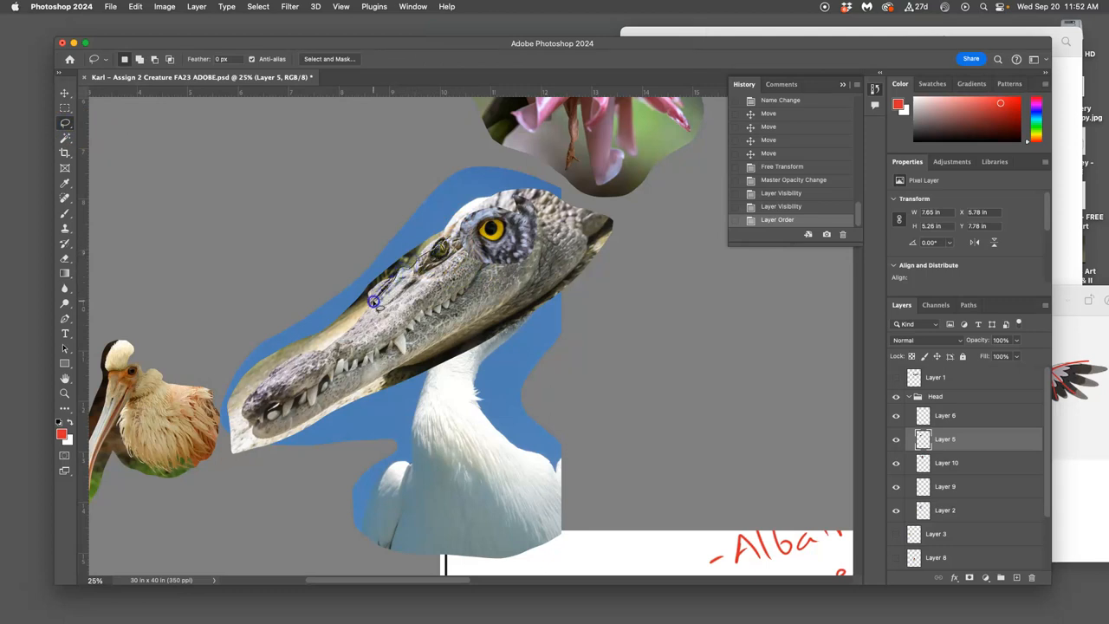
drag(377, 303, 437, 227)
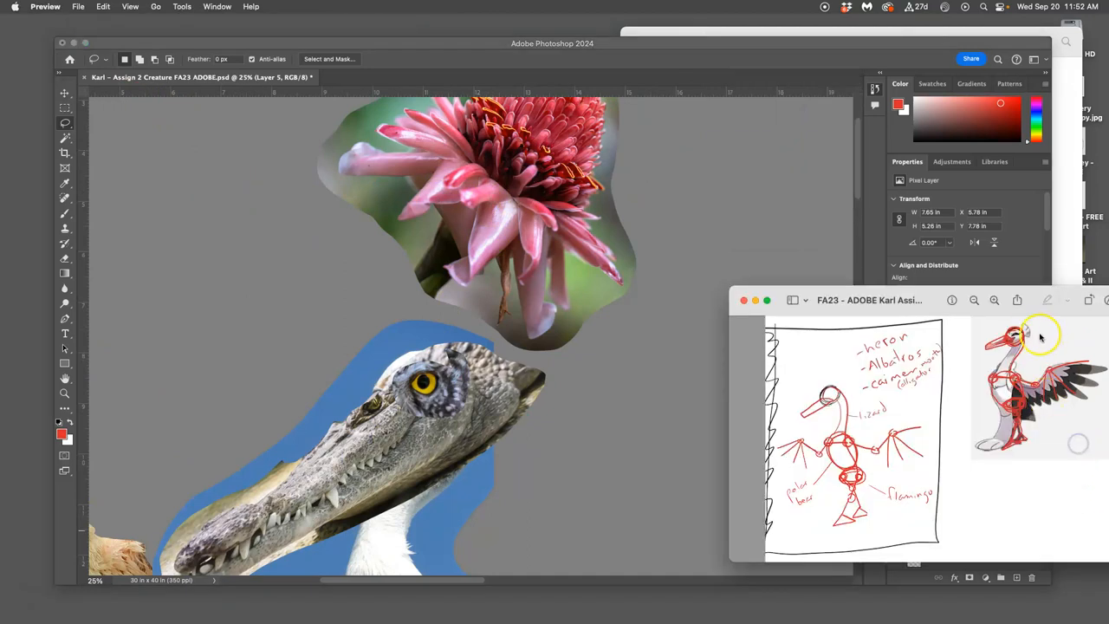
mouse_move(250, 219)
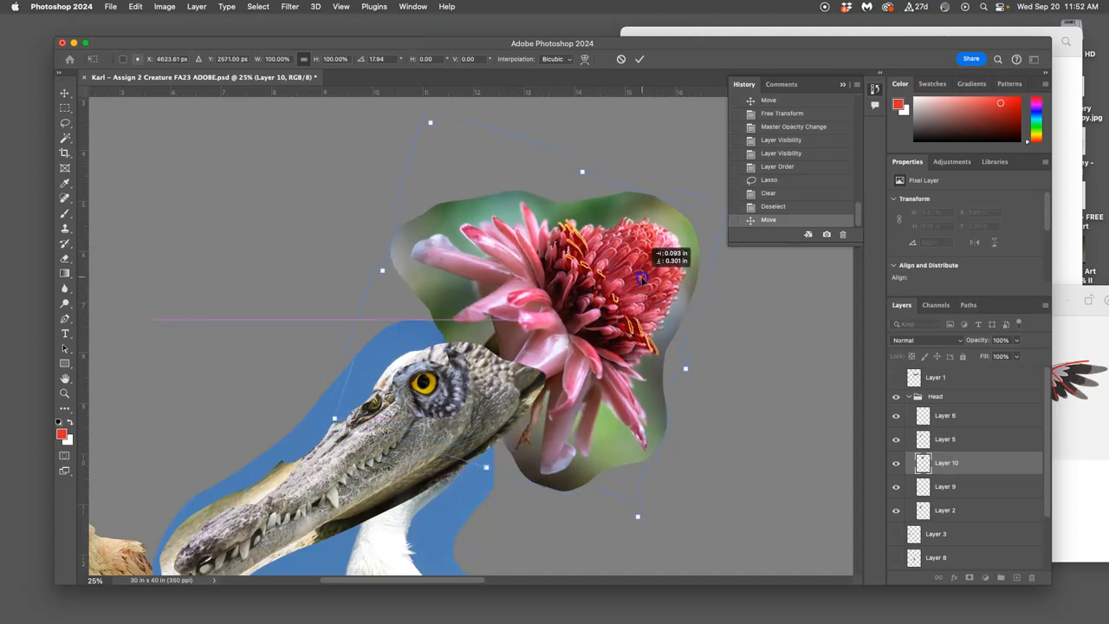
Shrink the pink flower to under half size and move it onto the top of the head
drag(641, 277, 631, 297)
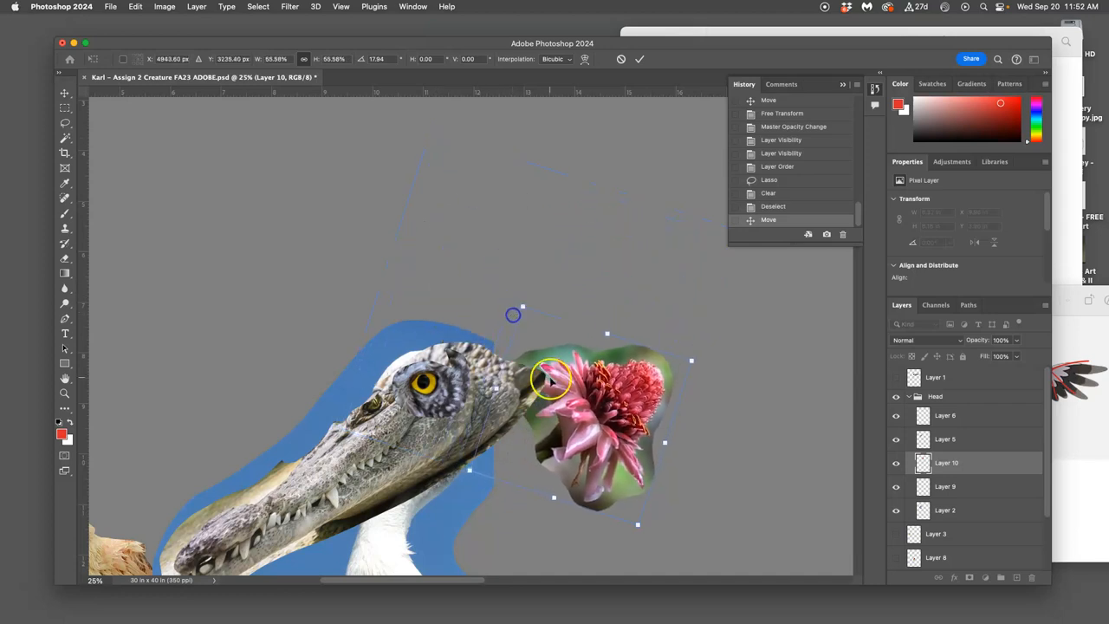
drag(550, 381, 634, 292)
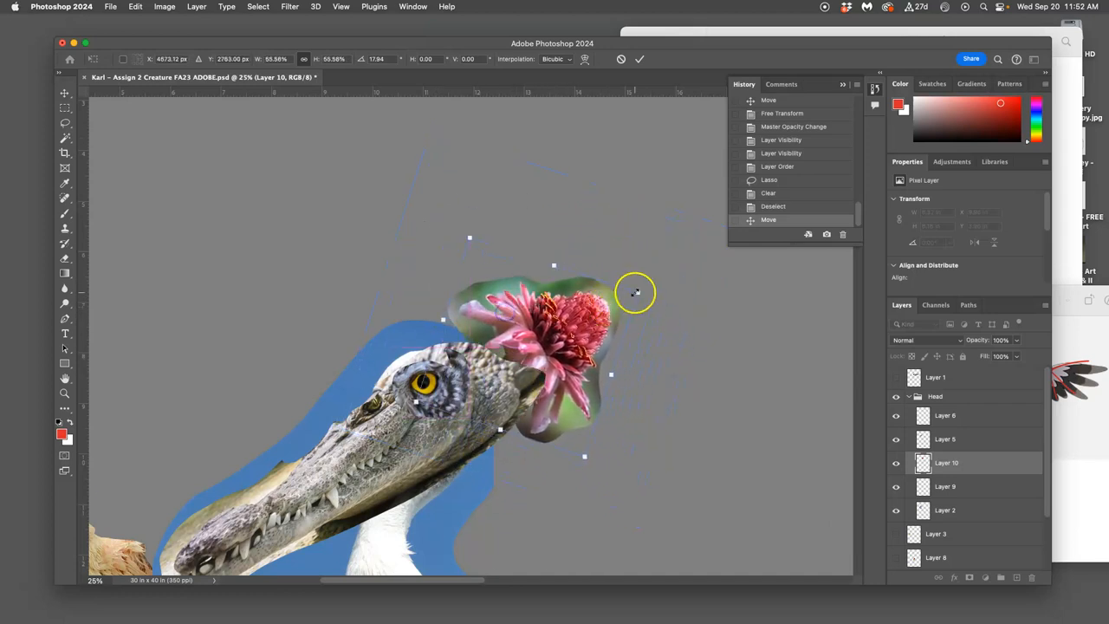
drag(637, 292, 679, 325)
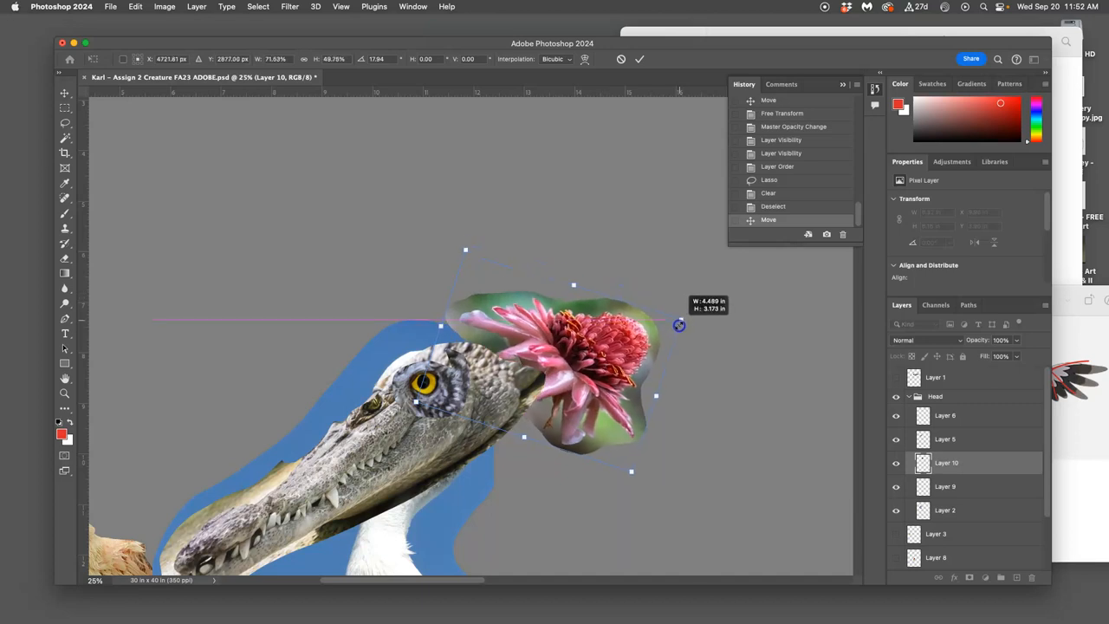
drag(679, 324, 606, 301)
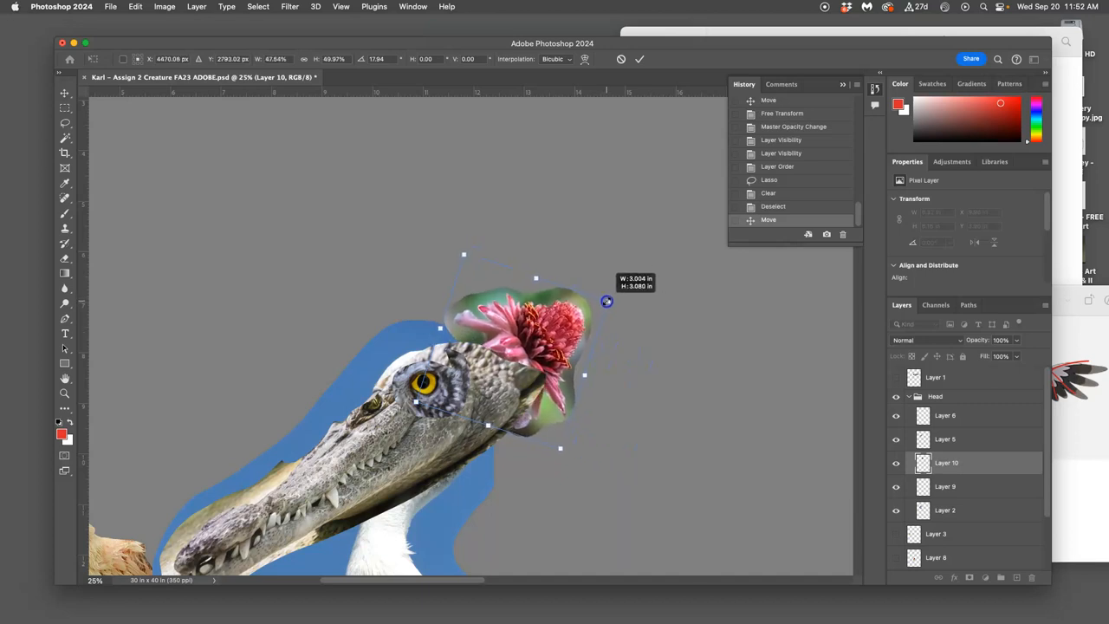
Warp the flower so its middle and upper edge wrap over the head
right_click(606, 300)
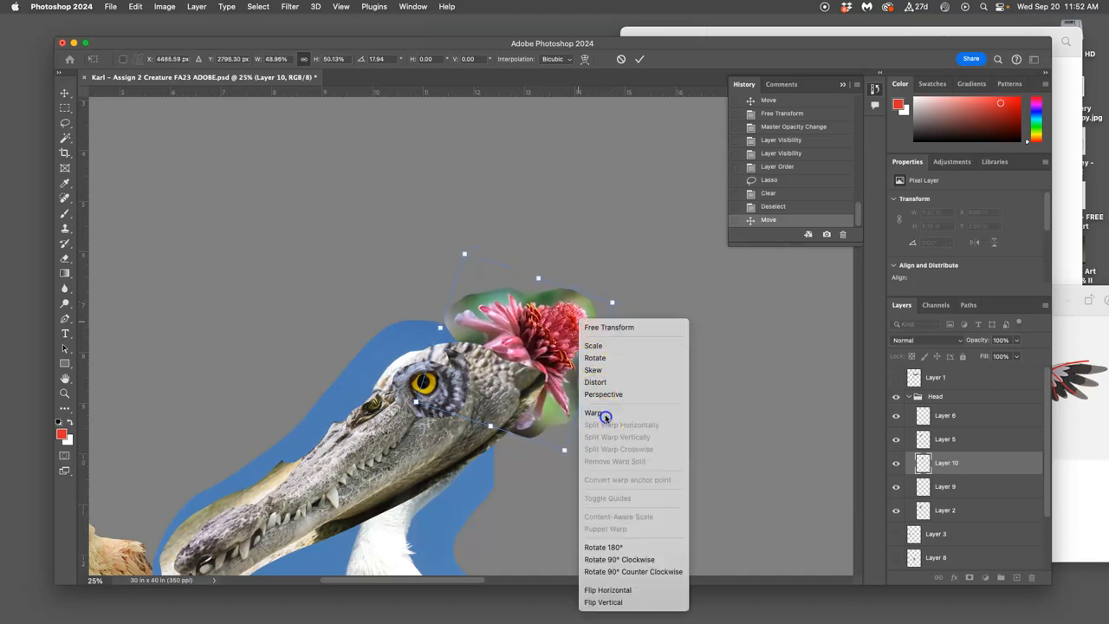
click(592, 413)
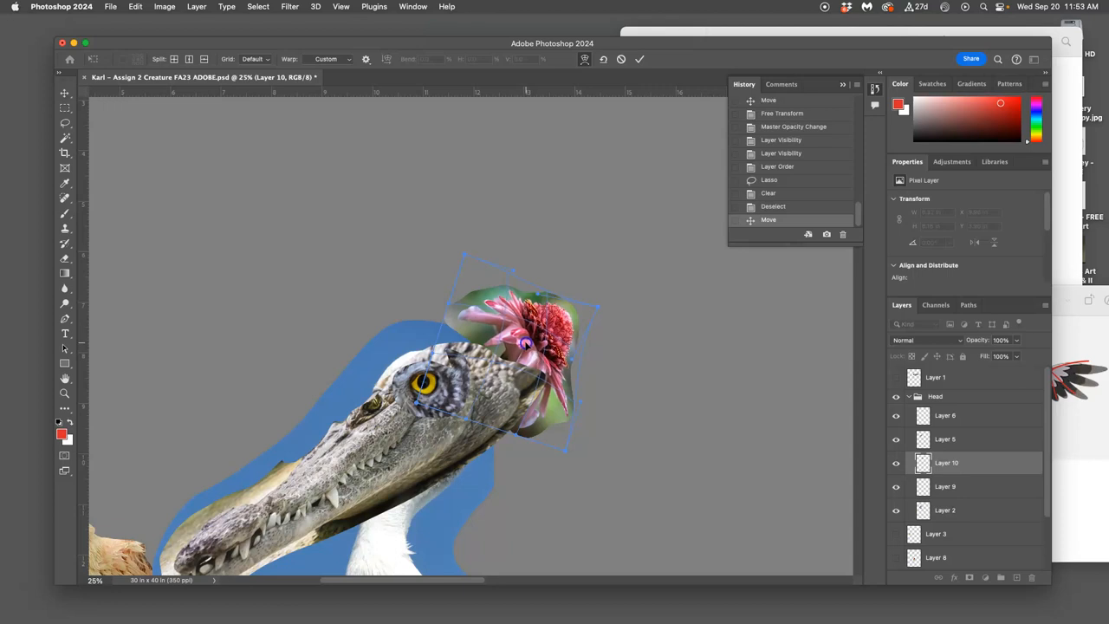
drag(524, 347, 575, 301)
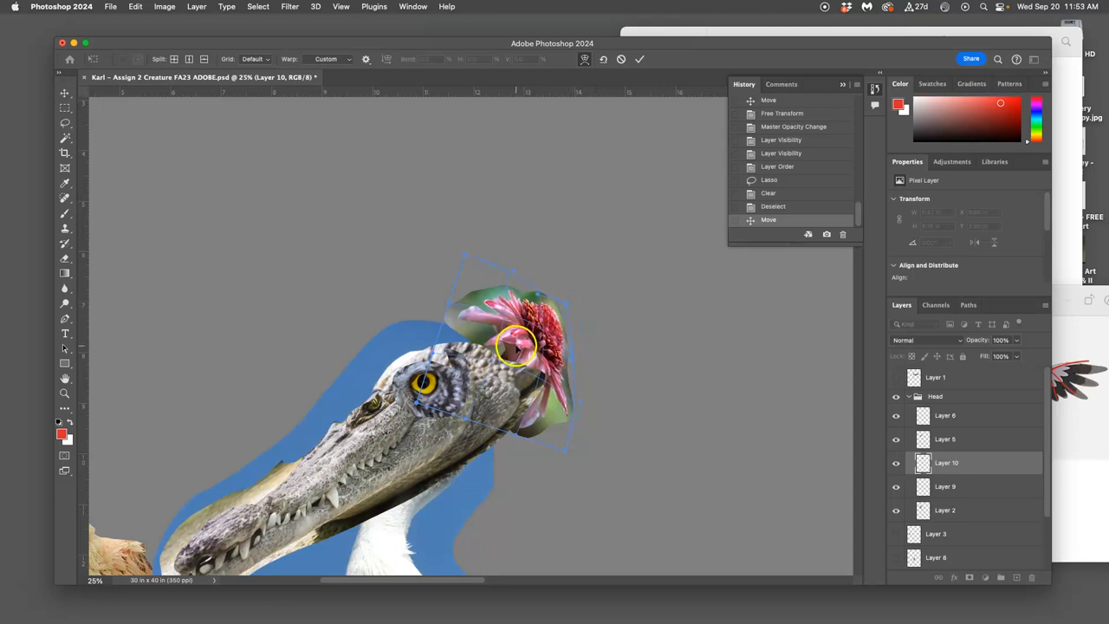
drag(516, 347, 520, 320)
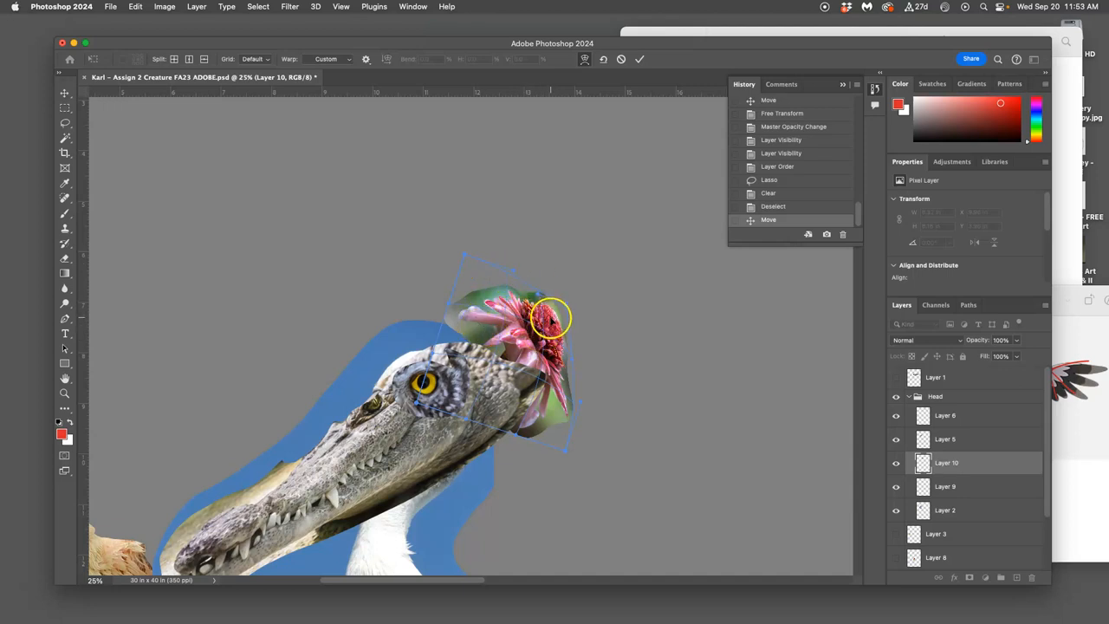
drag(537, 329, 485, 325)
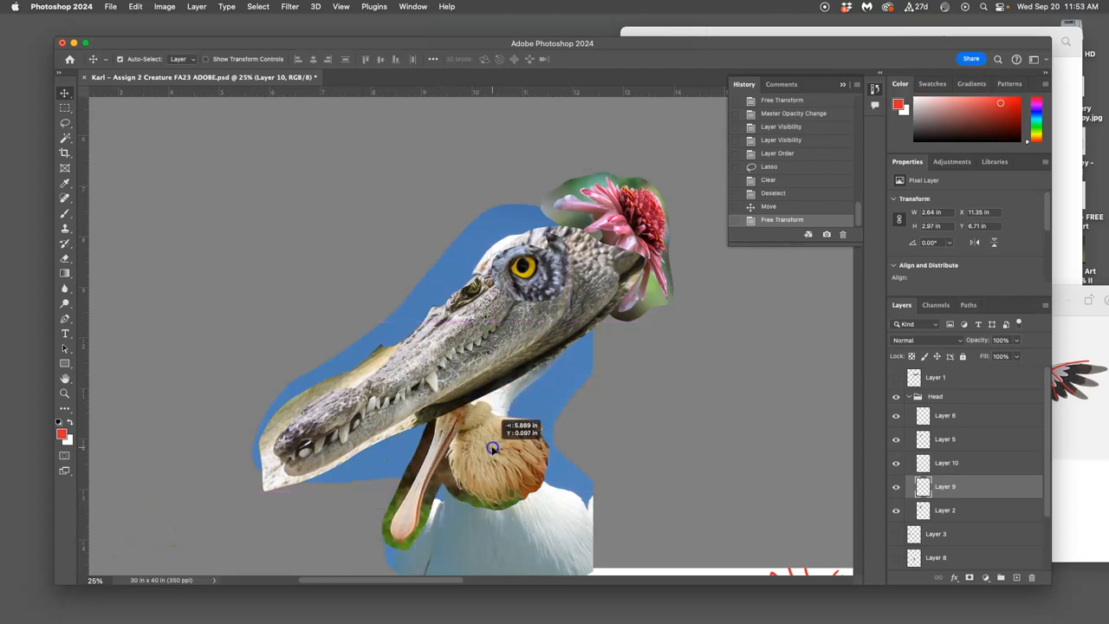
Move the spoonbill chest piece down beneath the crocodile snout
drag(492, 448, 484, 427)
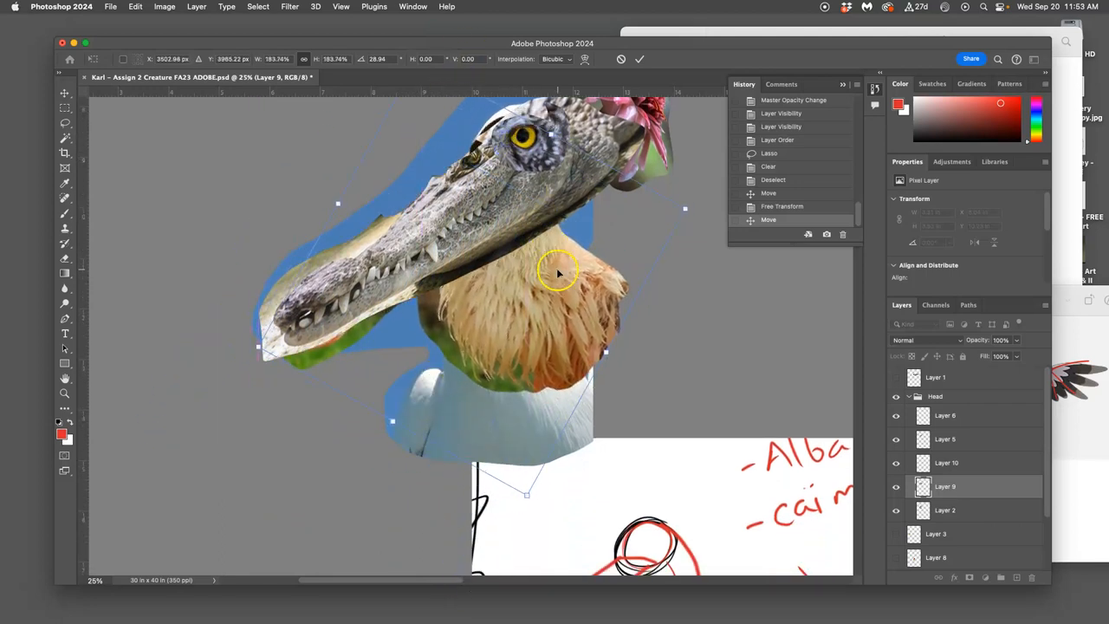
drag(559, 272, 539, 376)
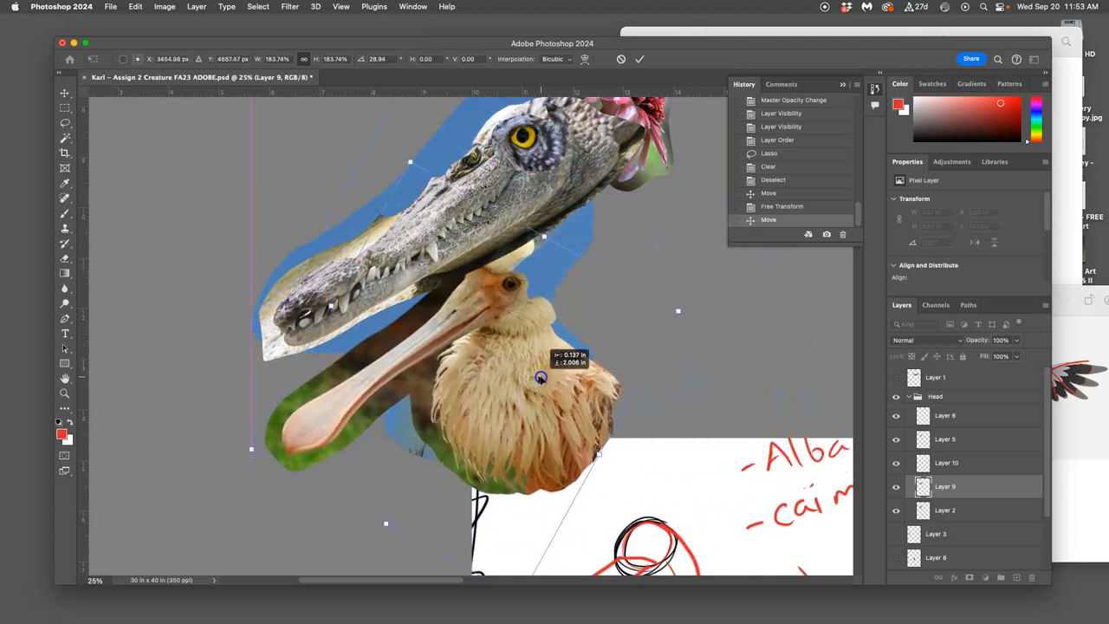
drag(542, 377, 531, 370)
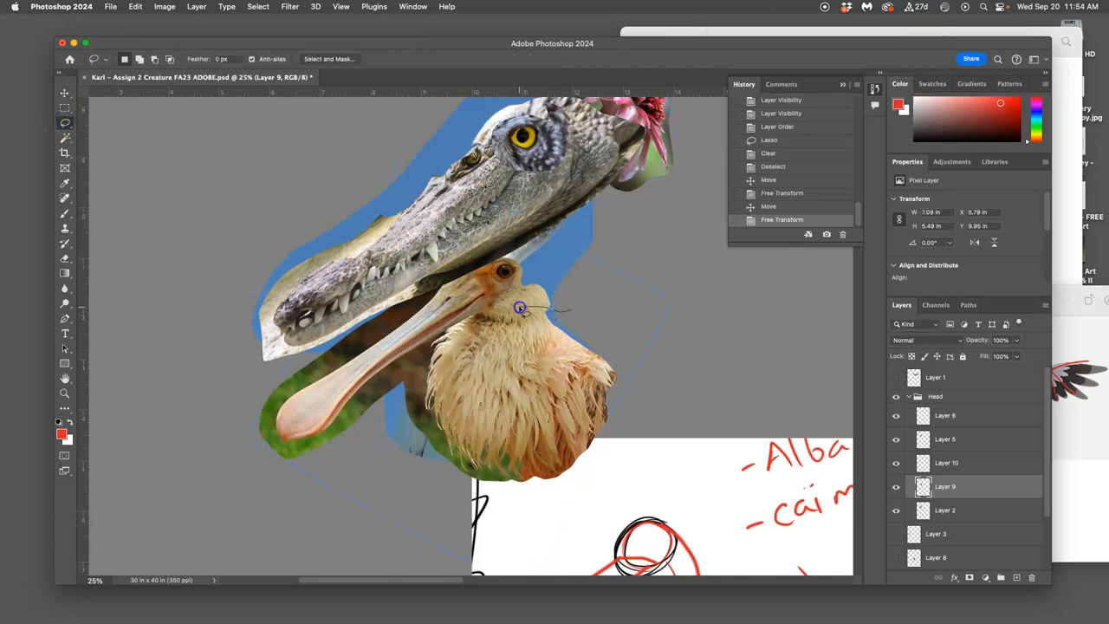
Lasso and delete the spoonbill's long bill, then toggle Layer 9 to check underneath
drag(520, 308, 414, 356)
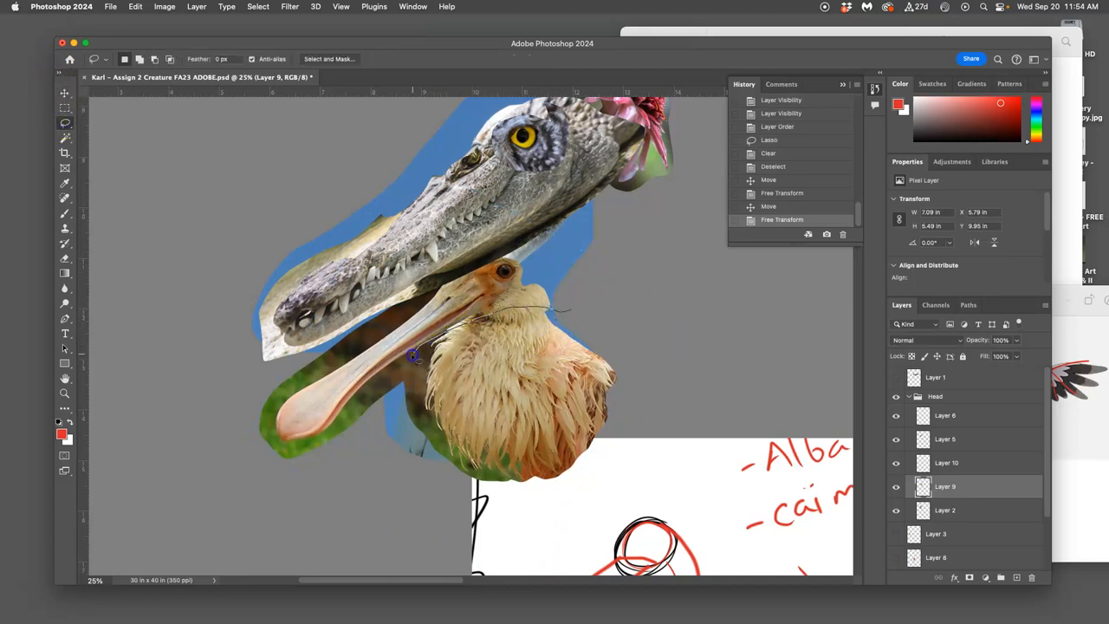
drag(412, 355, 491, 202)
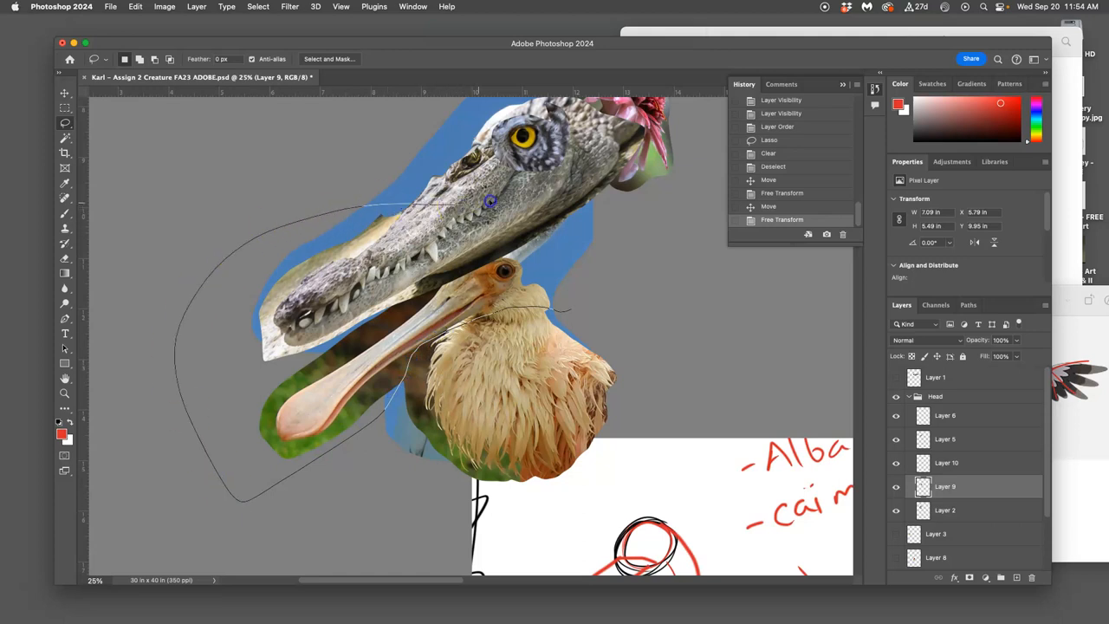
click(489, 200)
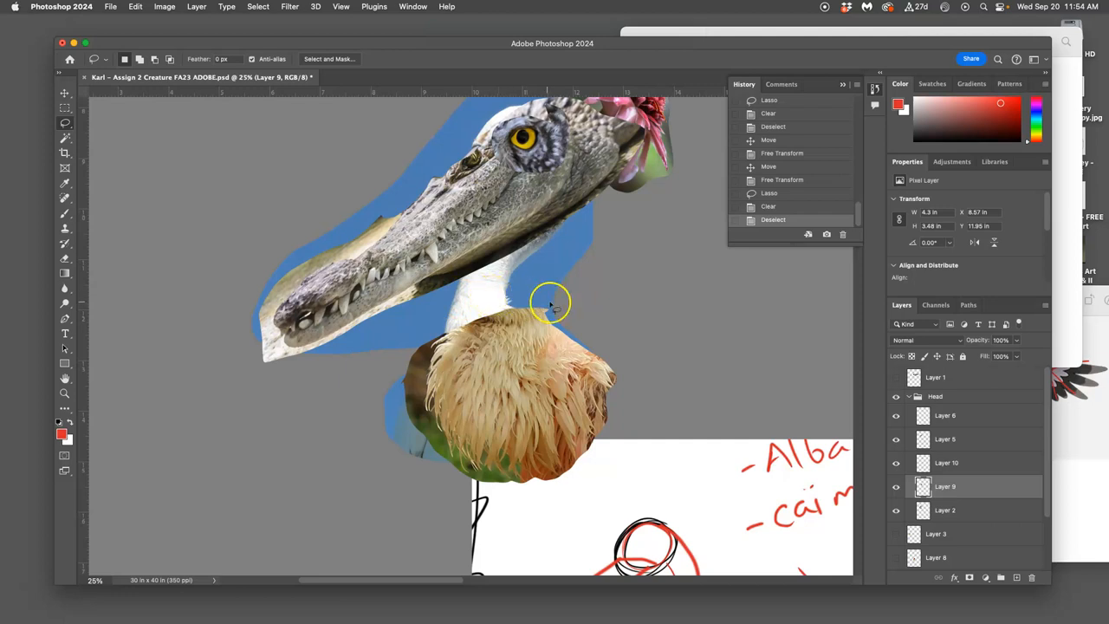
mouse_move(567, 315)
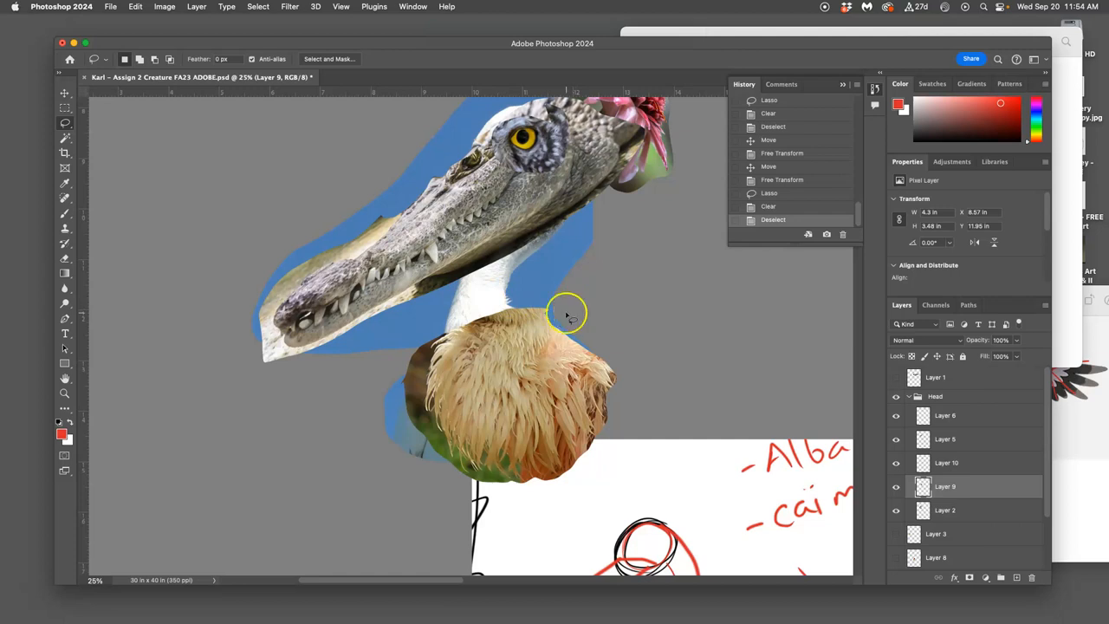
click(896, 486)
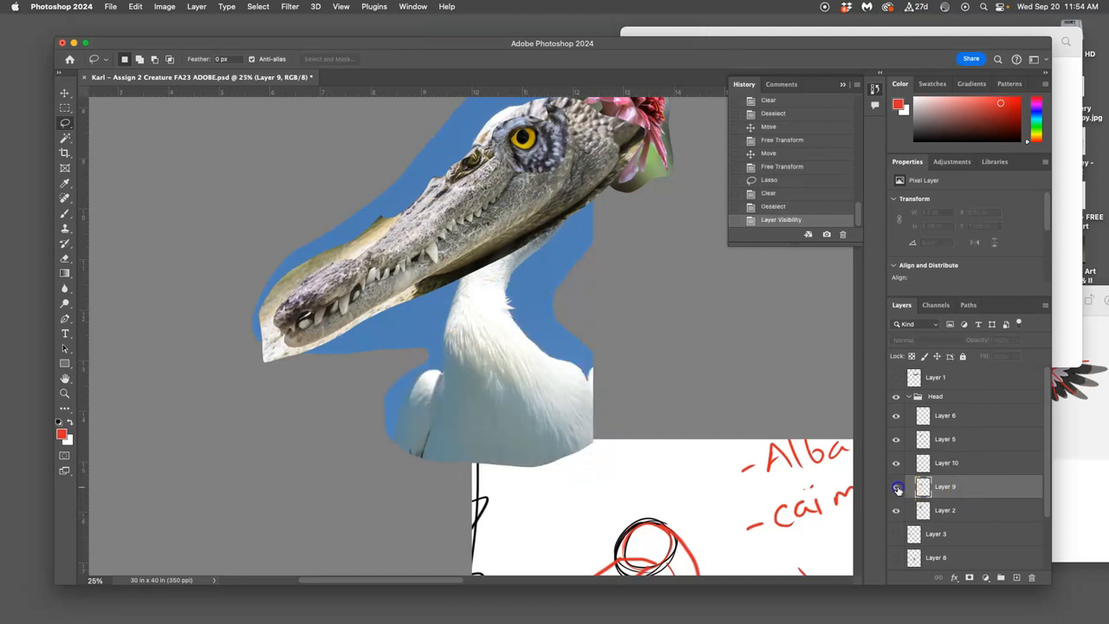
click(897, 487)
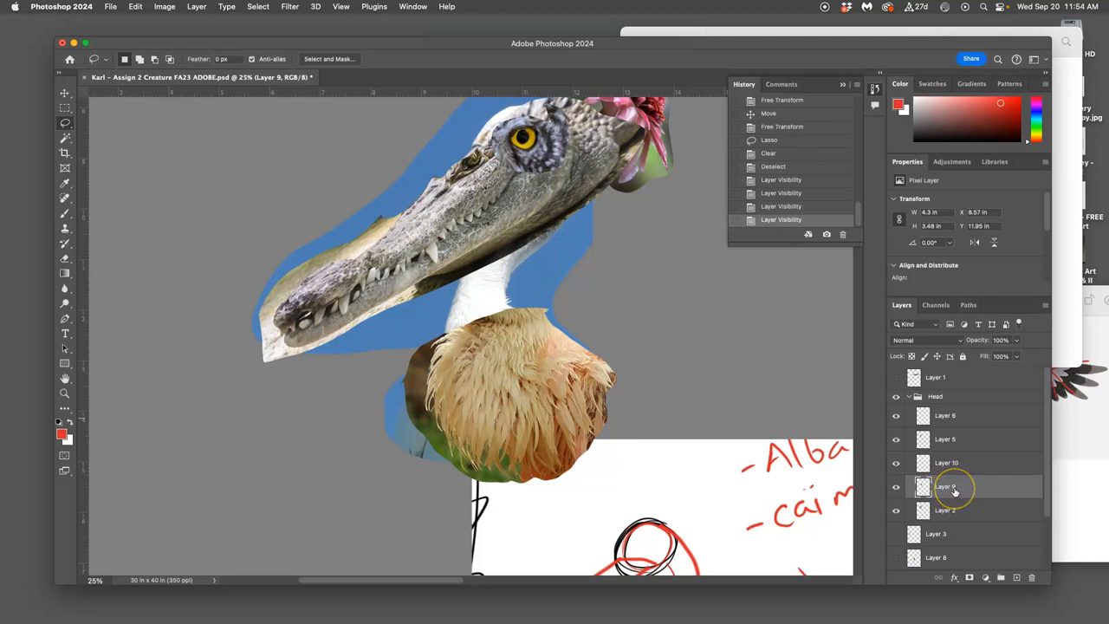
Duplicate the layer content with Layer via Copy (Cmd+J)
key(cmd+j)
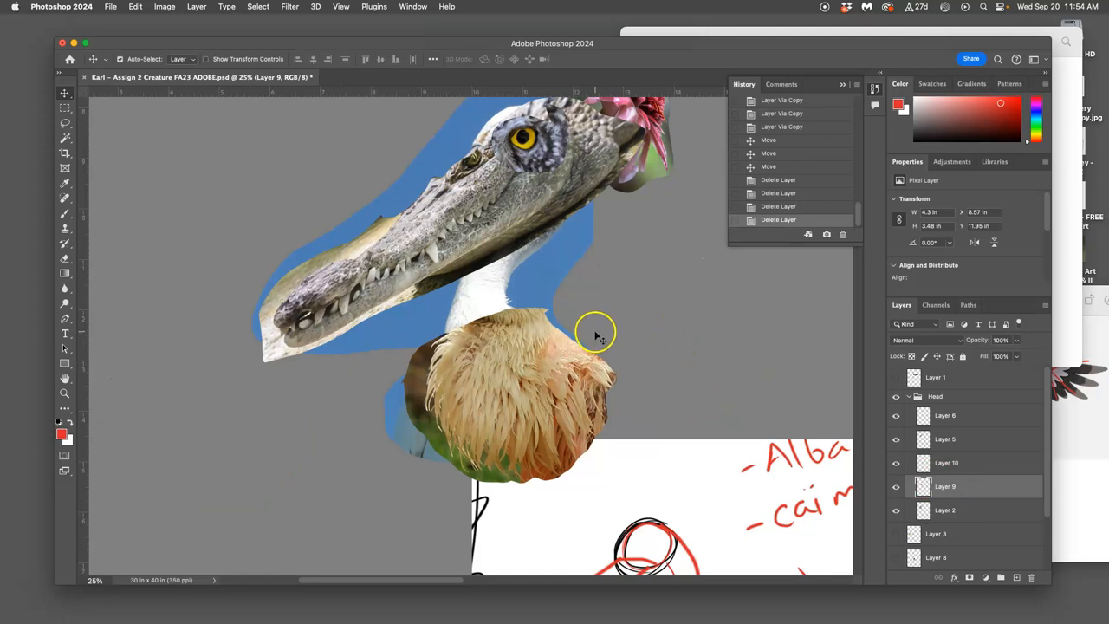
mouse_move(604, 327)
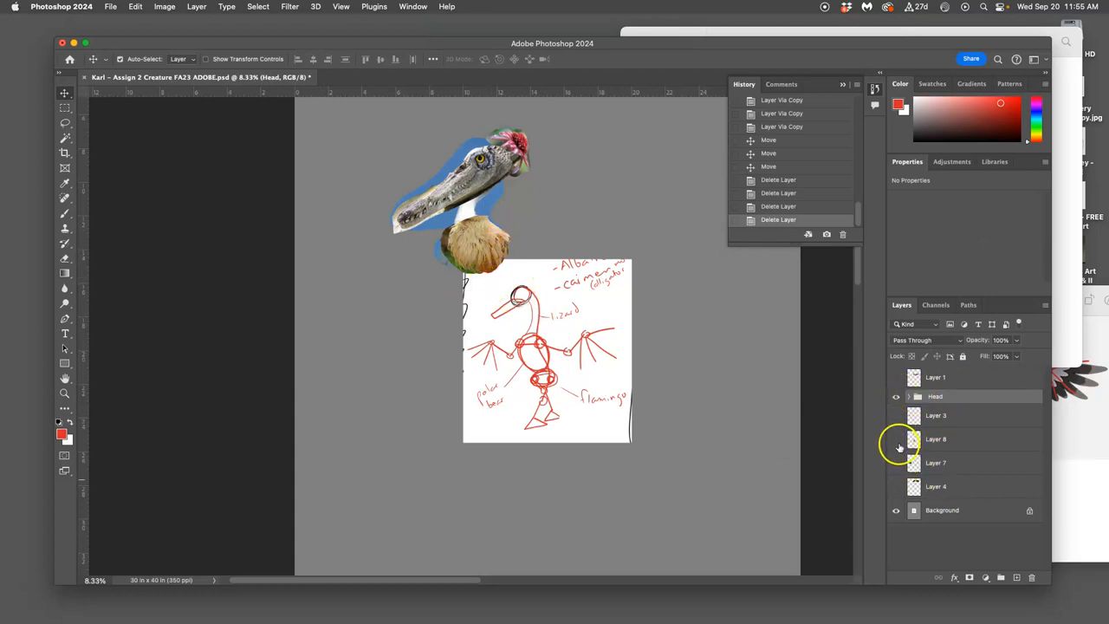
Show the owl feathers and bee close-up, then group Layers 9, 3 and 7 as 'Chest'
click(896, 462)
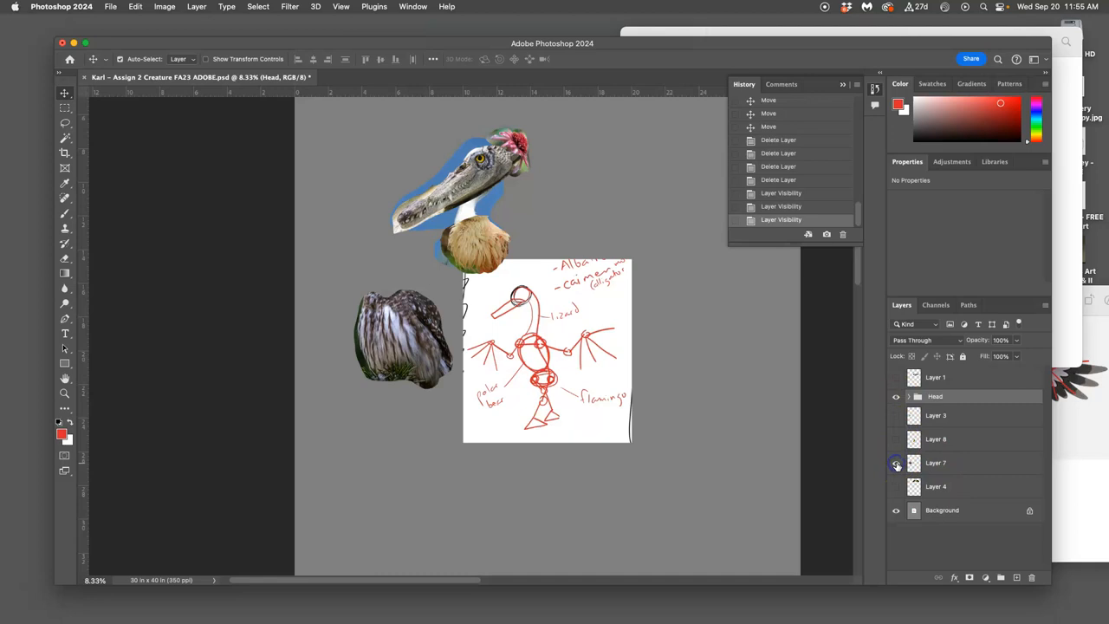
click(896, 438)
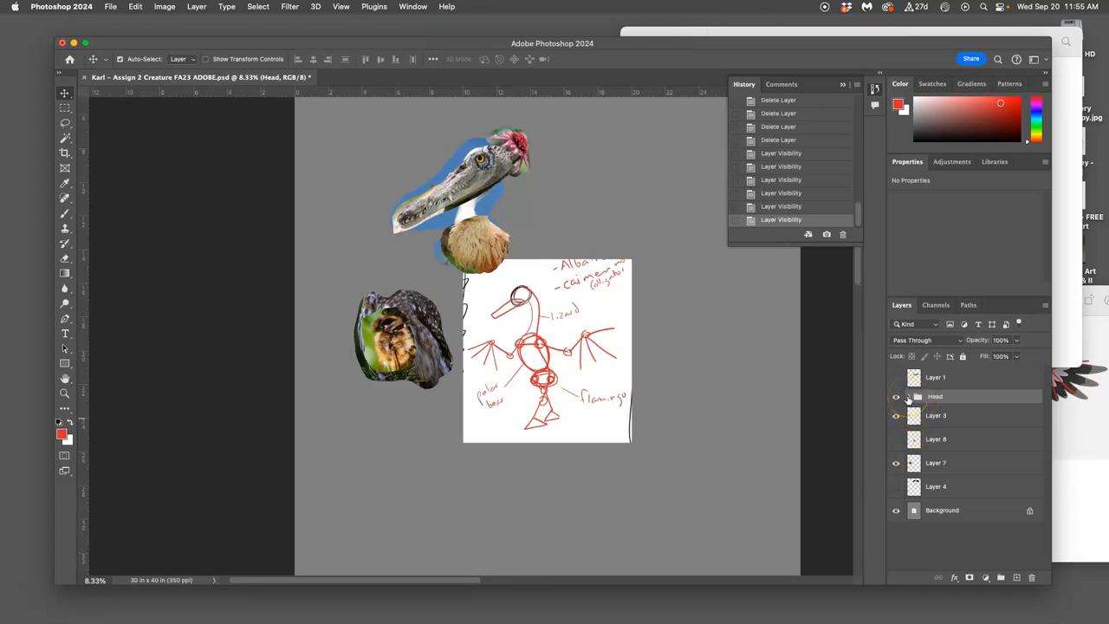
click(907, 396)
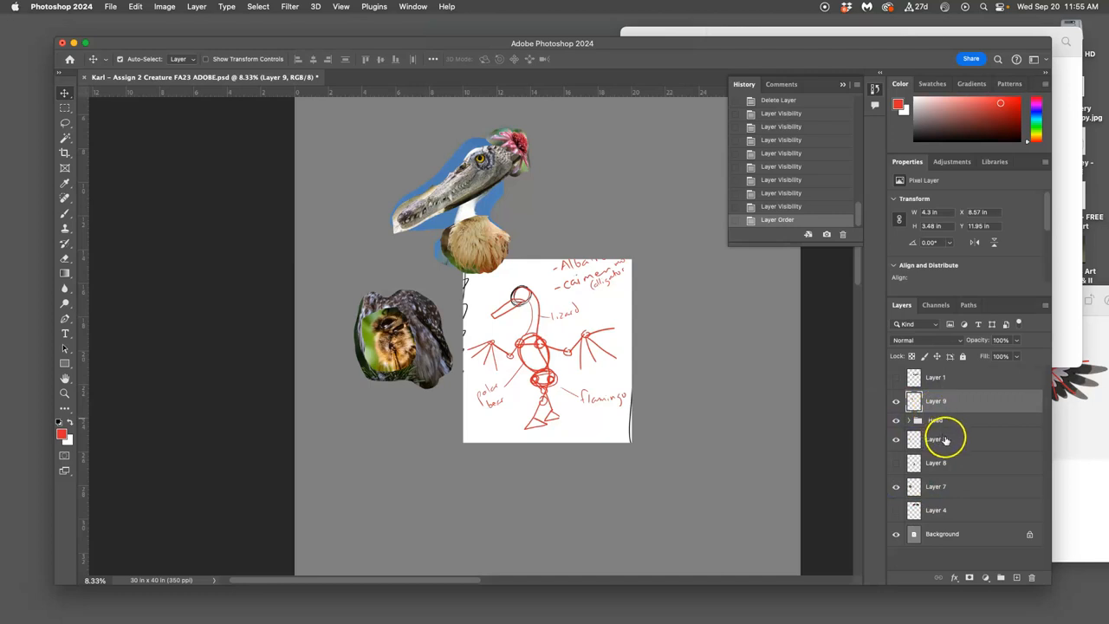
click(959, 439)
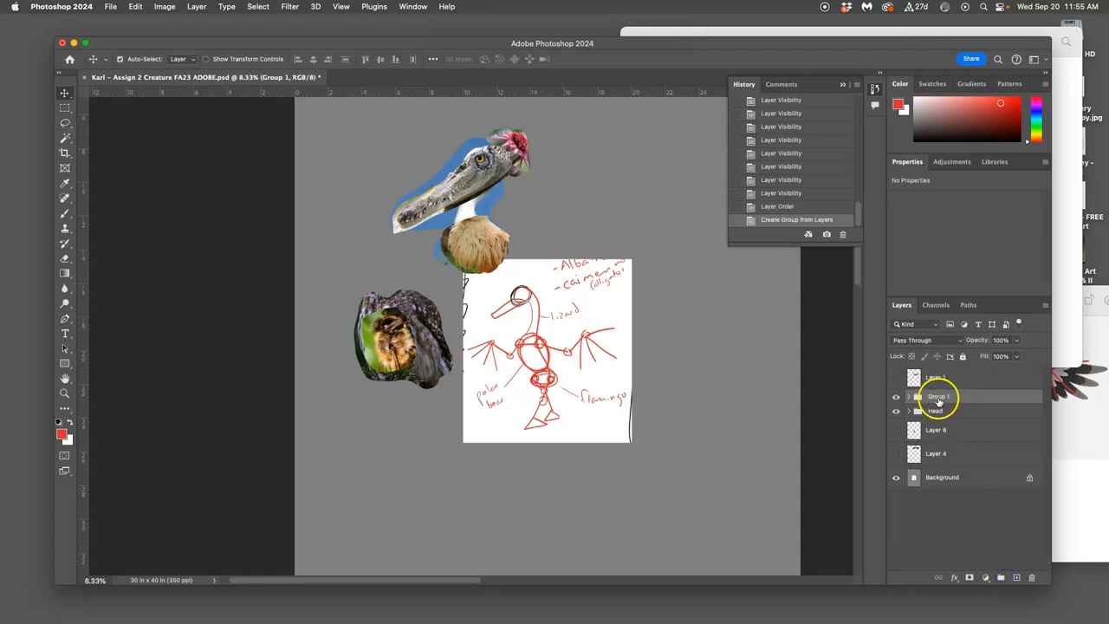
double_click(939, 396)
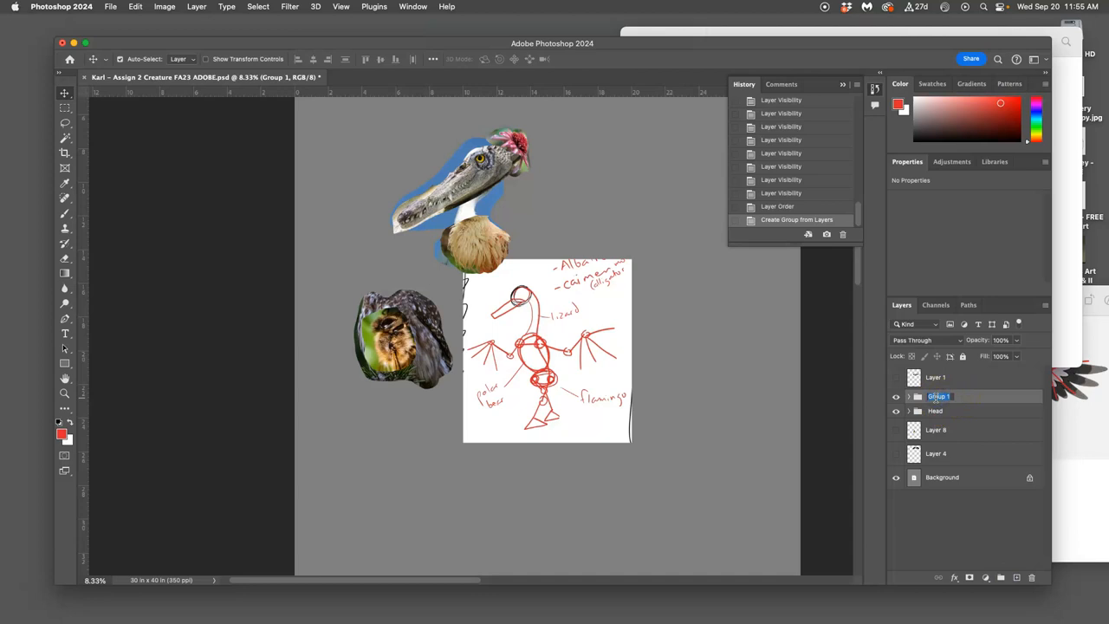
text(Chest)
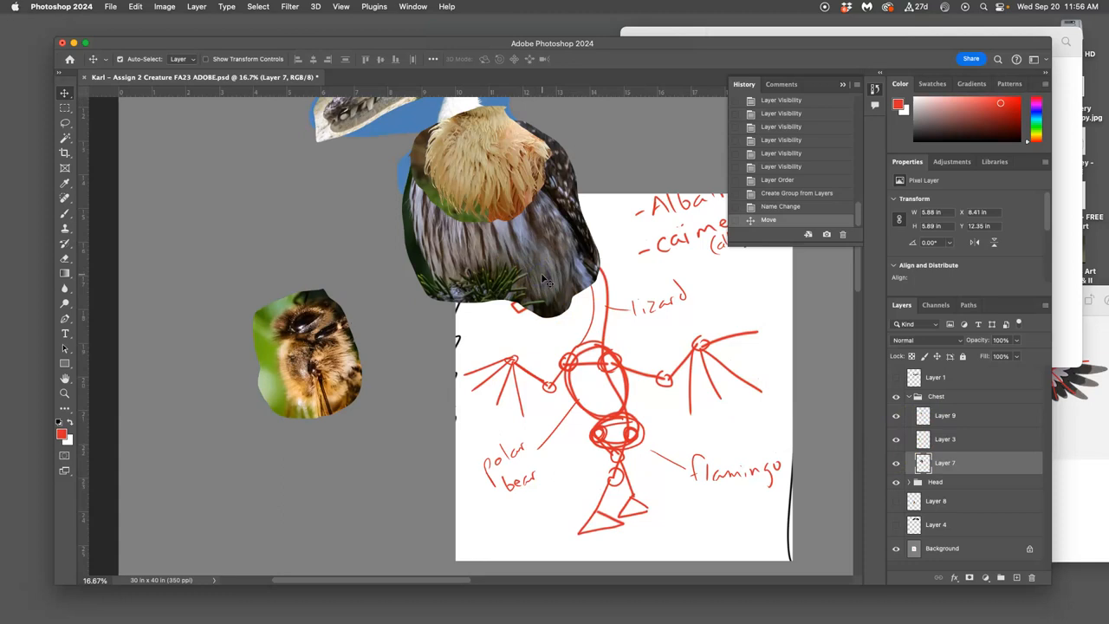
Restack the owl feathers above the bee layer and move them beside the bee chest
click(944, 450)
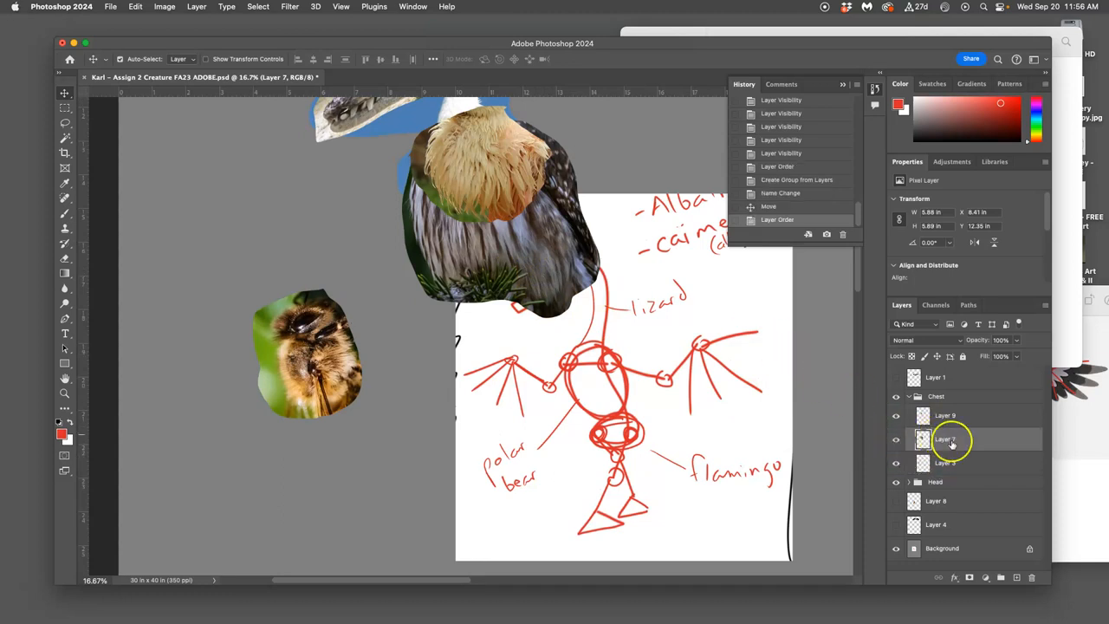
click(949, 461)
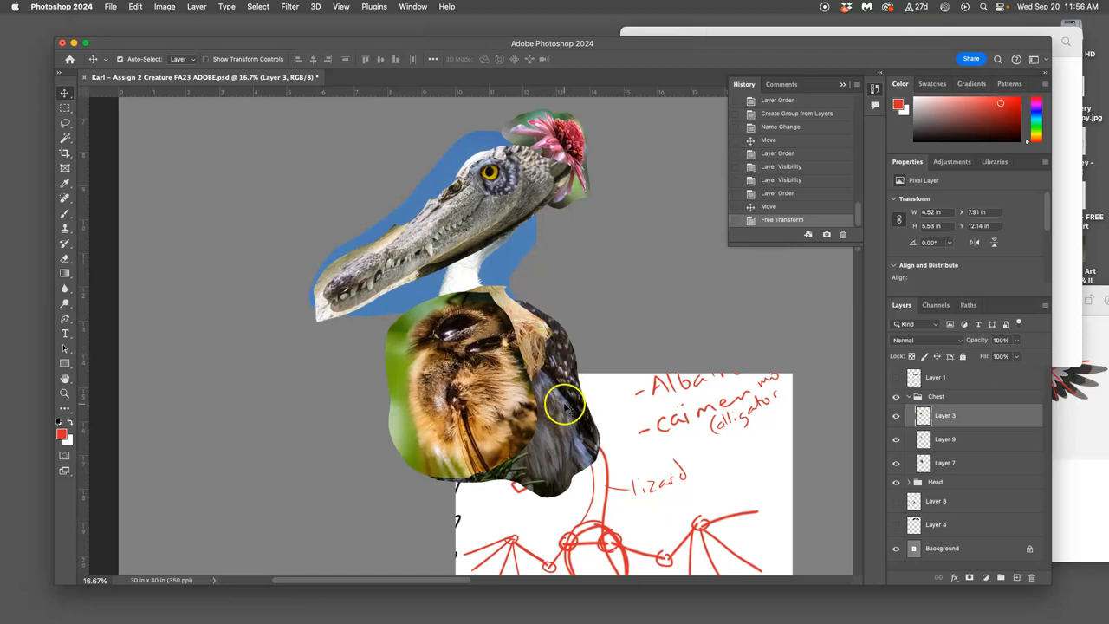
drag(563, 402, 715, 351)
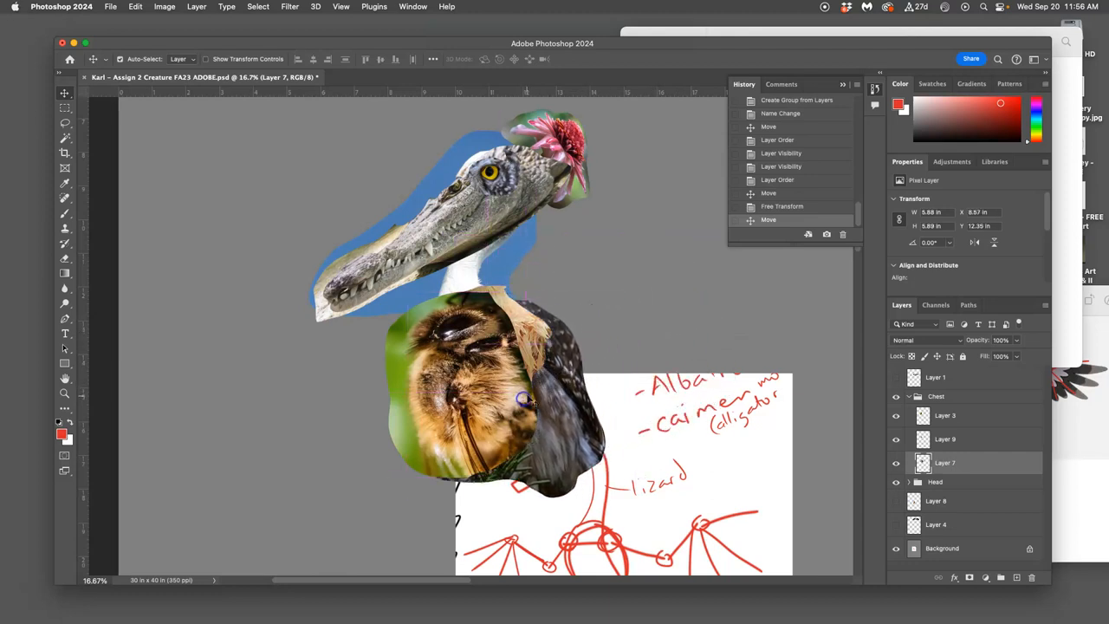
mouse_move(606, 377)
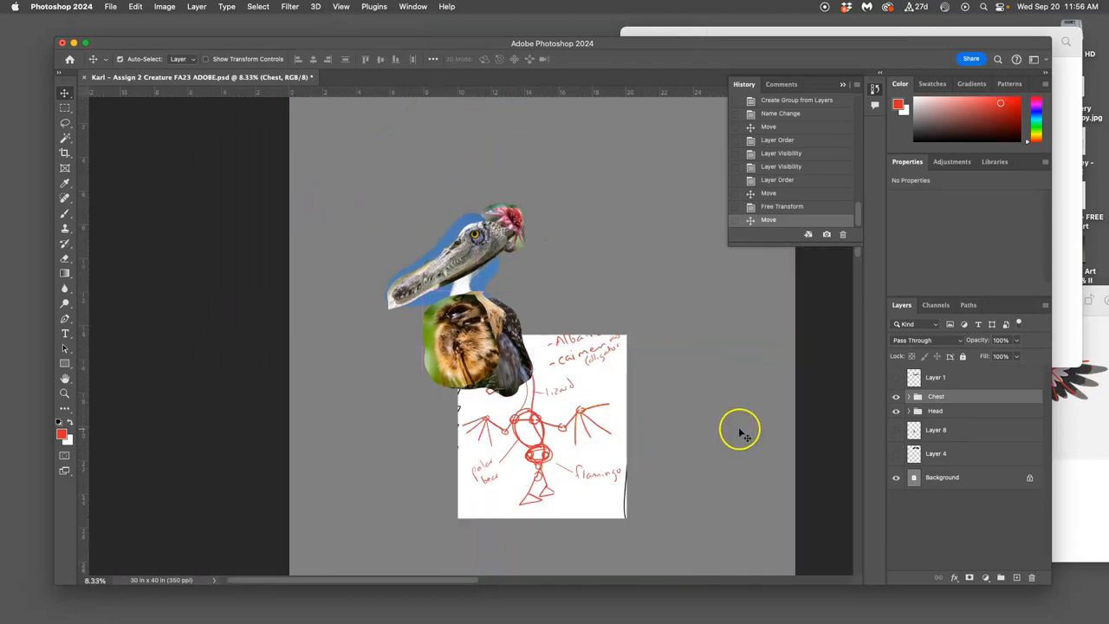
mouse_move(1064, 342)
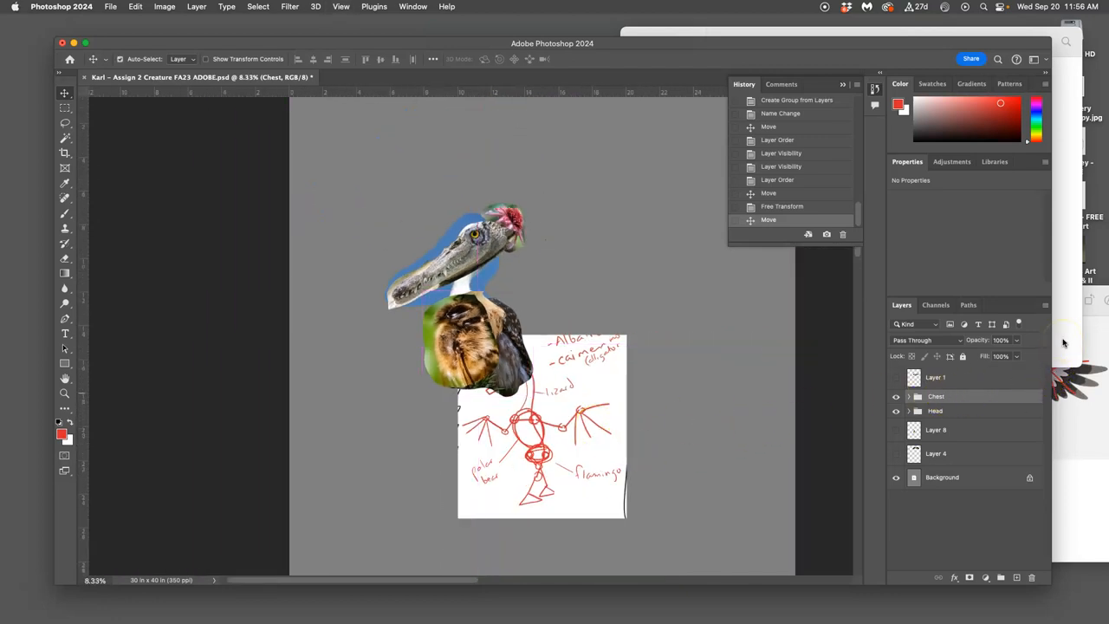
Collapse the Chest group, select Layer 8, and show the dark spread-wing Layer 4
click(936, 410)
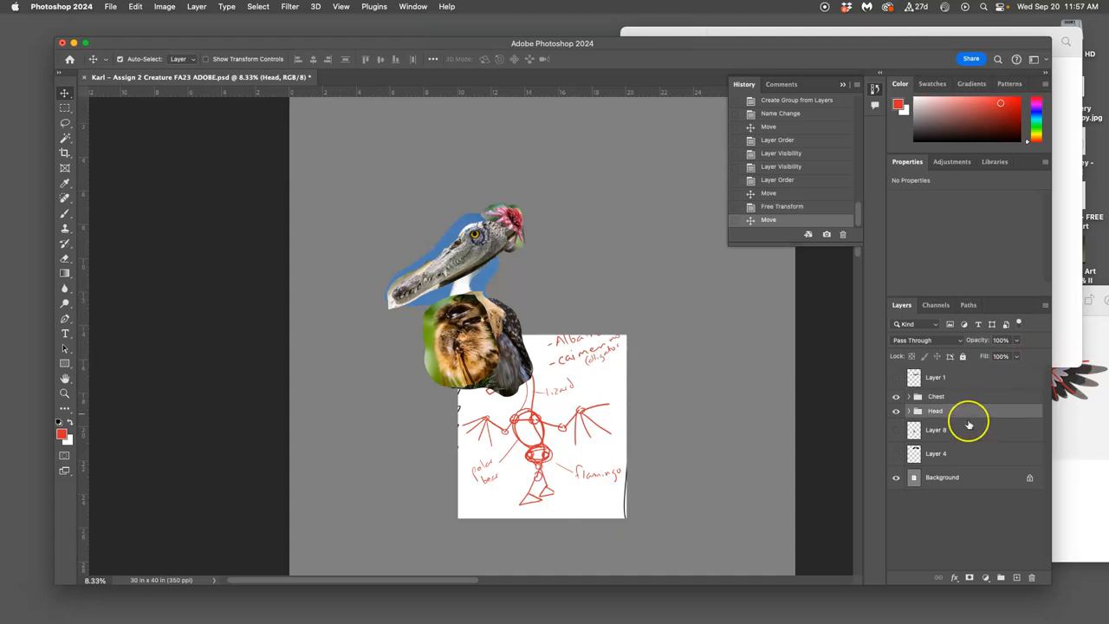
mouse_move(961, 429)
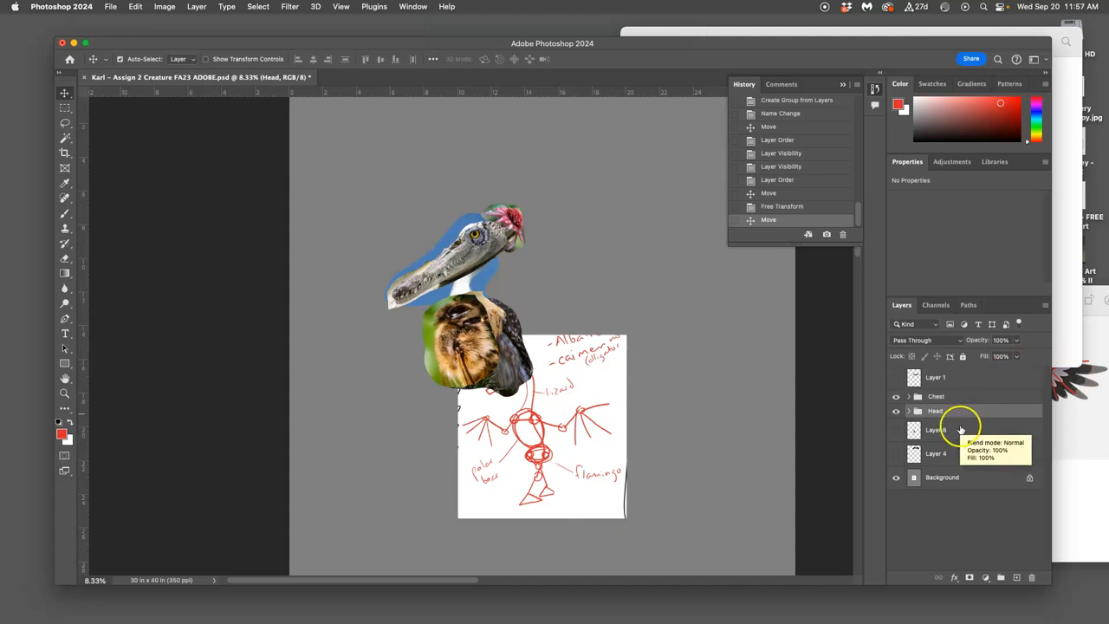
click(936, 429)
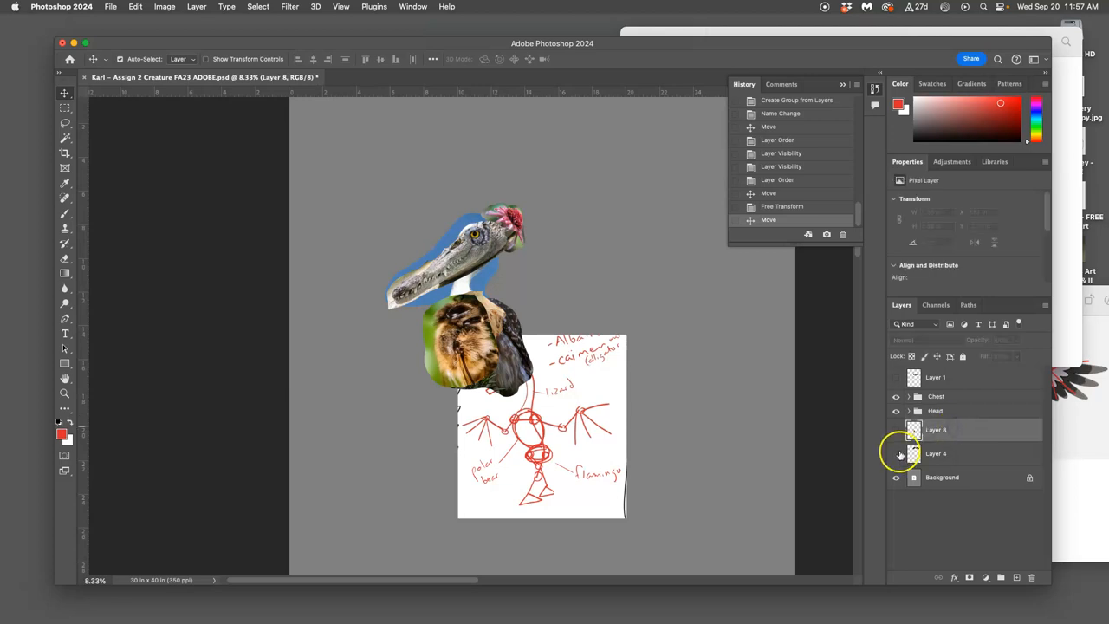
click(895, 376)
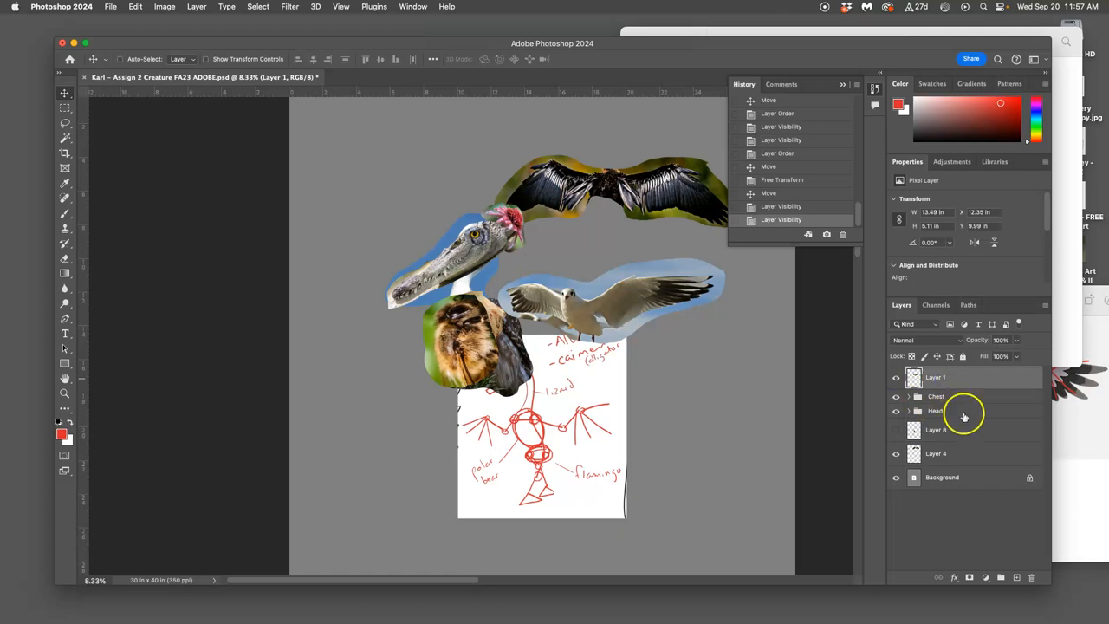
Group the seagull and dark spread-wing layers and name the group 'Wings'
click(935, 453)
text(Wing)
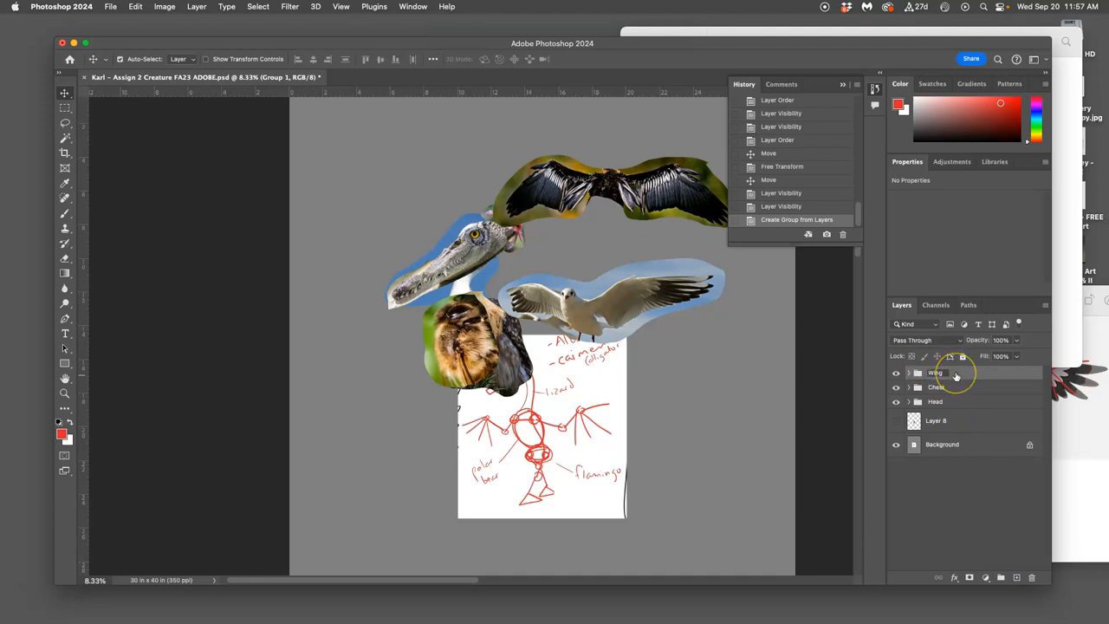
double_click(936, 373)
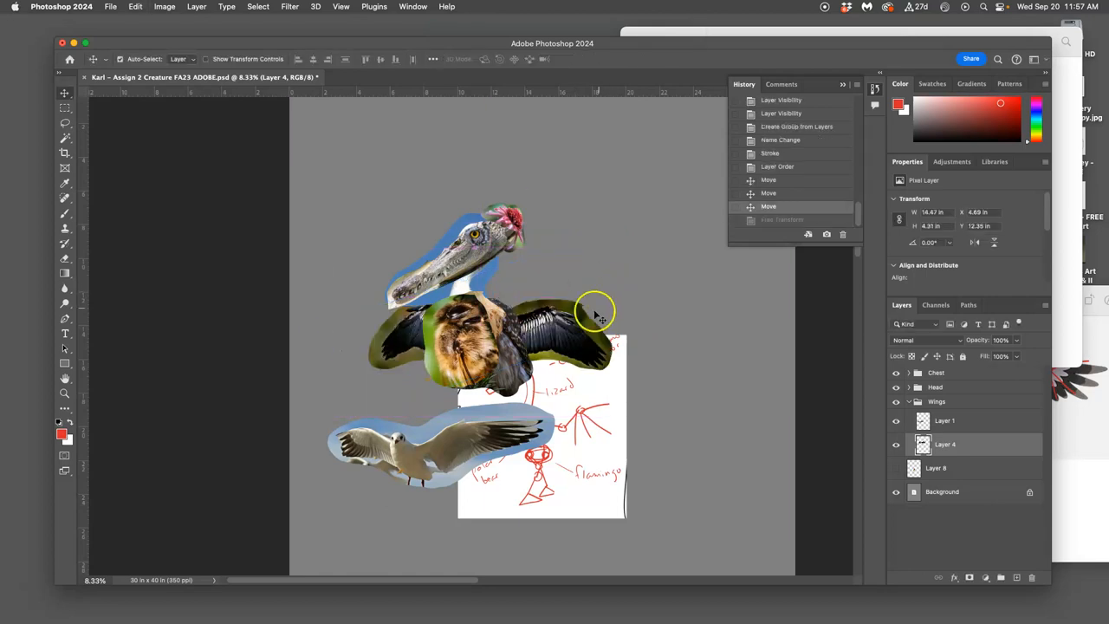
mouse_move(519, 312)
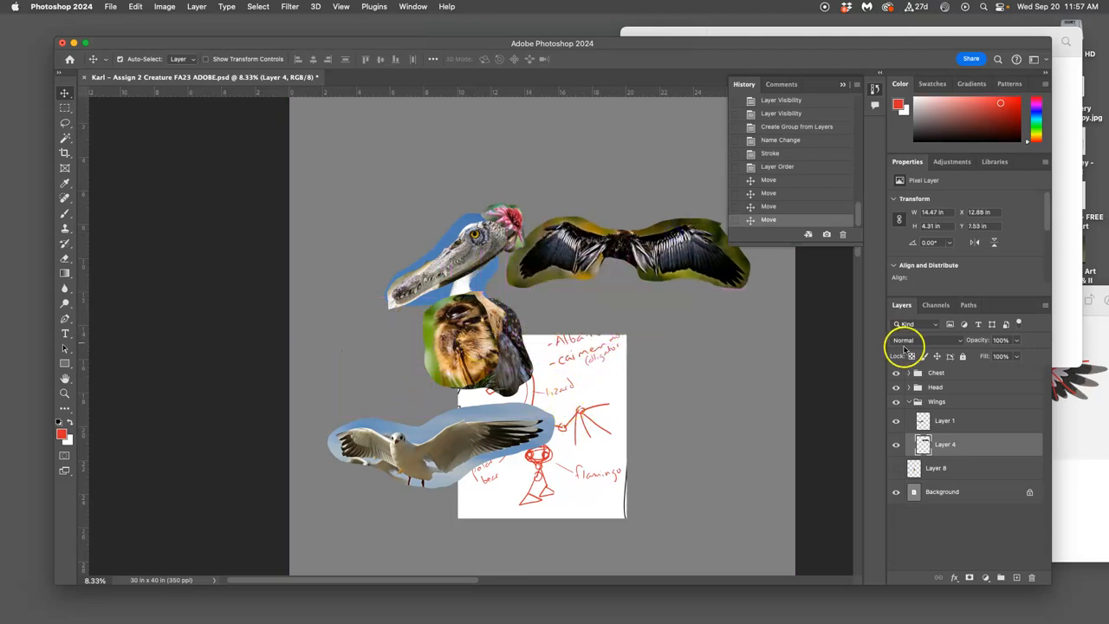
Select the dark wings layer in the Layers panel for transforming
click(936, 372)
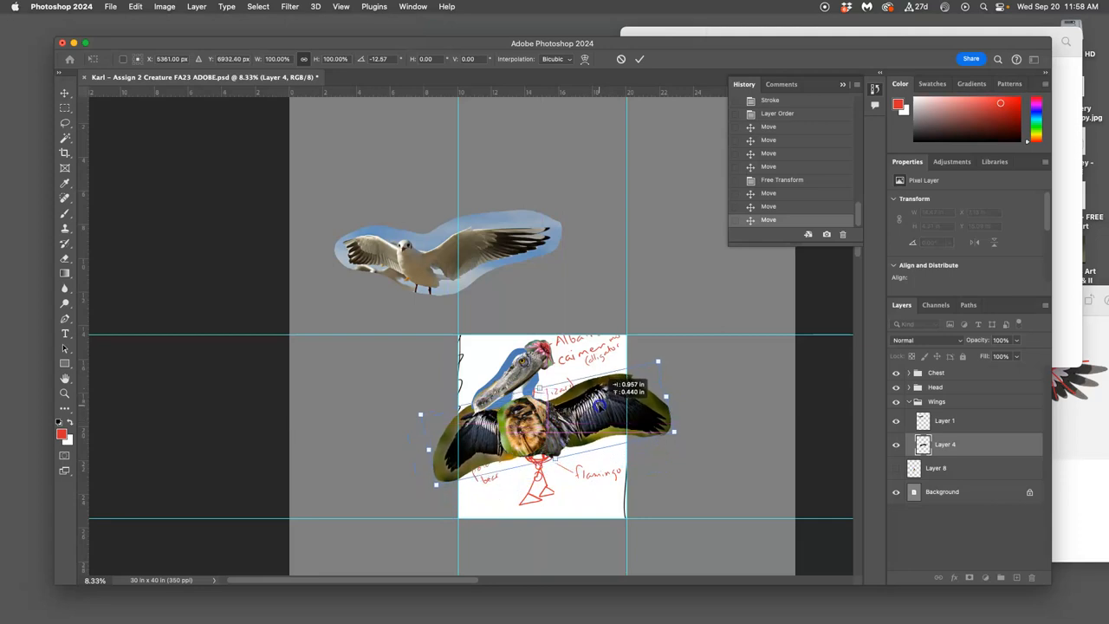
Nudge, tilt and slightly enlarge the dark wings behind the creature's chest
drag(546, 424, 541, 416)
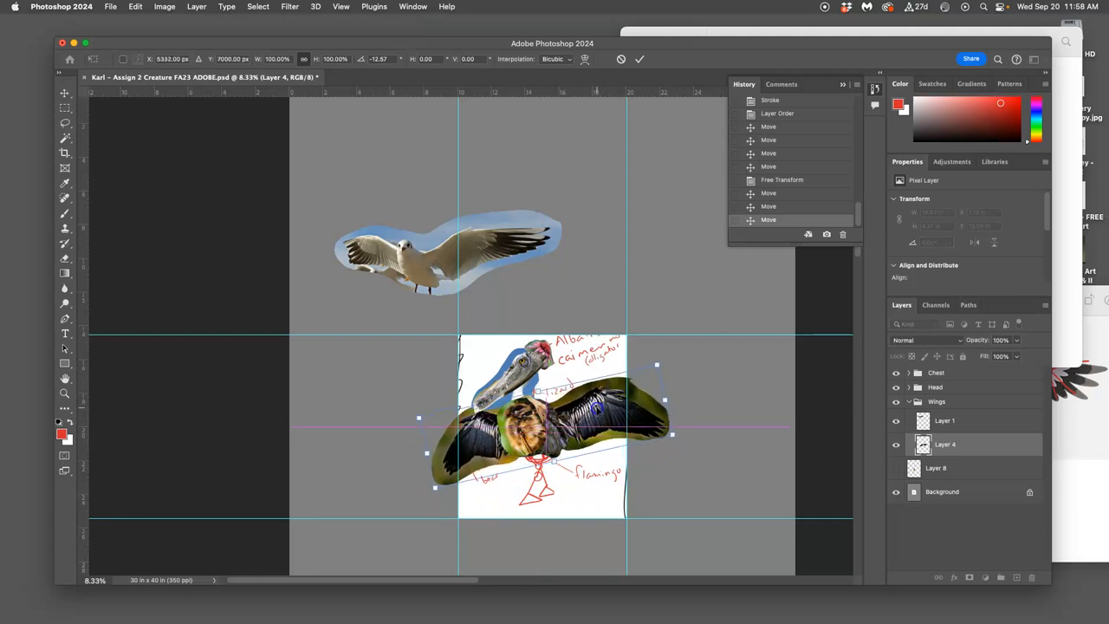
drag(656, 364, 669, 359)
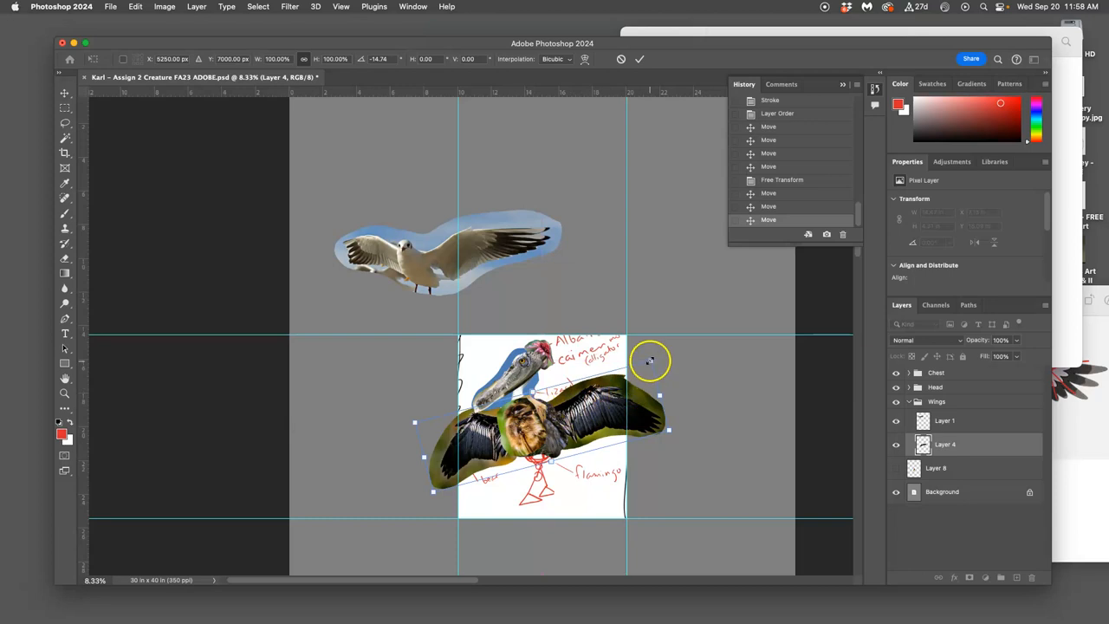
drag(650, 360, 656, 361)
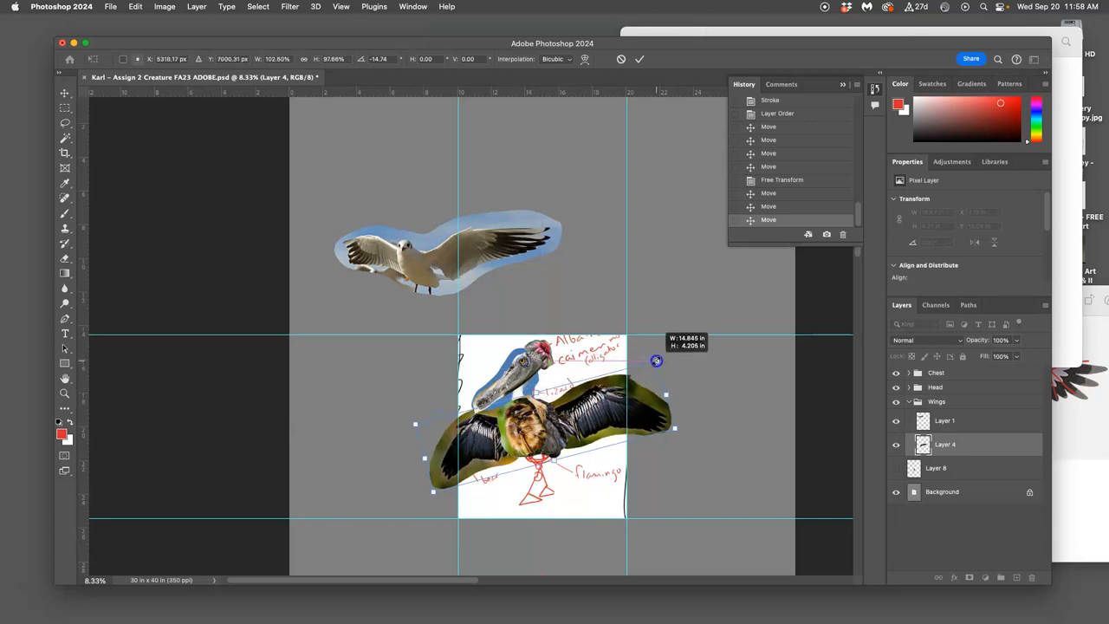
right_click(656, 360)
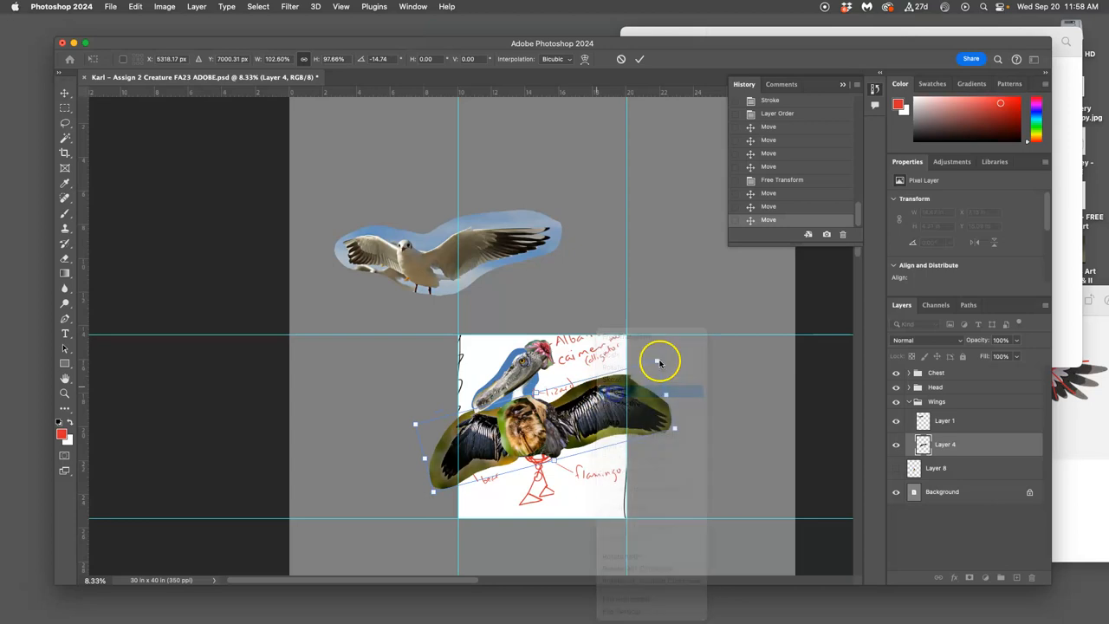
drag(662, 362, 654, 351)
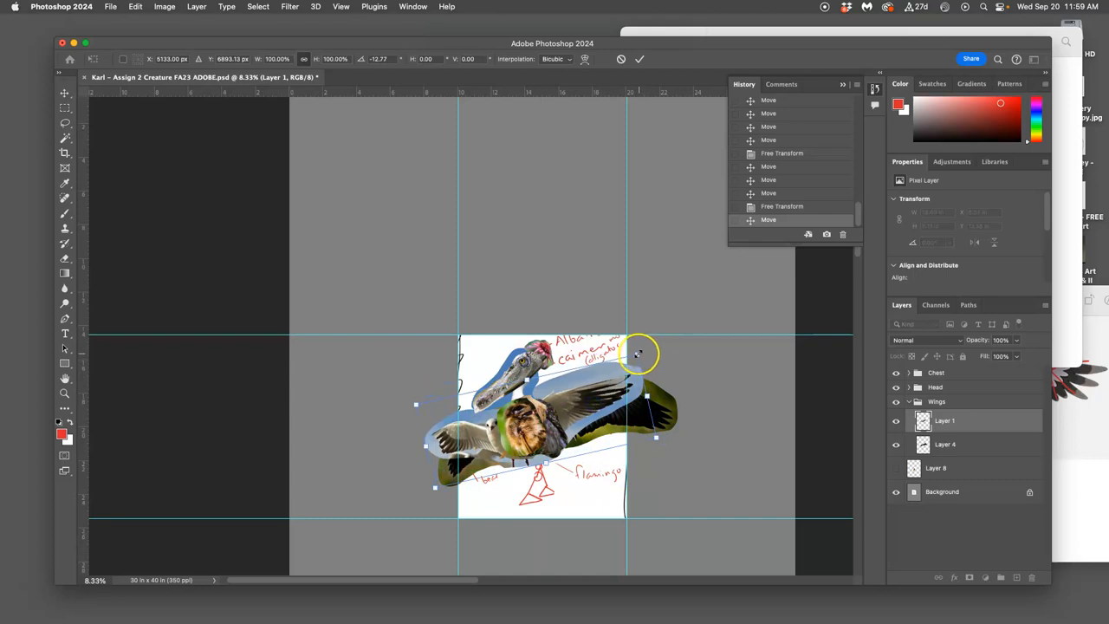
Rotate the seagull wing to about -12°, enlarge it, and set it across the chest
drag(645, 353, 665, 341)
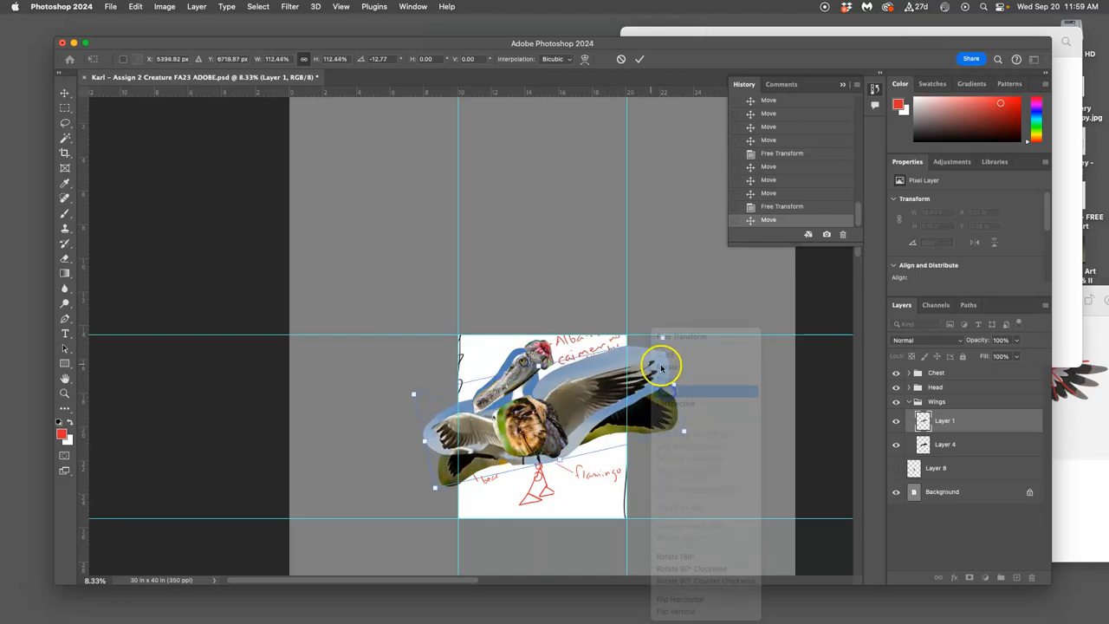
drag(663, 364, 677, 329)
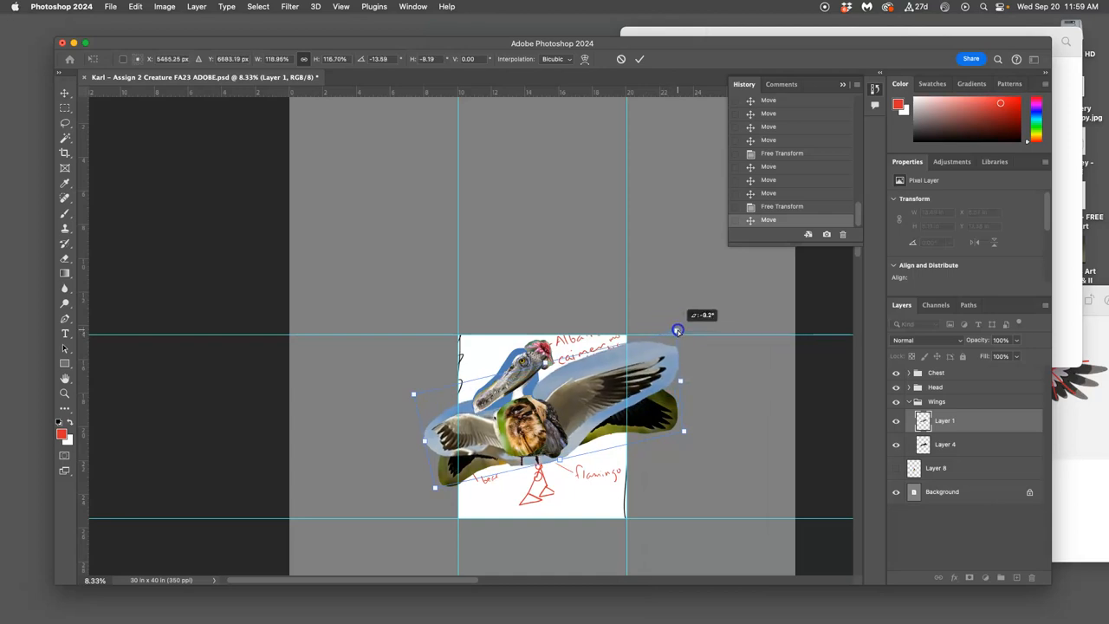
drag(679, 329, 417, 397)
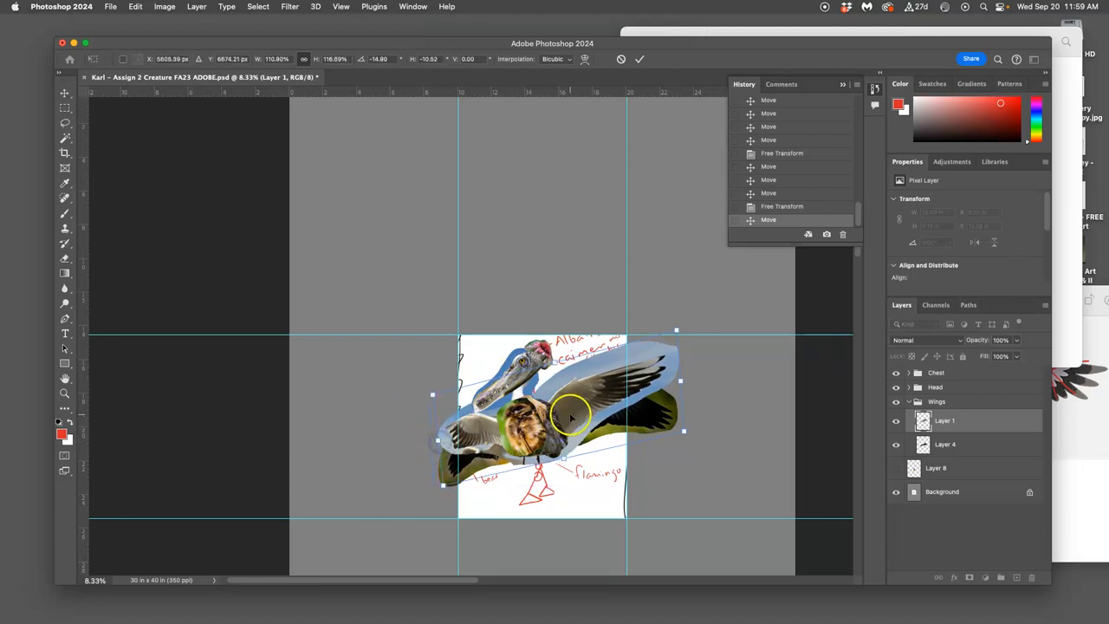
drag(571, 416, 567, 412)
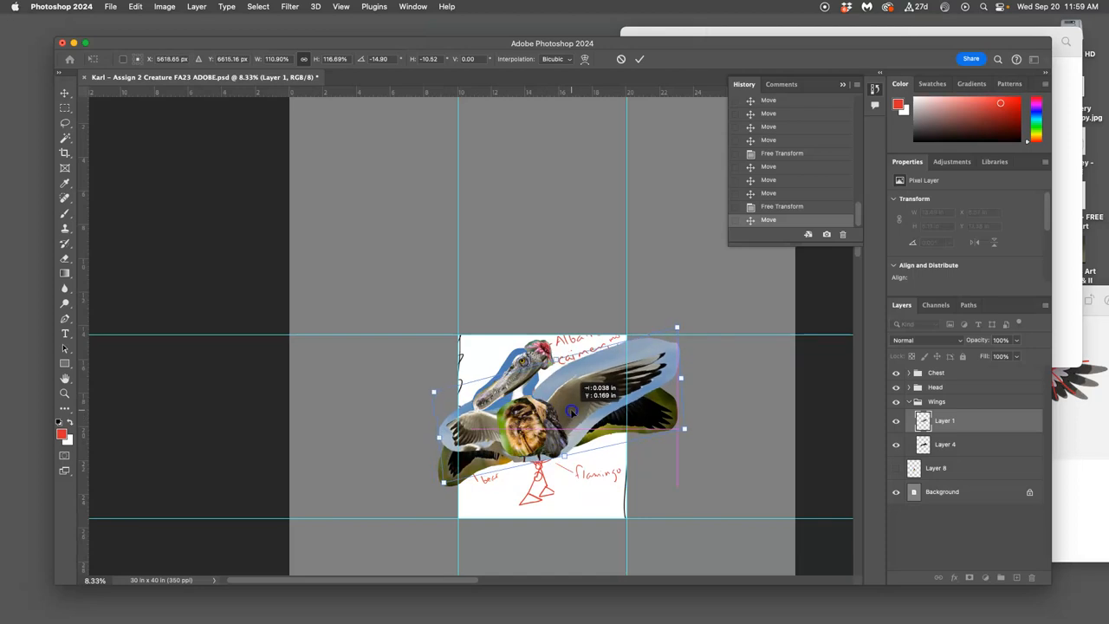
right_click(571, 411)
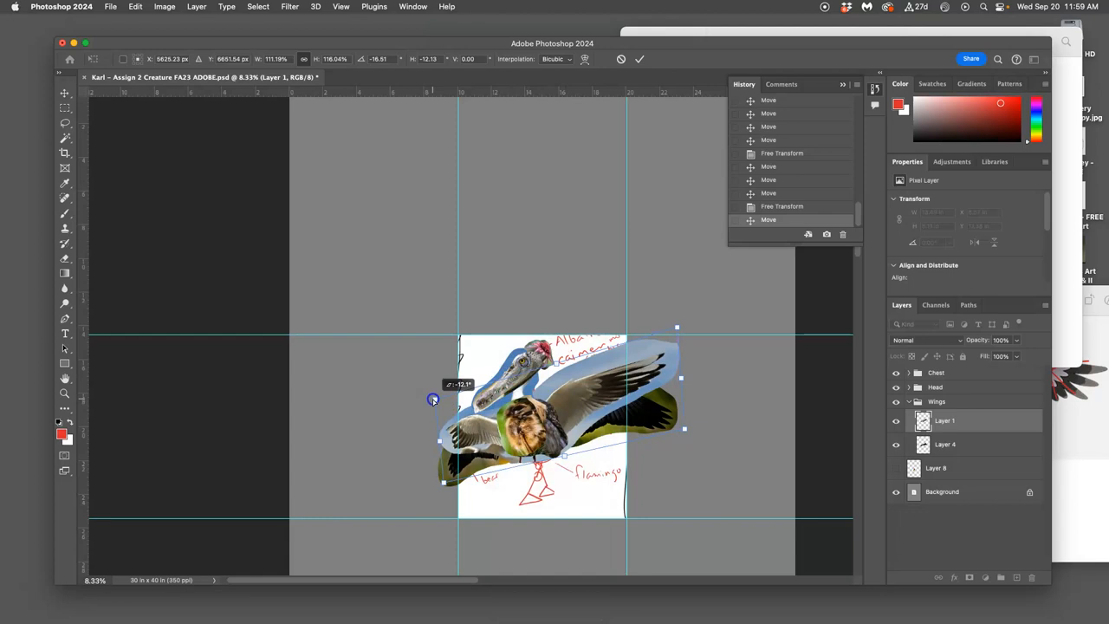
drag(433, 399, 448, 482)
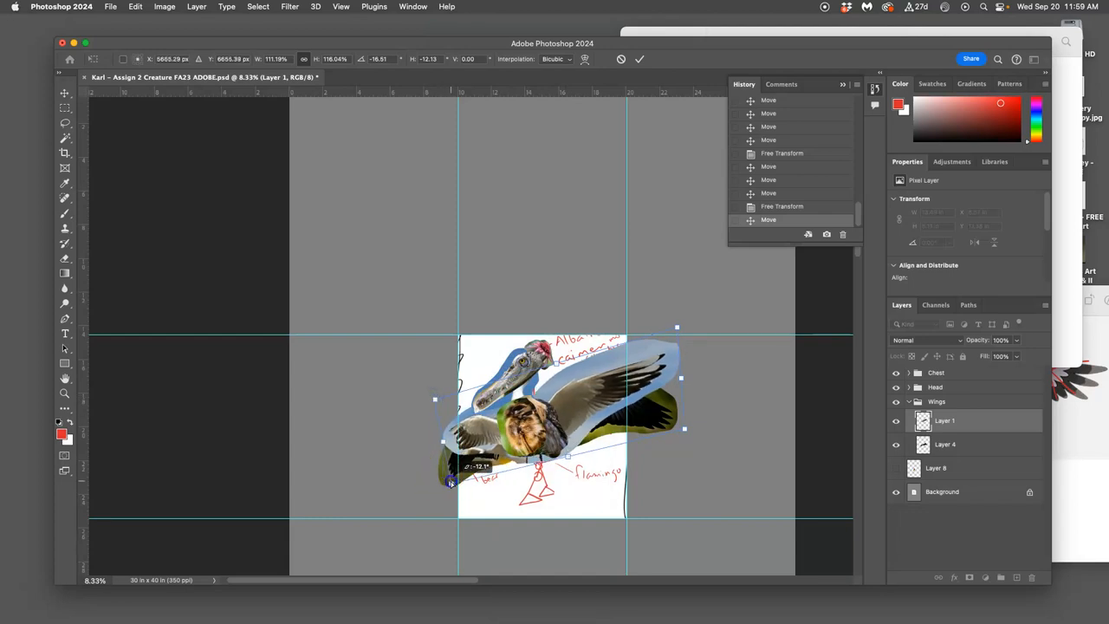
drag(449, 483, 431, 399)
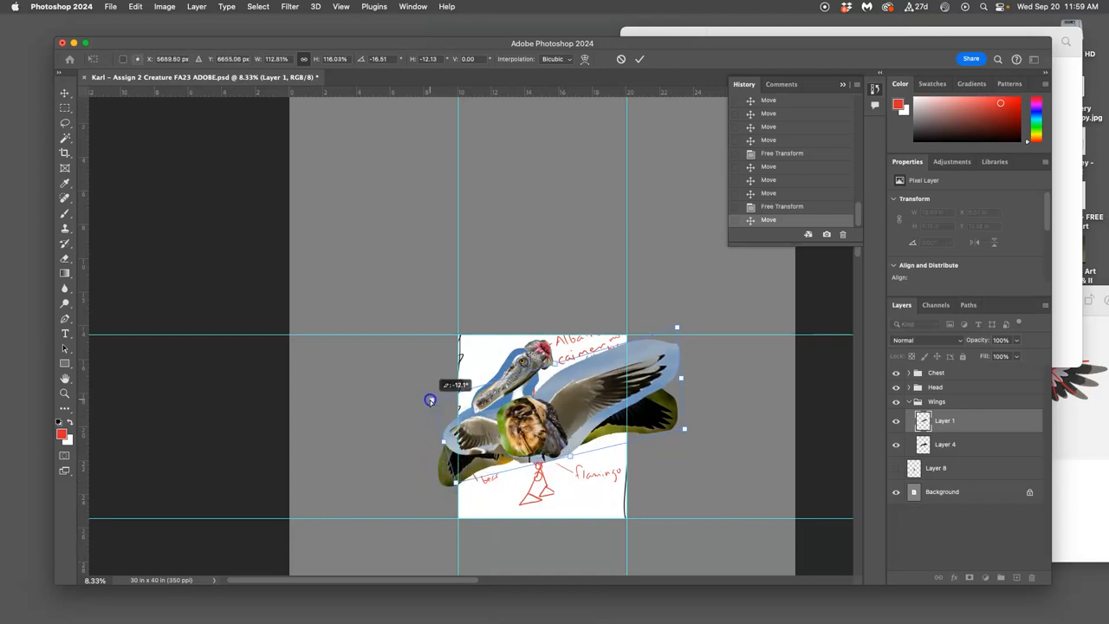
drag(430, 400, 424, 397)
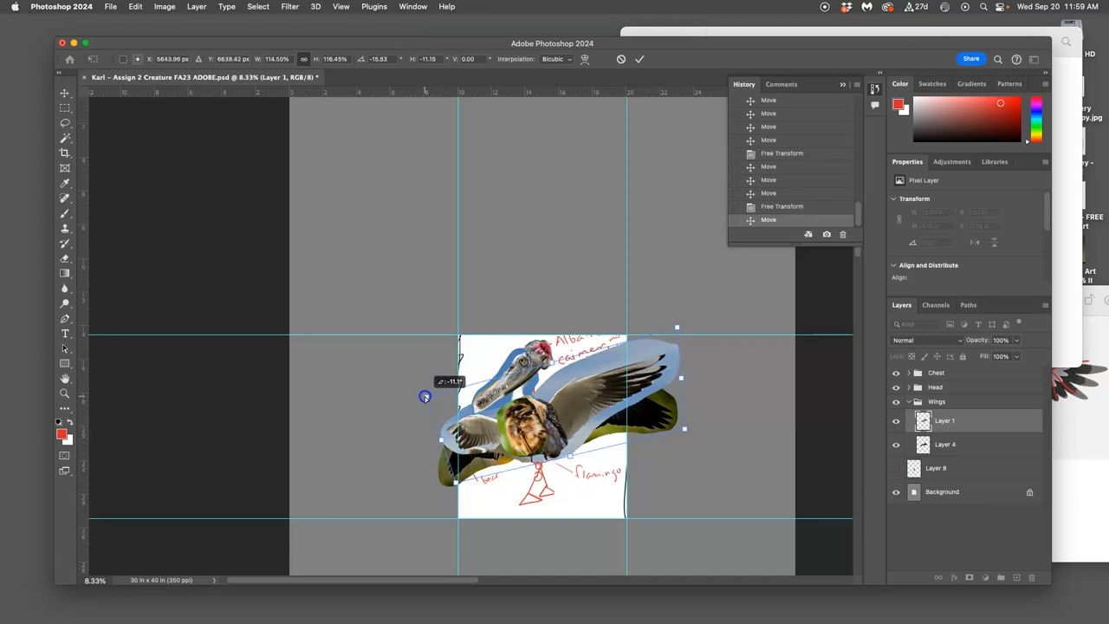
drag(425, 397, 558, 405)
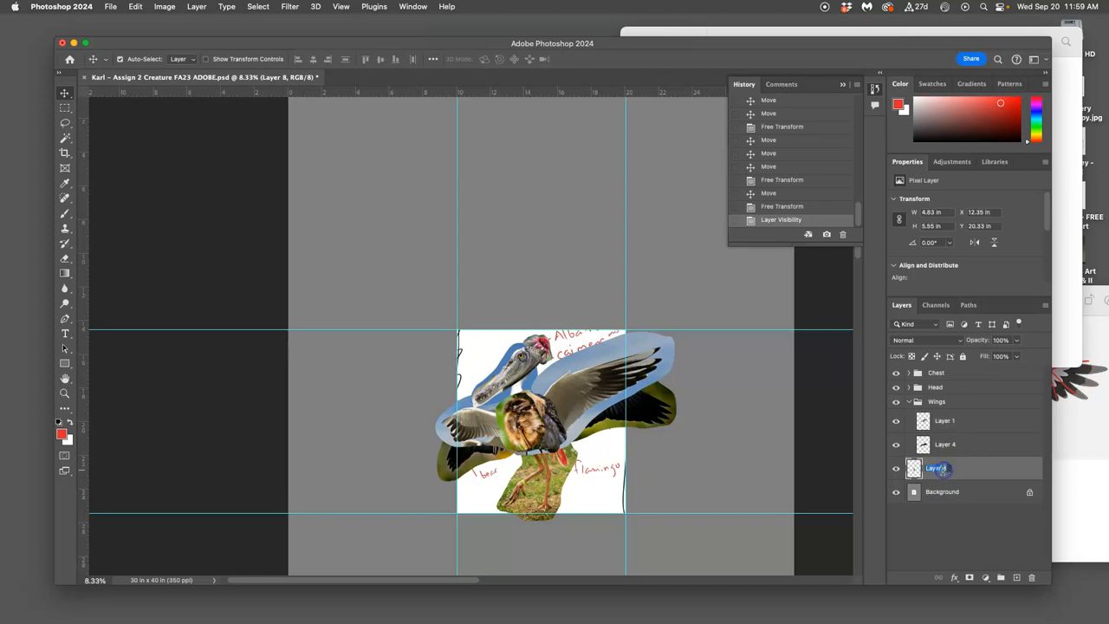
Rename the legs-on-grass layer to 'Legs'
text(Legs)
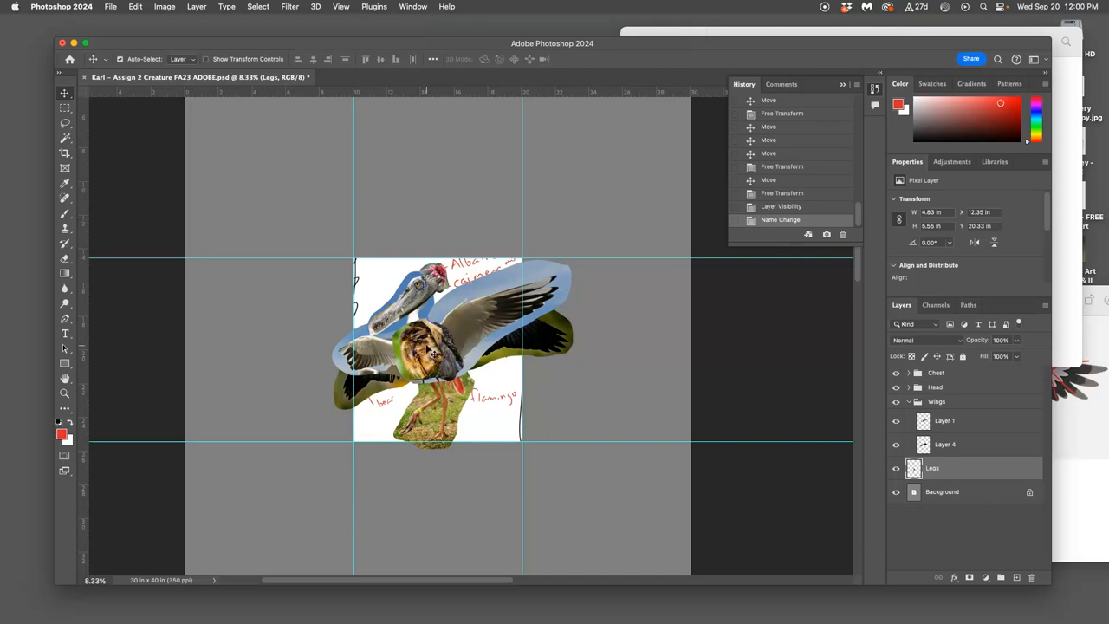
Crop the canvas to roughly 15.2 × 15.7 inches around the creature
click(65, 152)
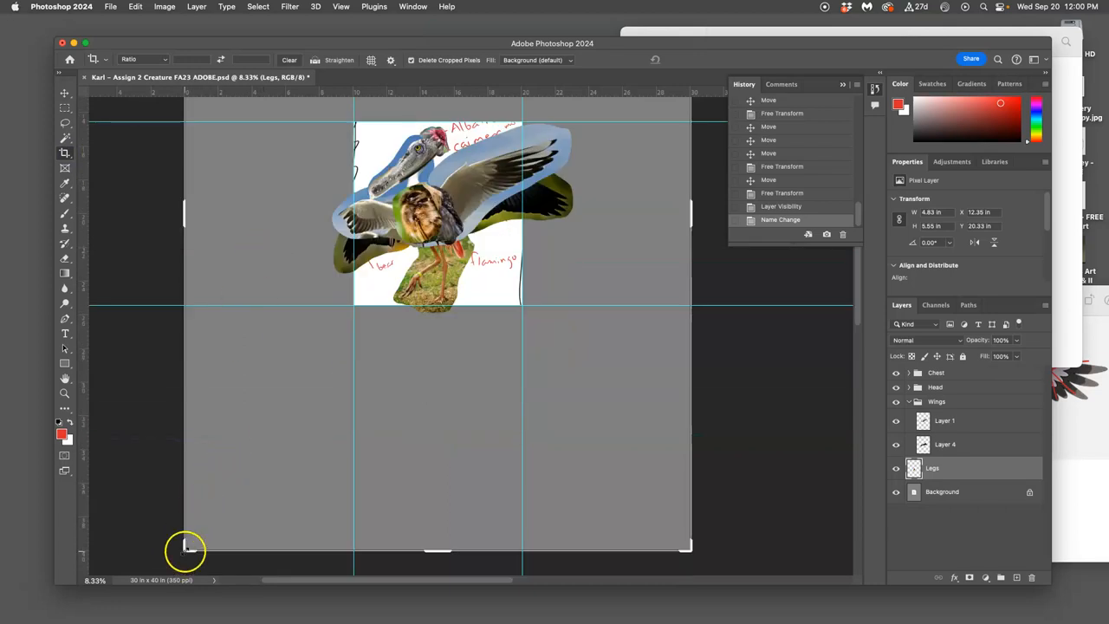
drag(185, 545, 254, 448)
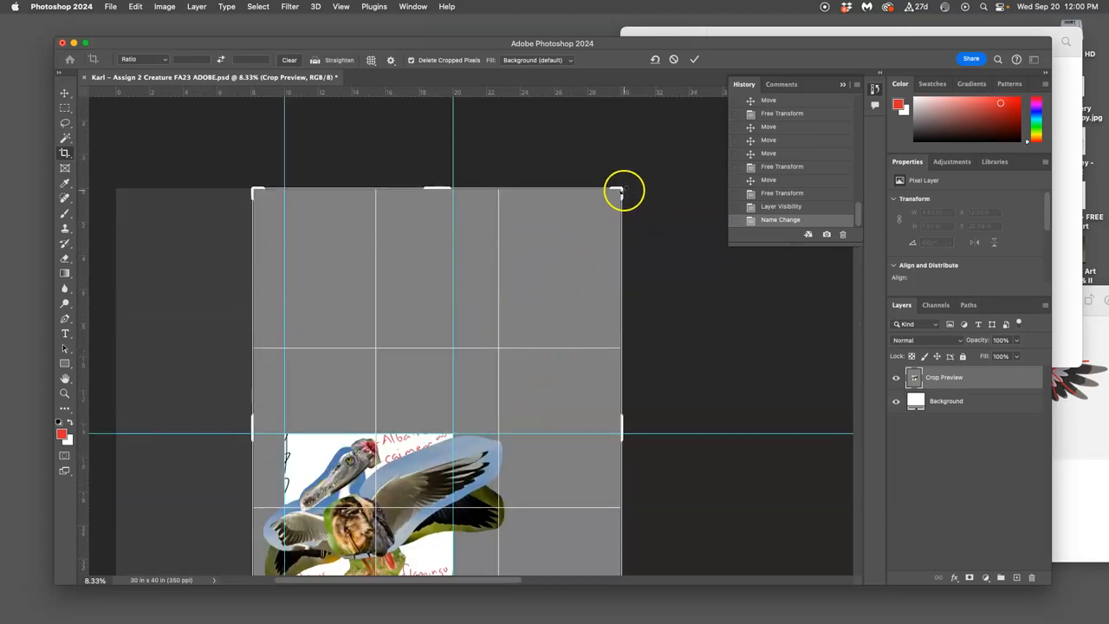
drag(622, 189, 569, 297)
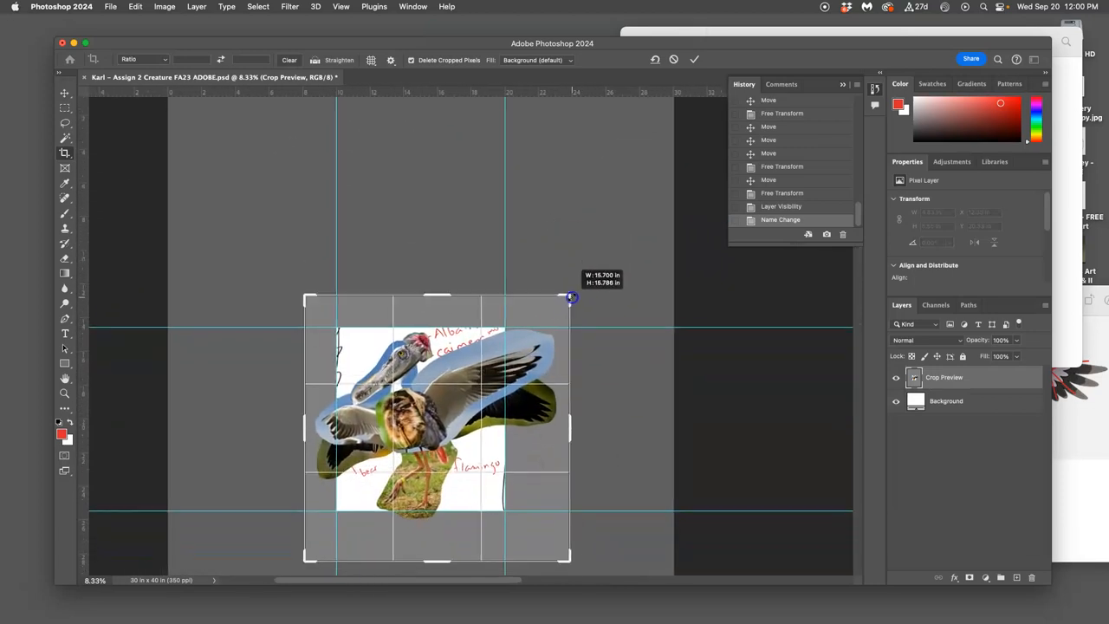
drag(570, 297, 561, 301)
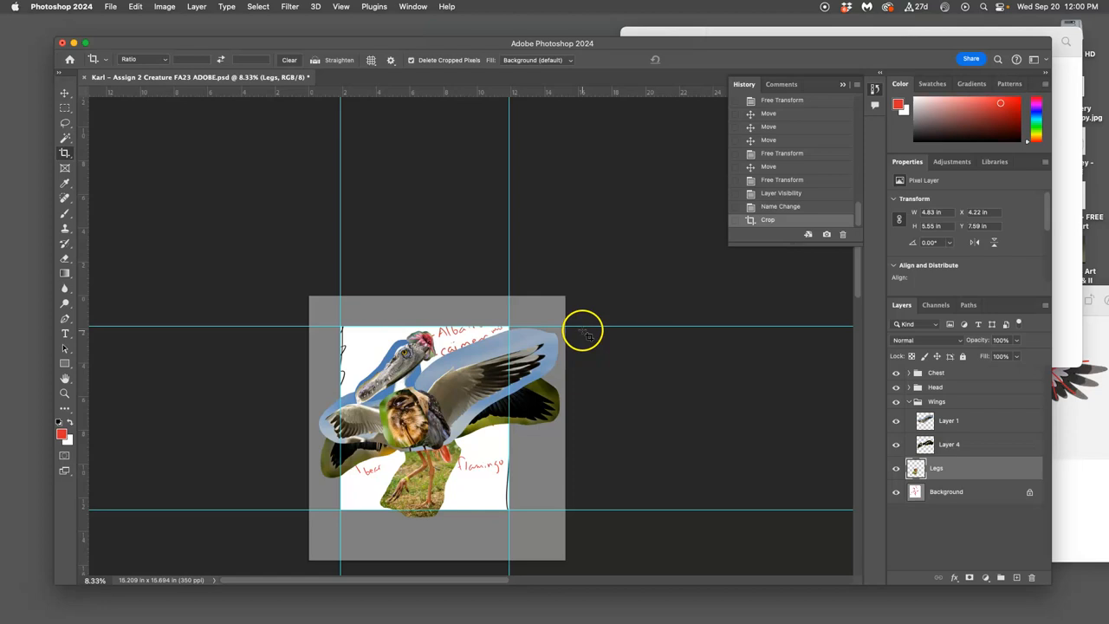
mouse_move(583, 327)
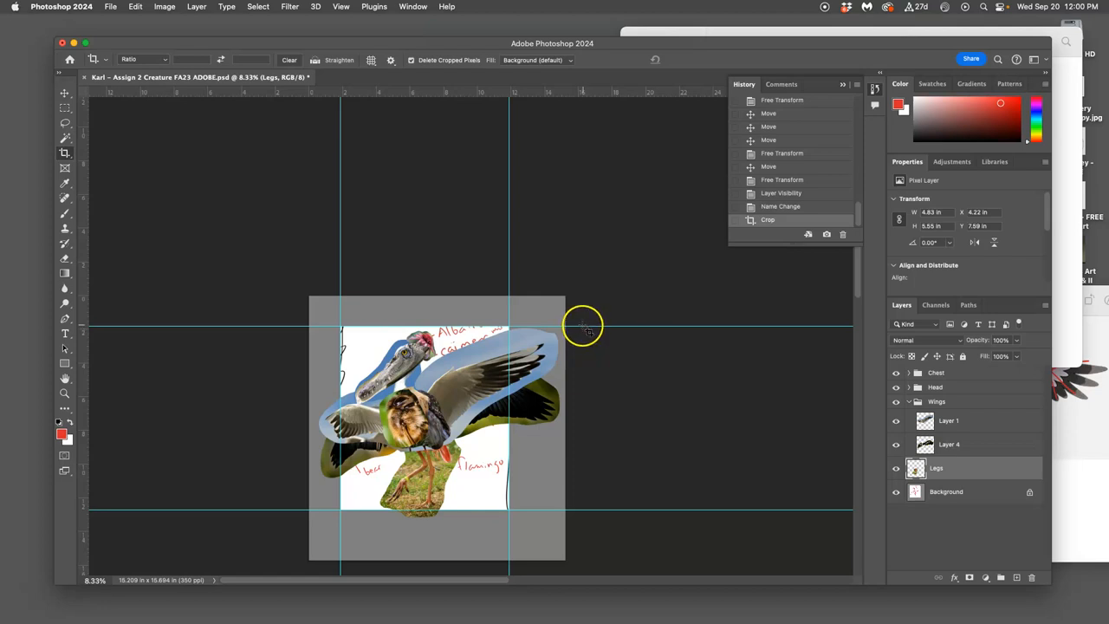
mouse_move(583, 329)
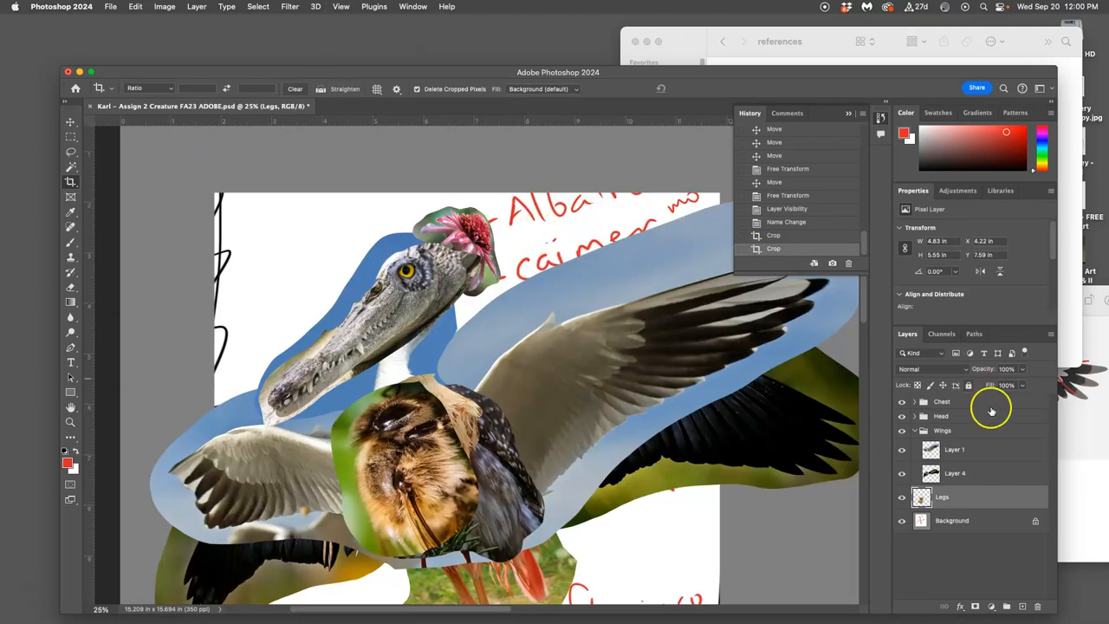
Hide the Chest and other body groups, then select the crocodile snout layer
click(901, 401)
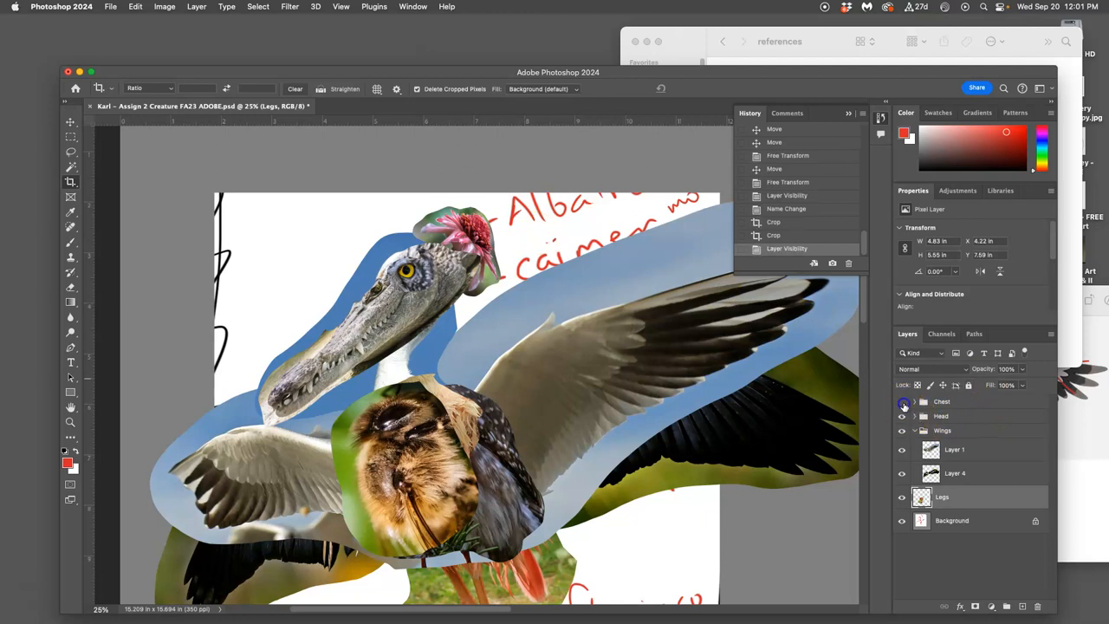
click(901, 430)
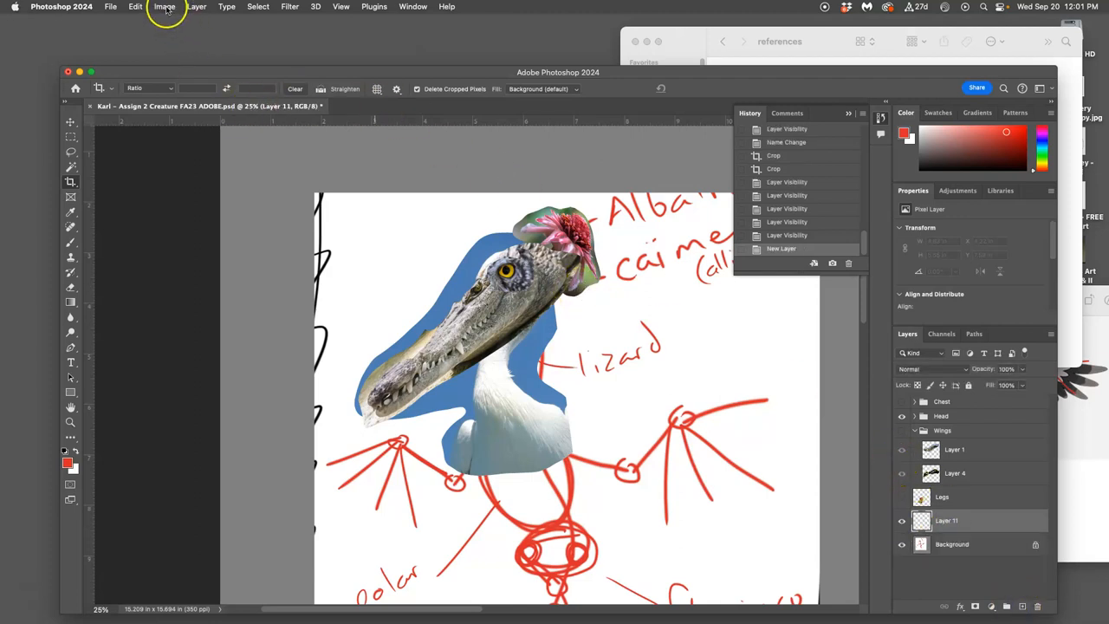
click(163, 6)
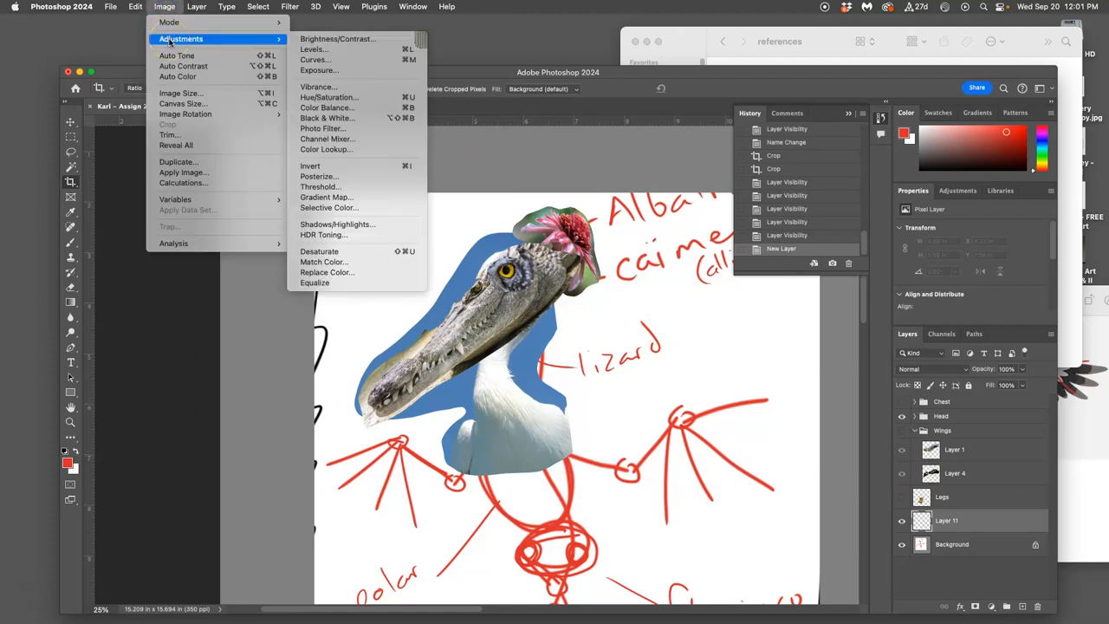
mouse_move(462, 121)
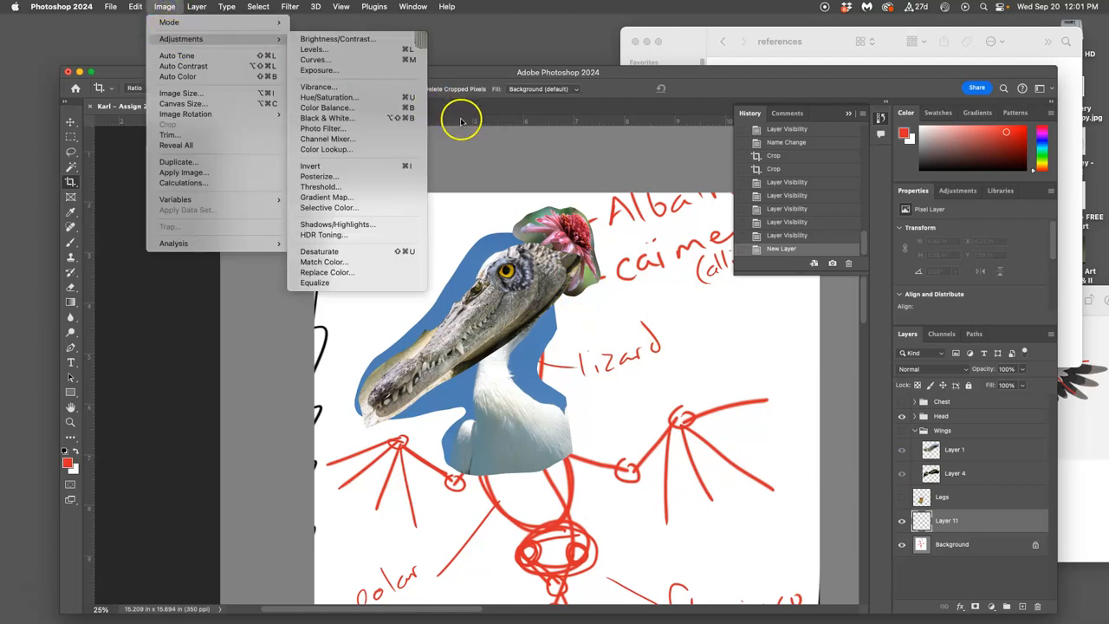
mouse_move(501, 145)
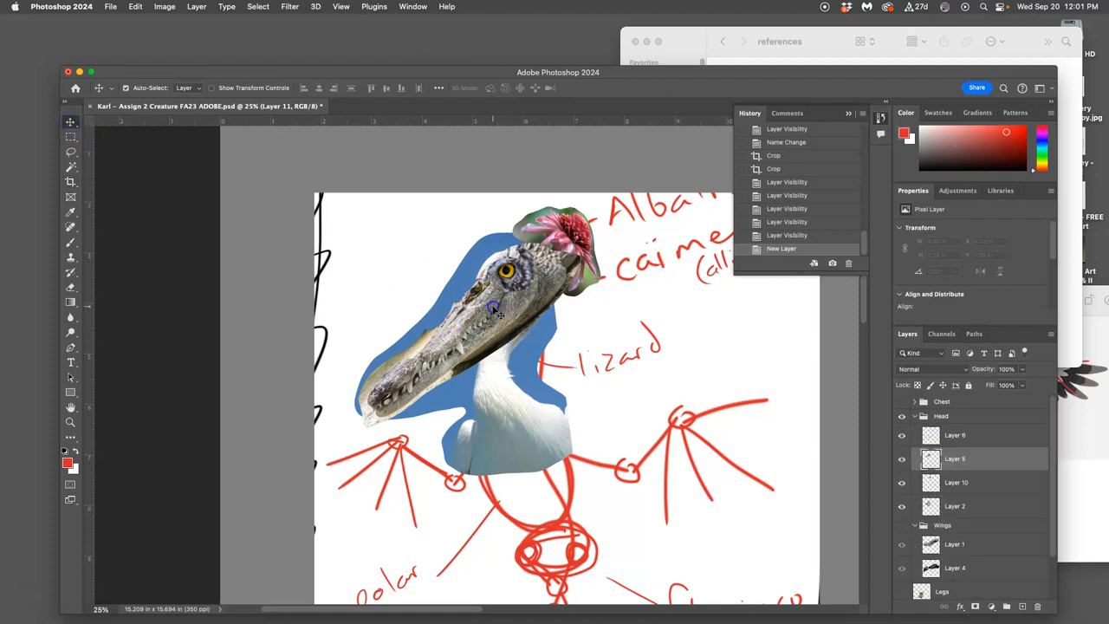
click(901, 458)
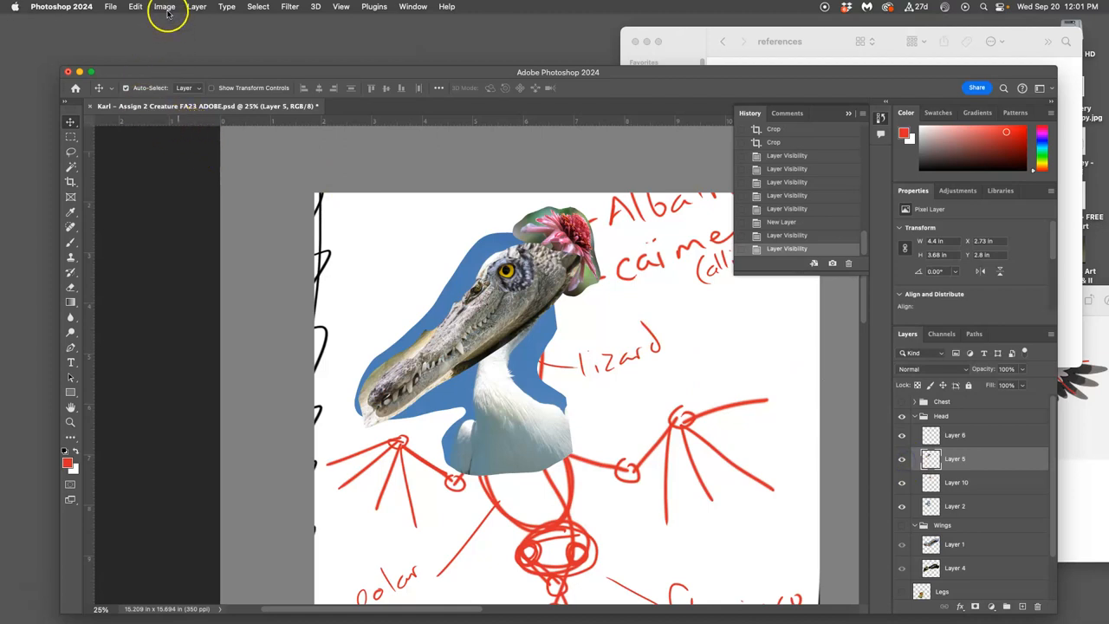
Apply a Levels adjustment to the crocodile snout, then bring up Color Balance
click(164, 6)
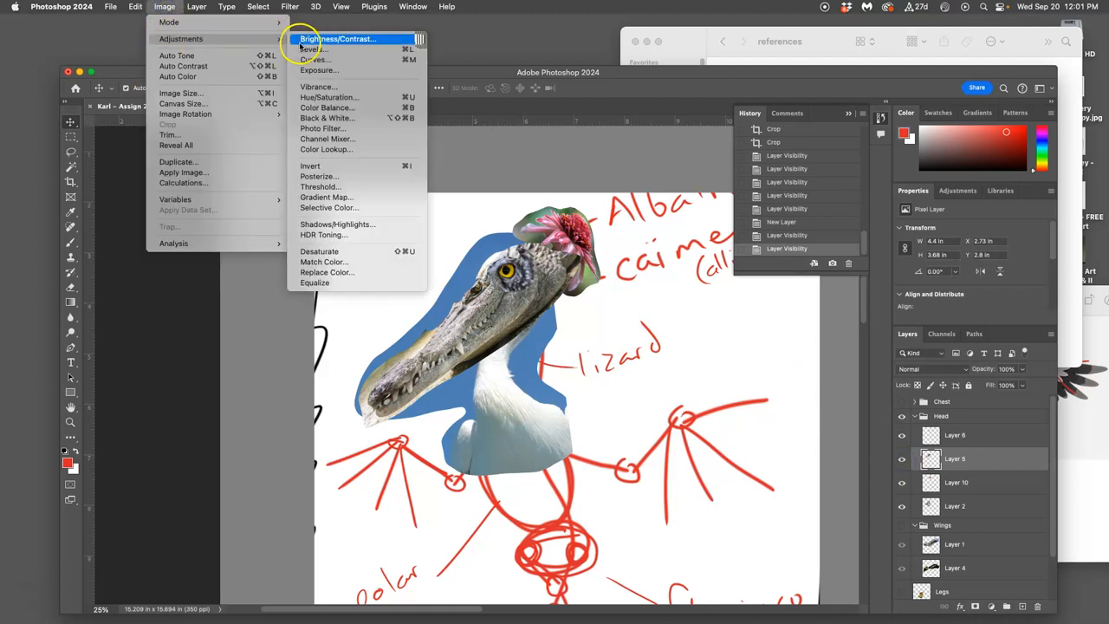
click(312, 48)
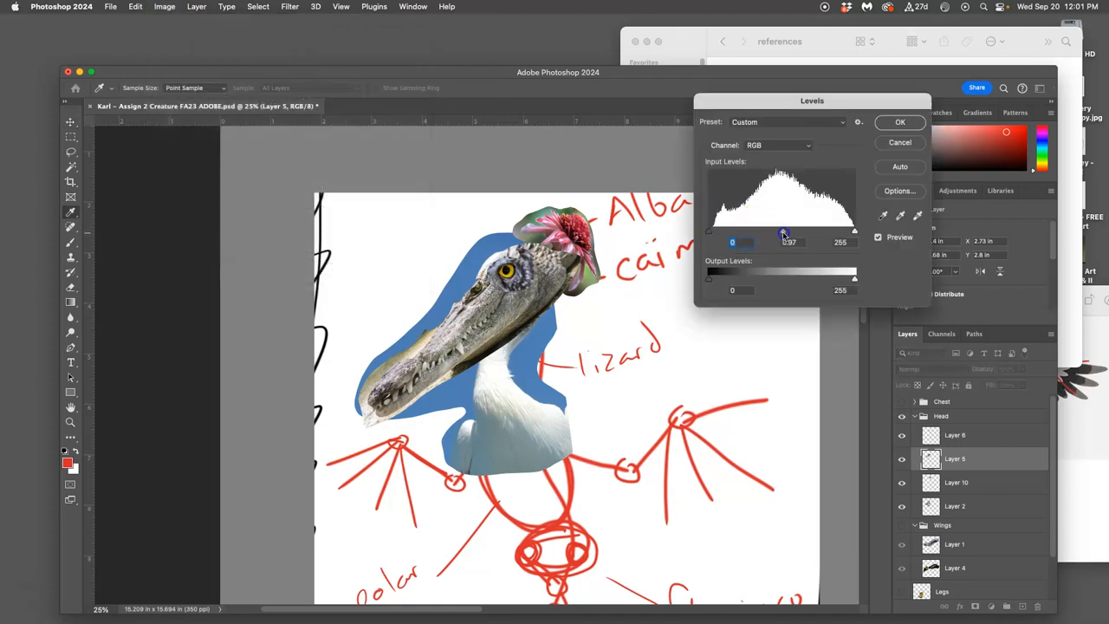
drag(784, 231, 806, 231)
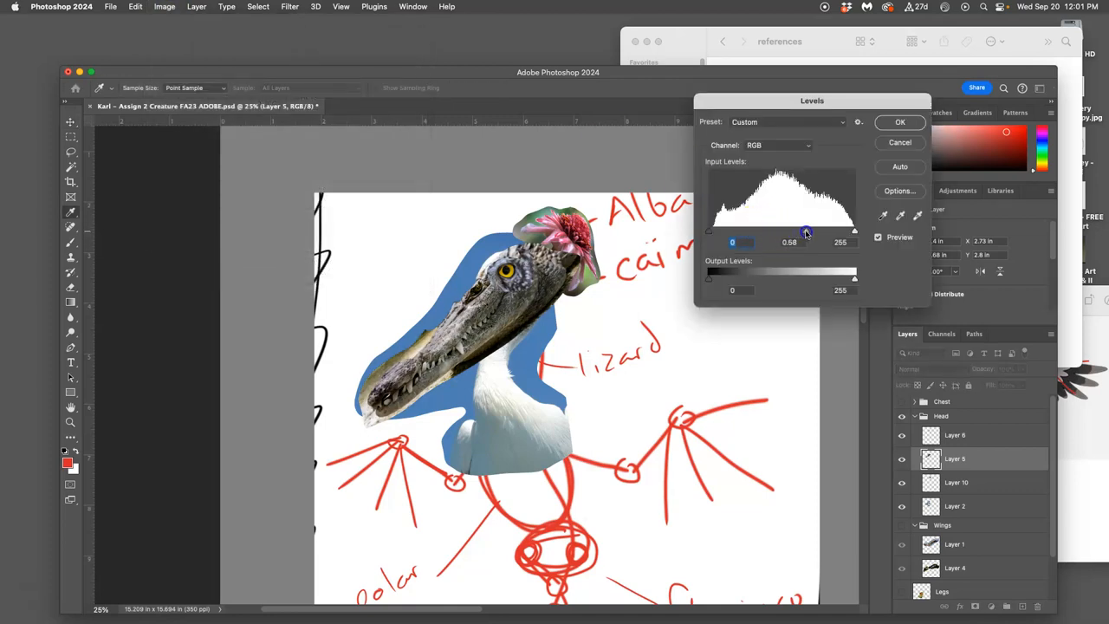
drag(784, 231, 801, 231)
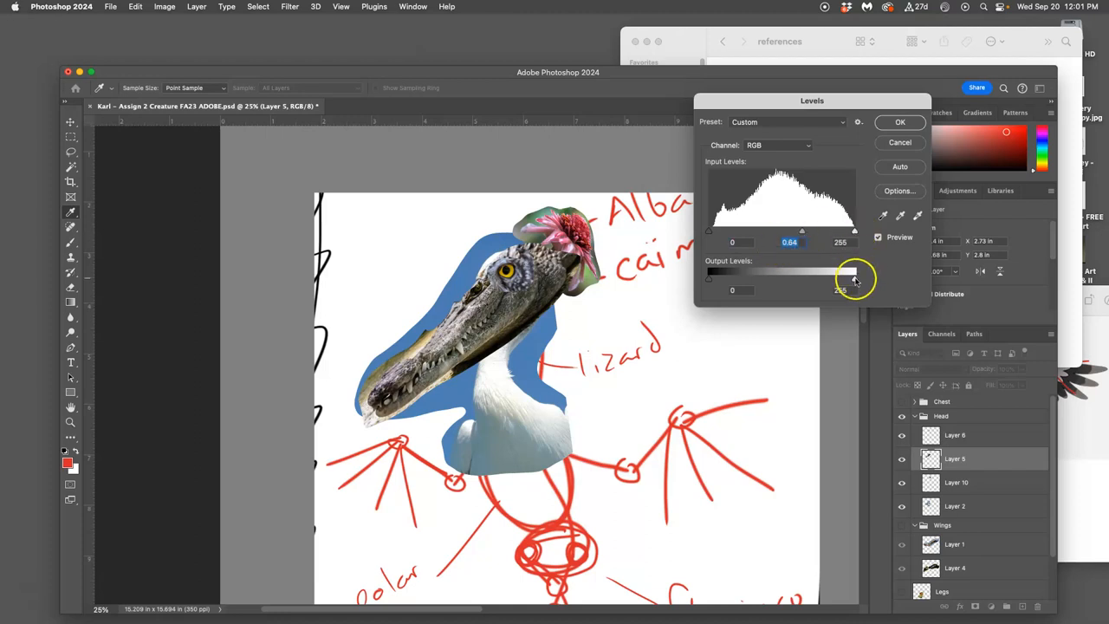
drag(853, 277, 868, 278)
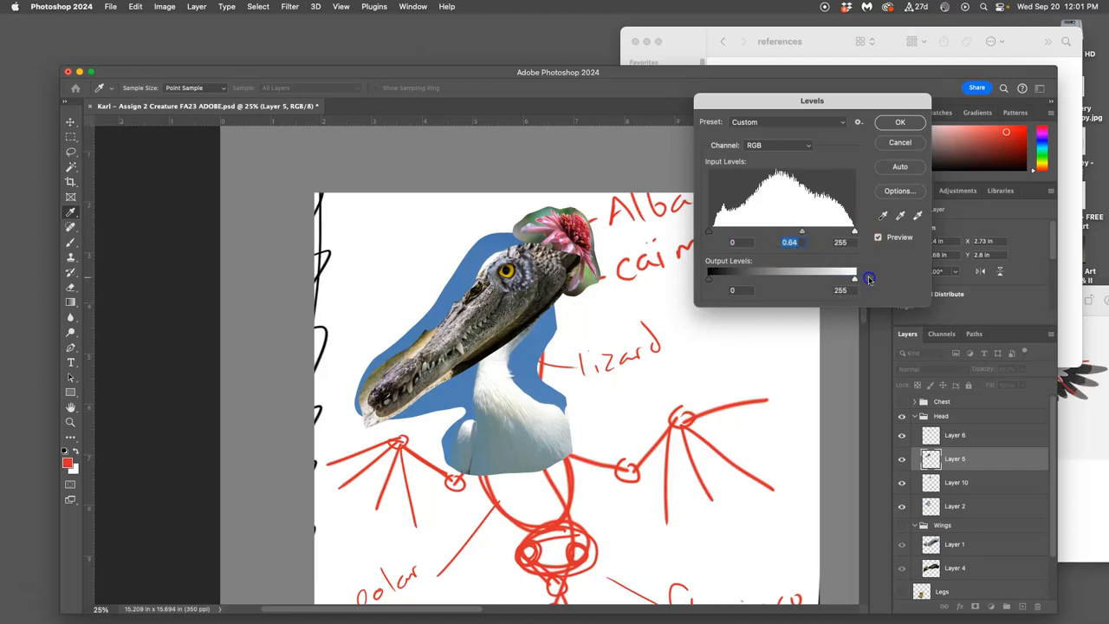
drag(869, 279, 849, 275)
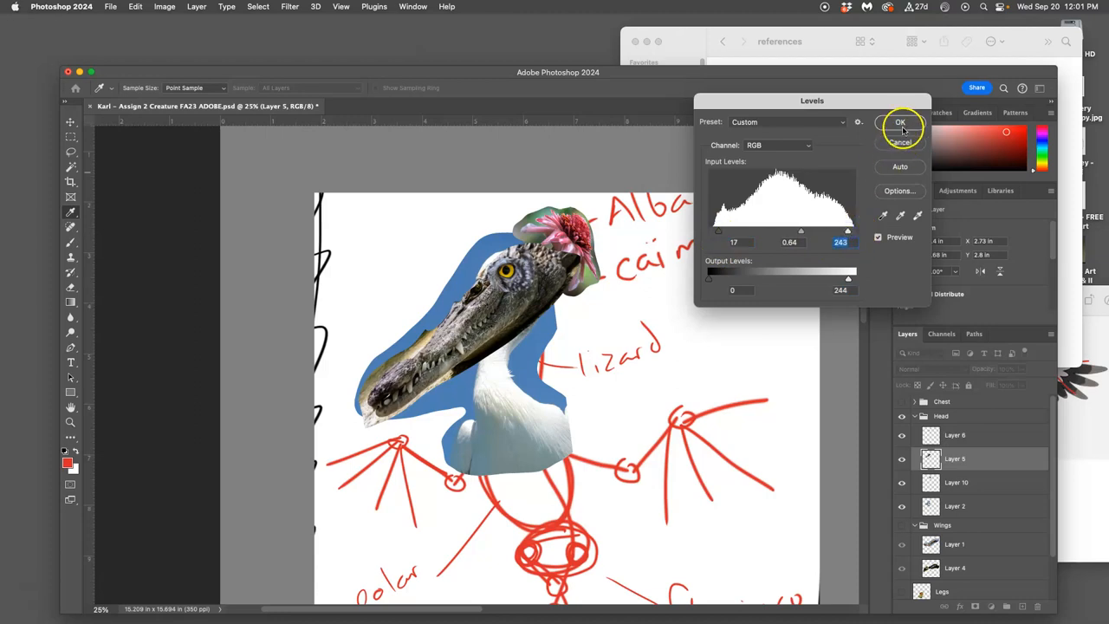
click(899, 122)
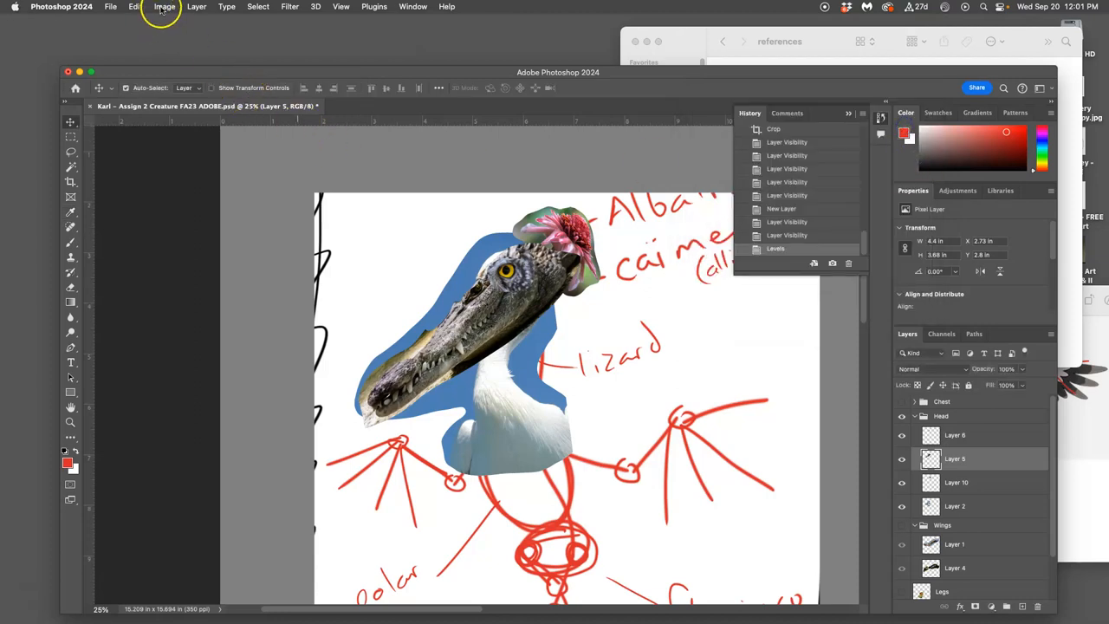
click(164, 7)
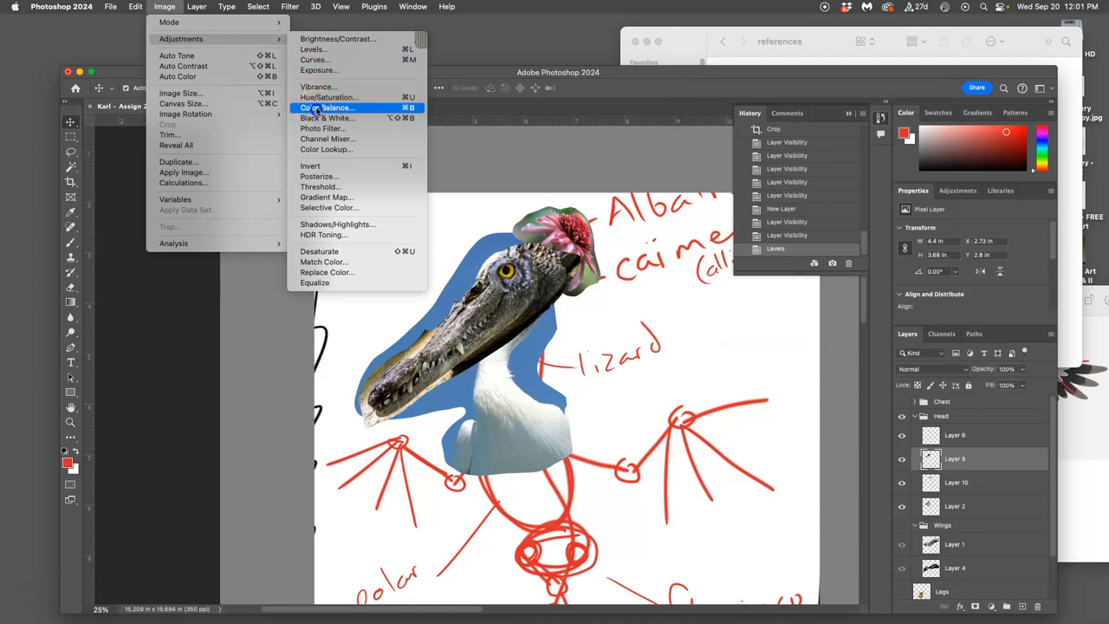
click(326, 108)
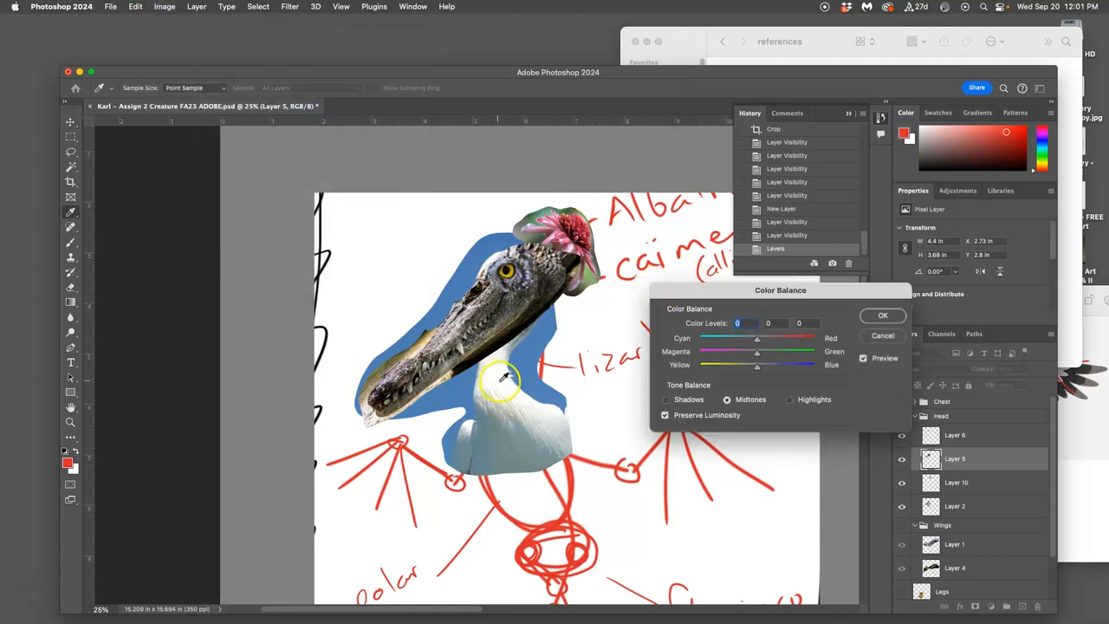